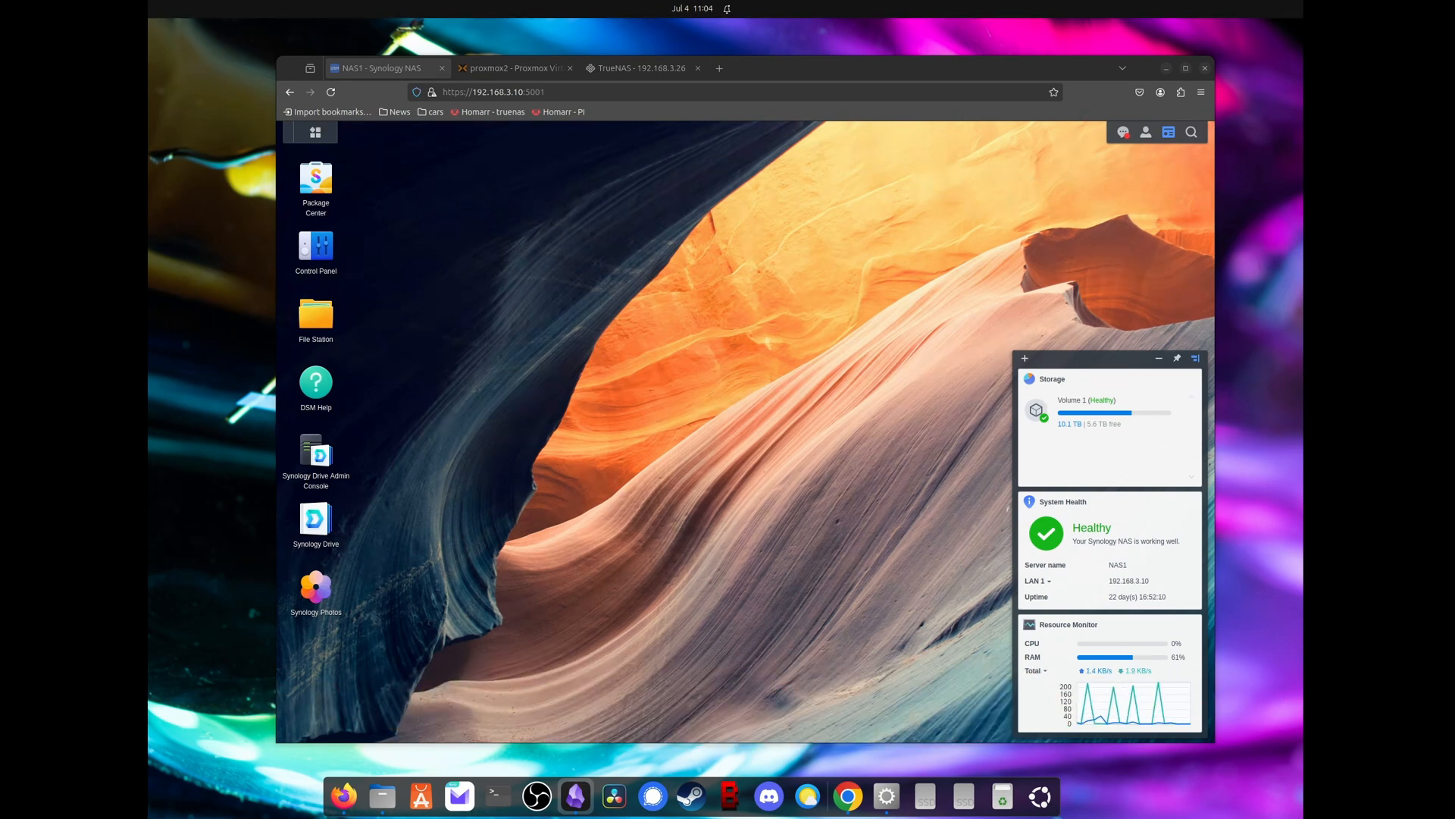
Step: Choose 'pool' as the applications pool so the Rsync Daemon app can install
click(639, 66)
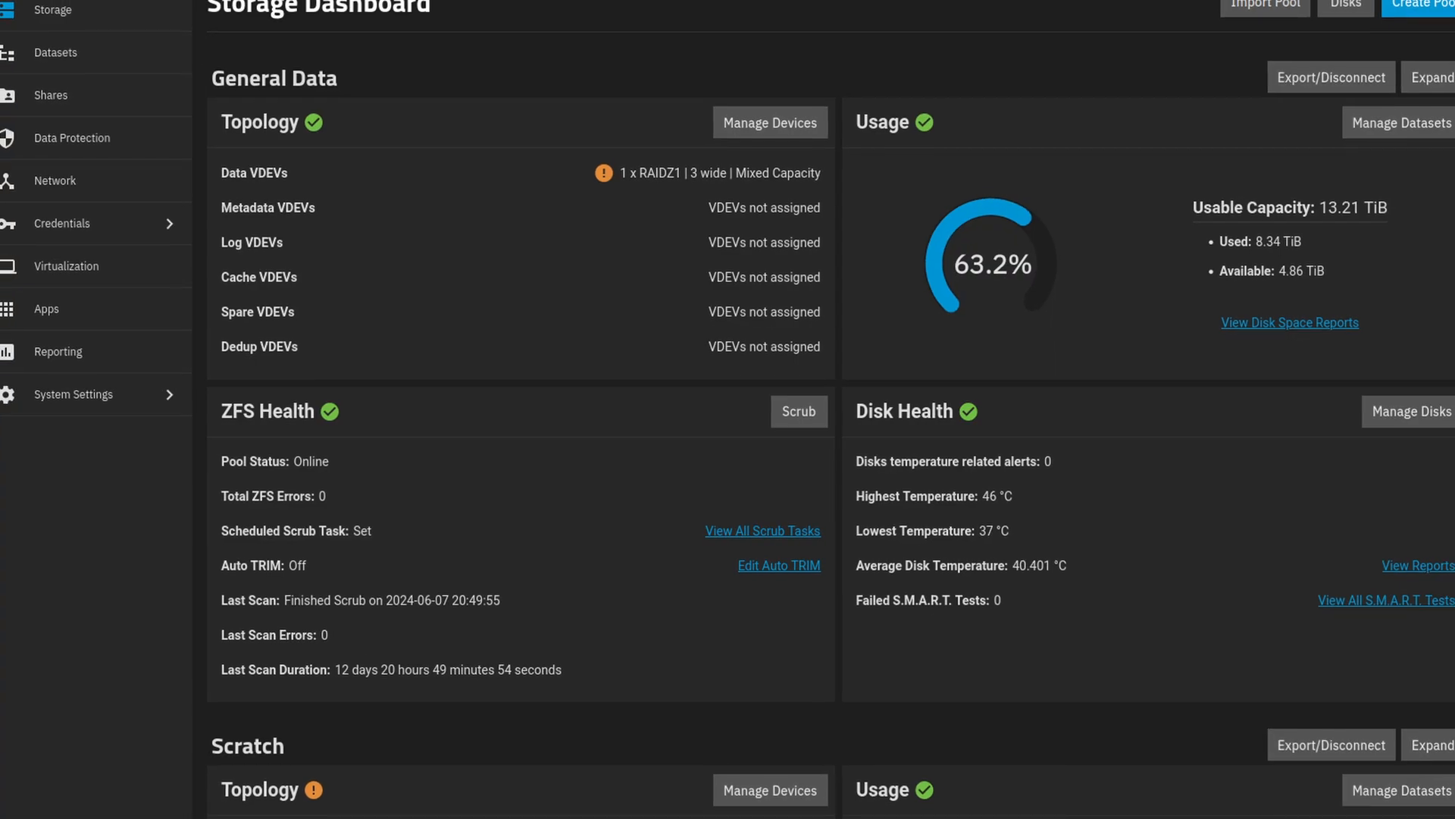
scroll(up, 3)
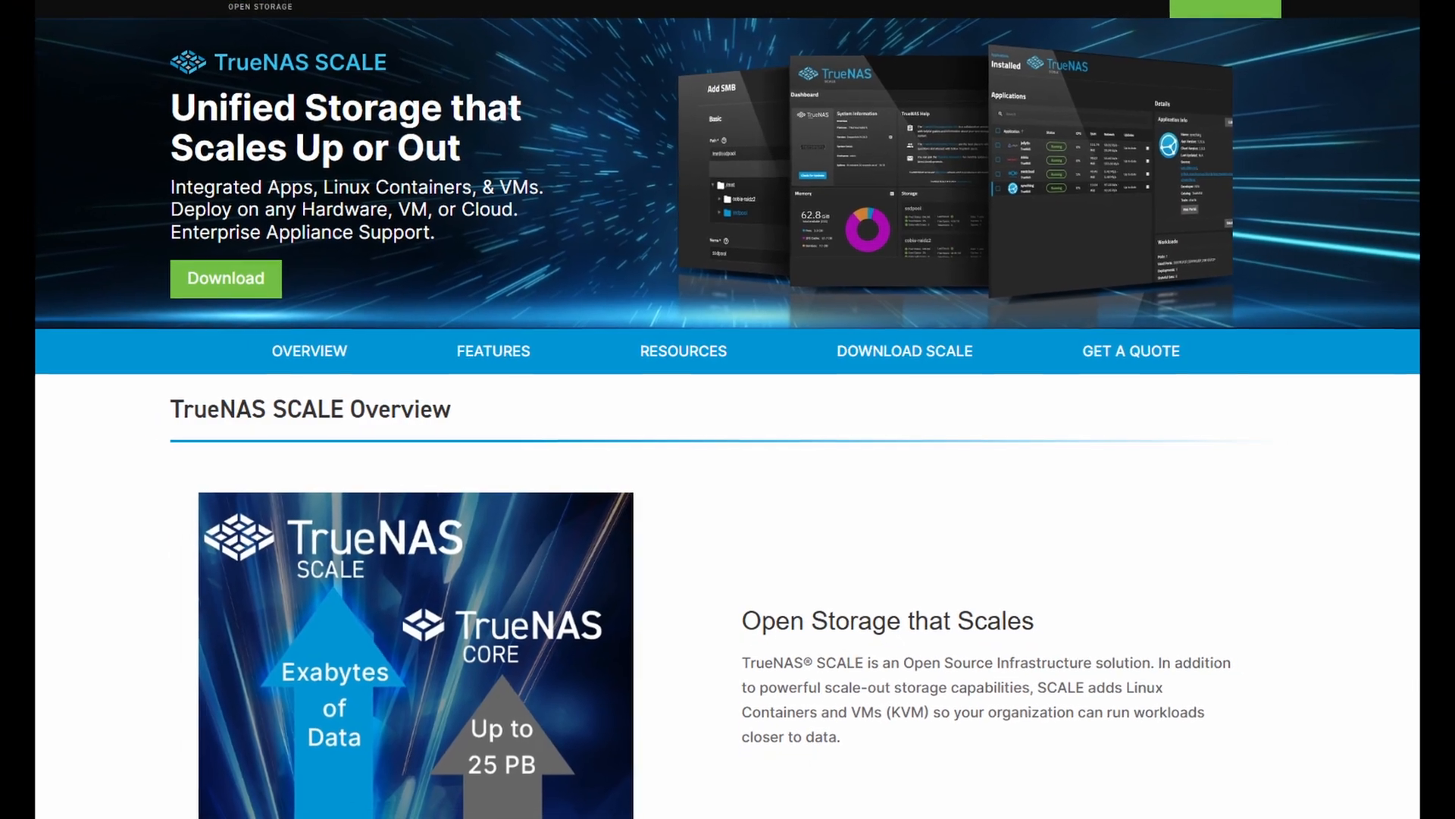
scroll(up, 3)
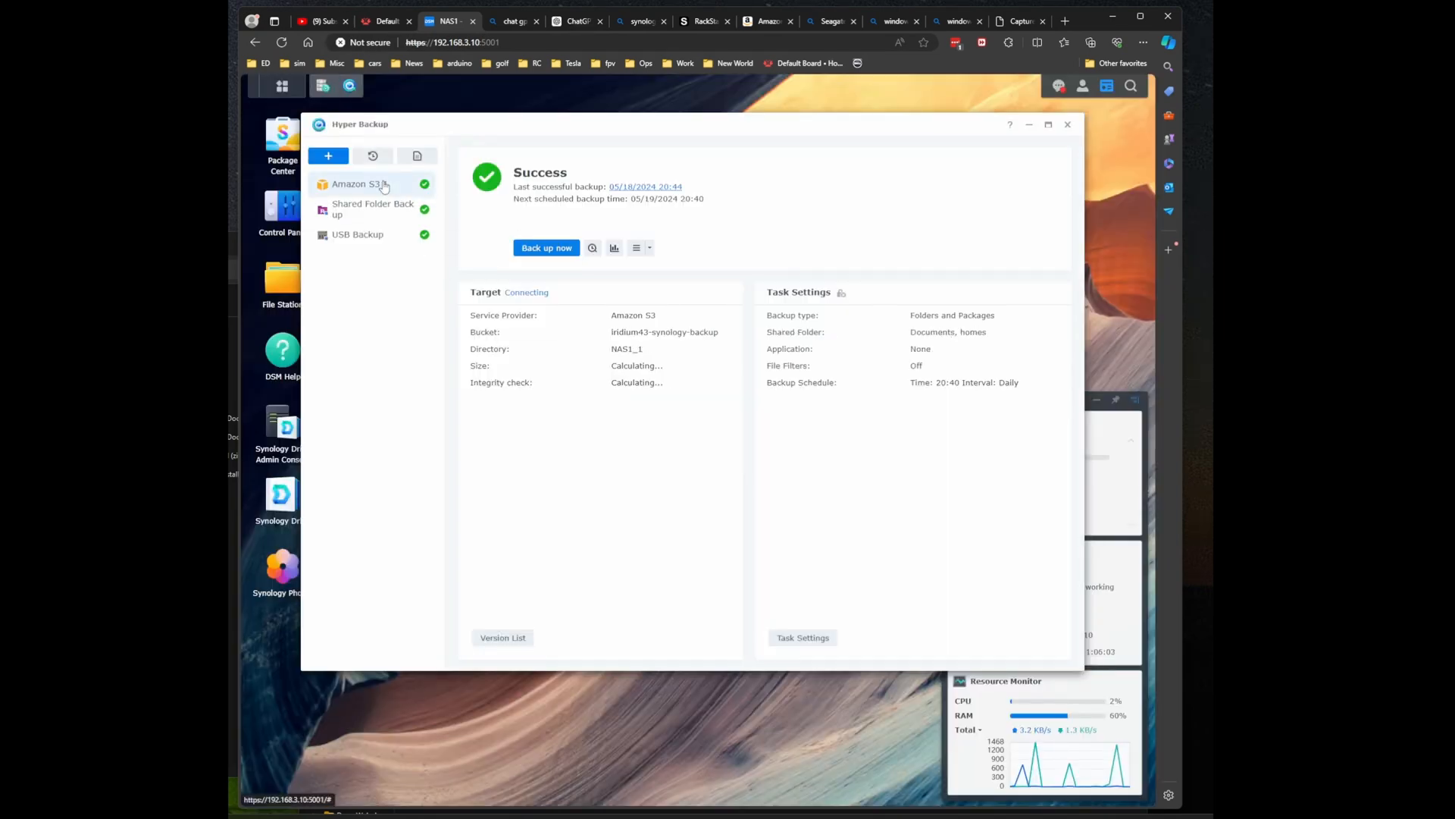
click(358, 234)
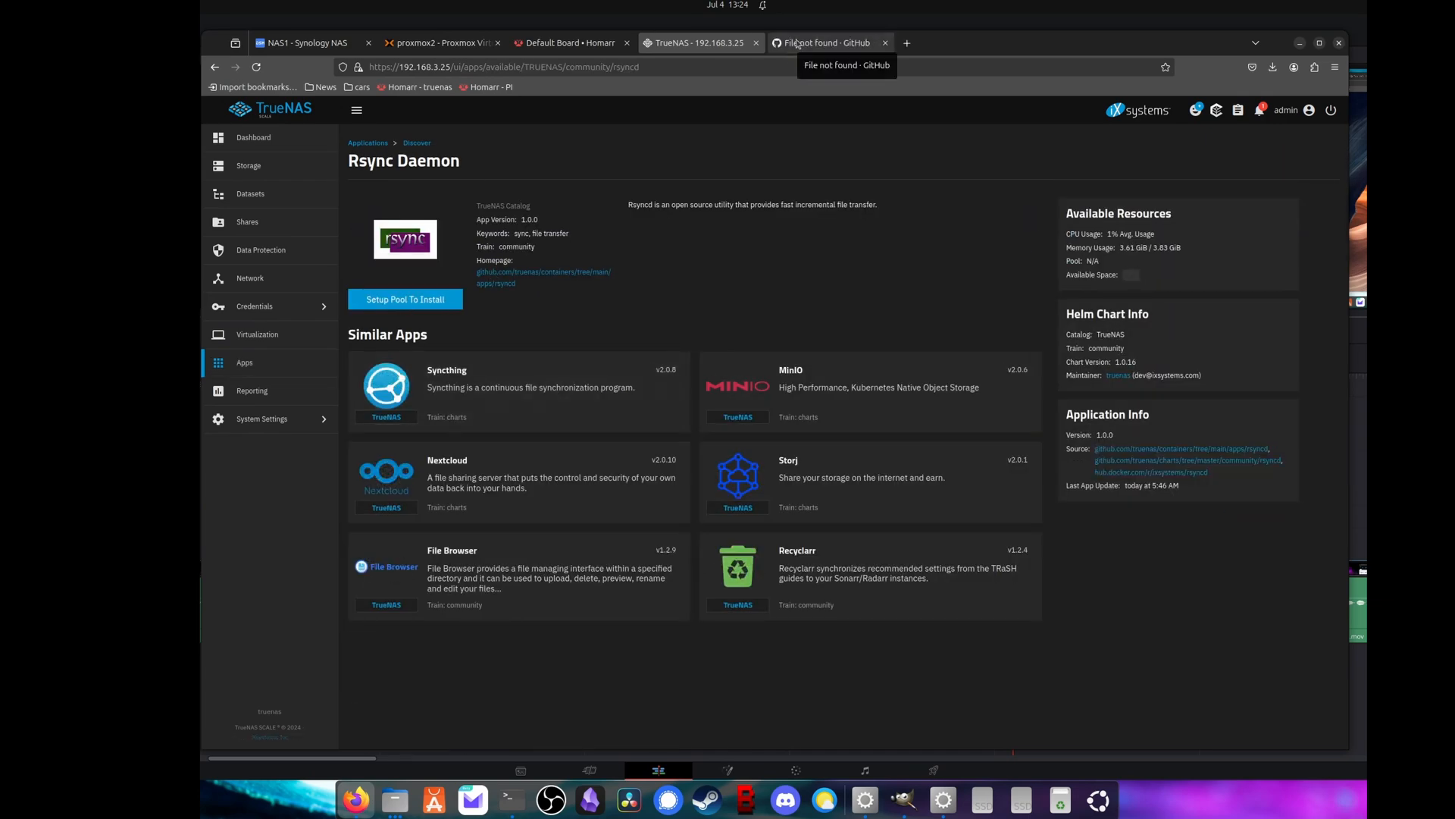
click(404, 298)
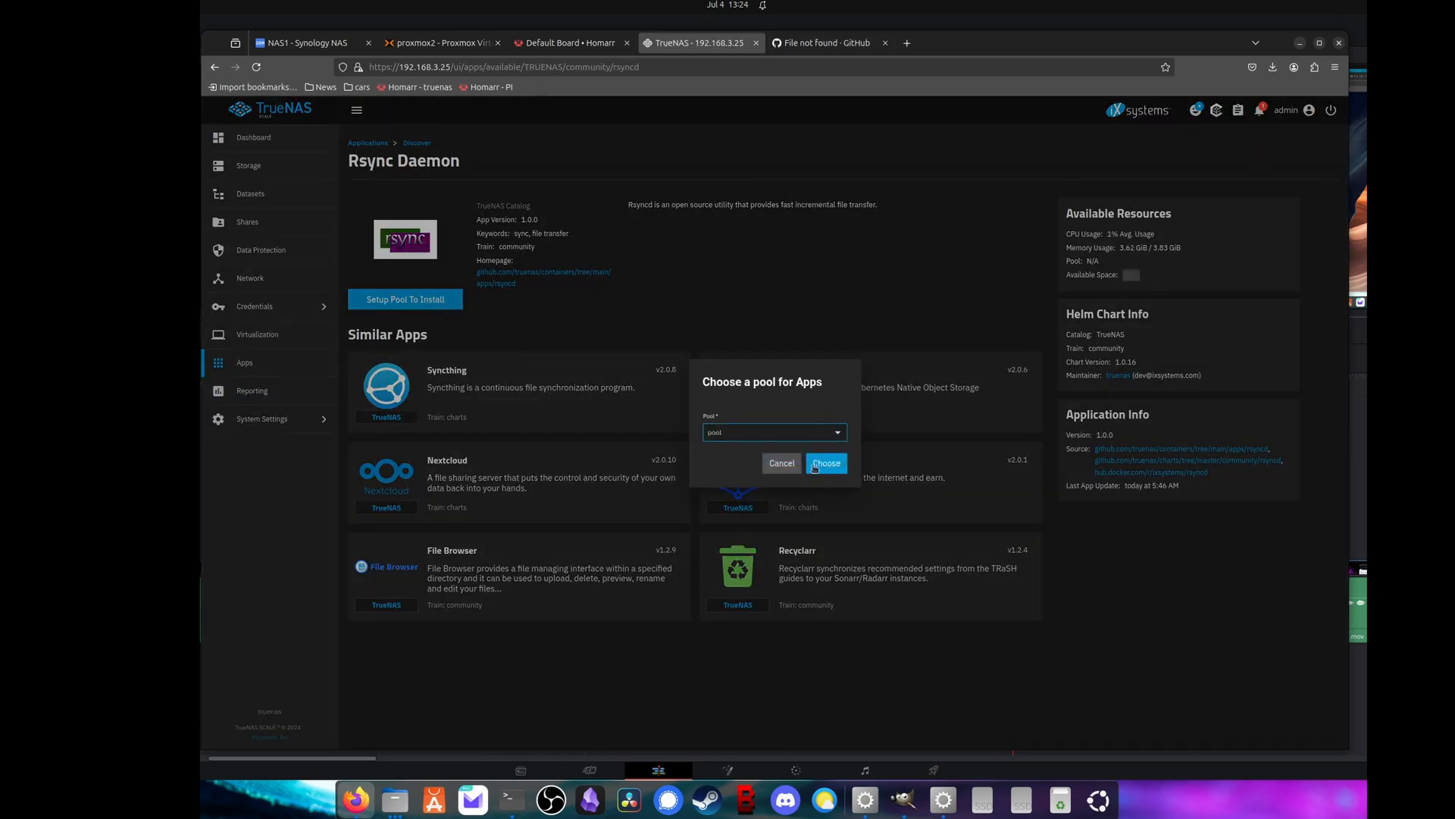
click(825, 464)
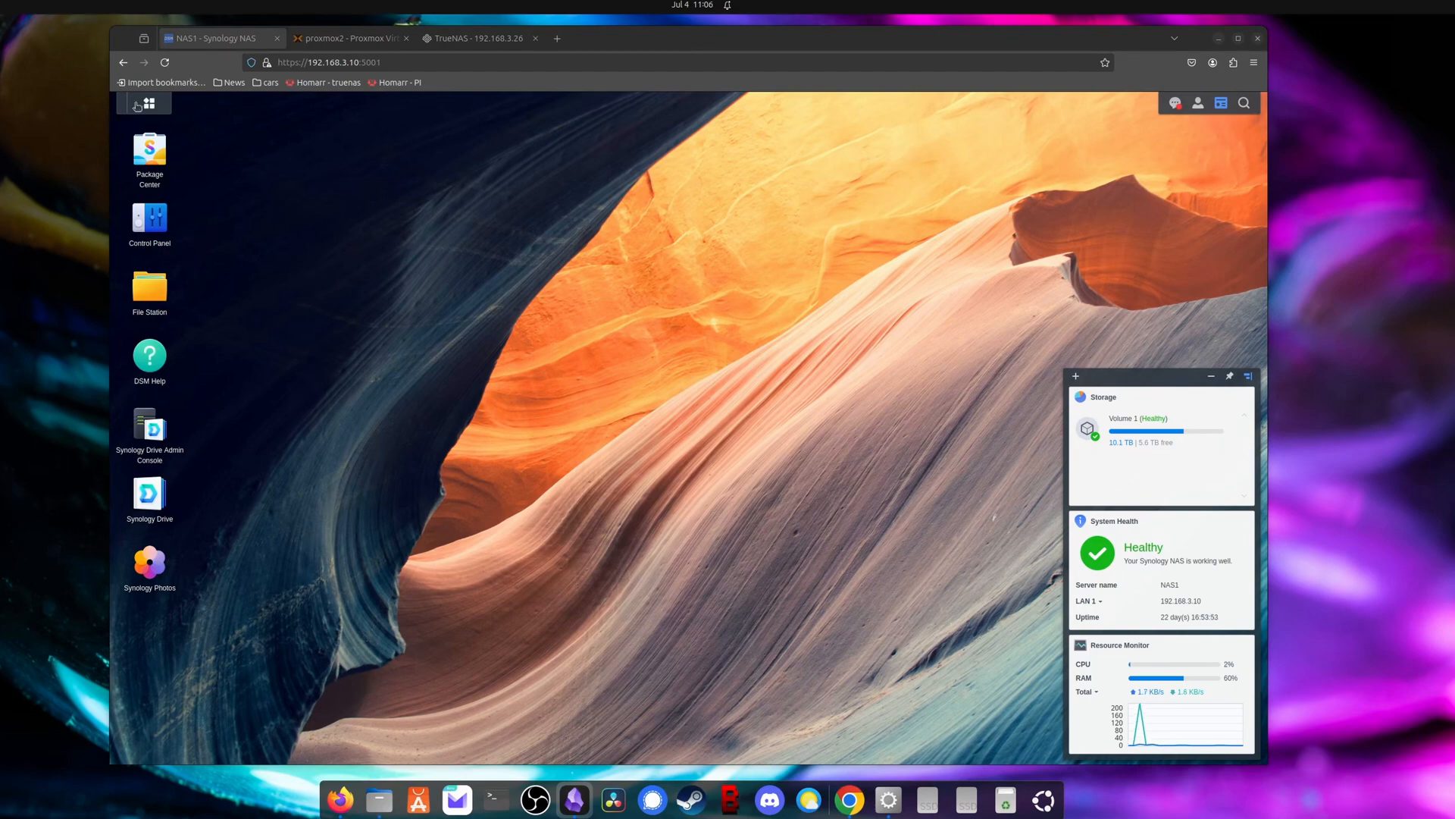
Step: Start a Hyper Backup wizard with Local Shared Folder and Single version, then cancel without creating a task
click(137, 103)
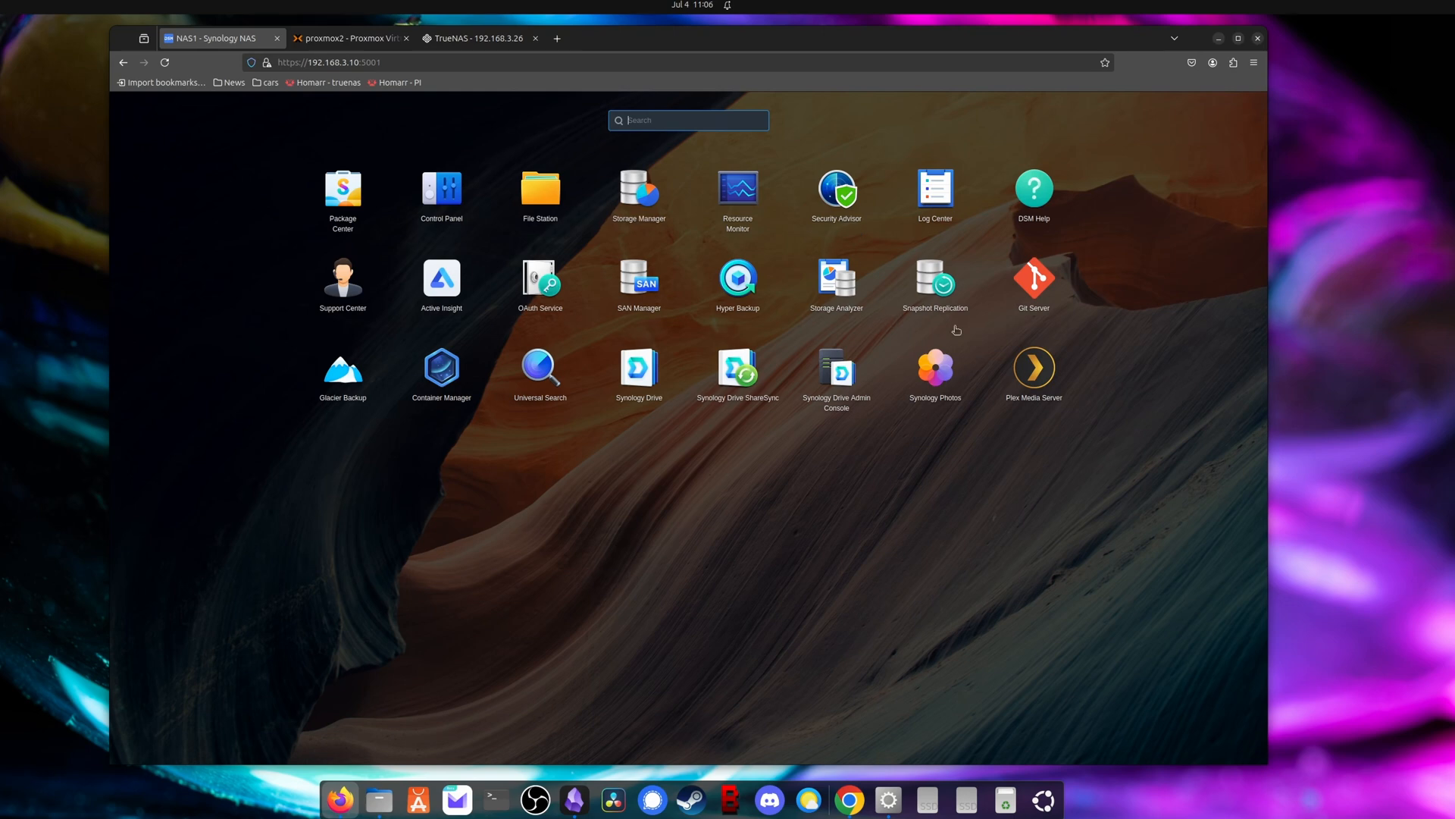
mouse_move(884, 398)
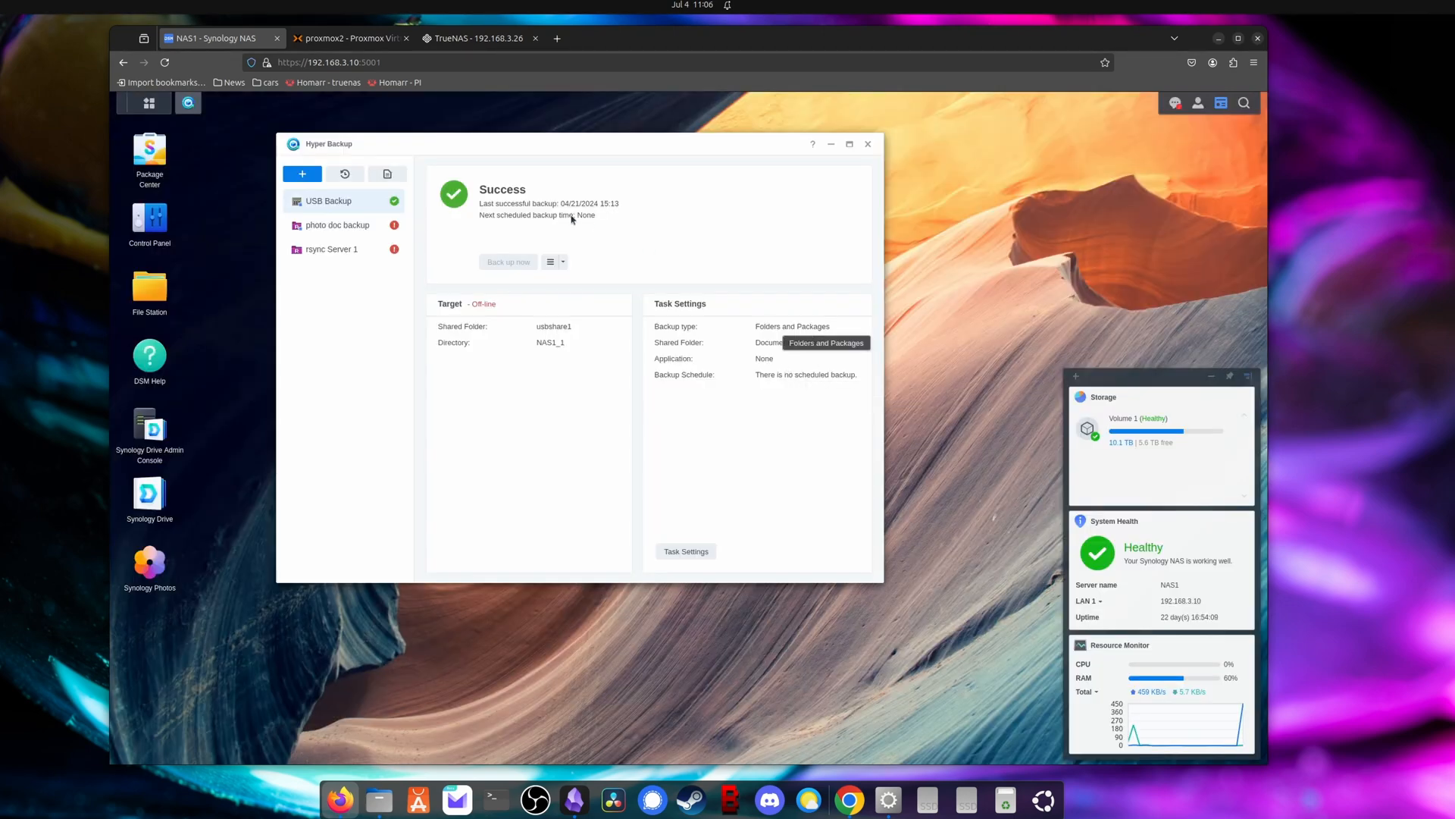
click(301, 173)
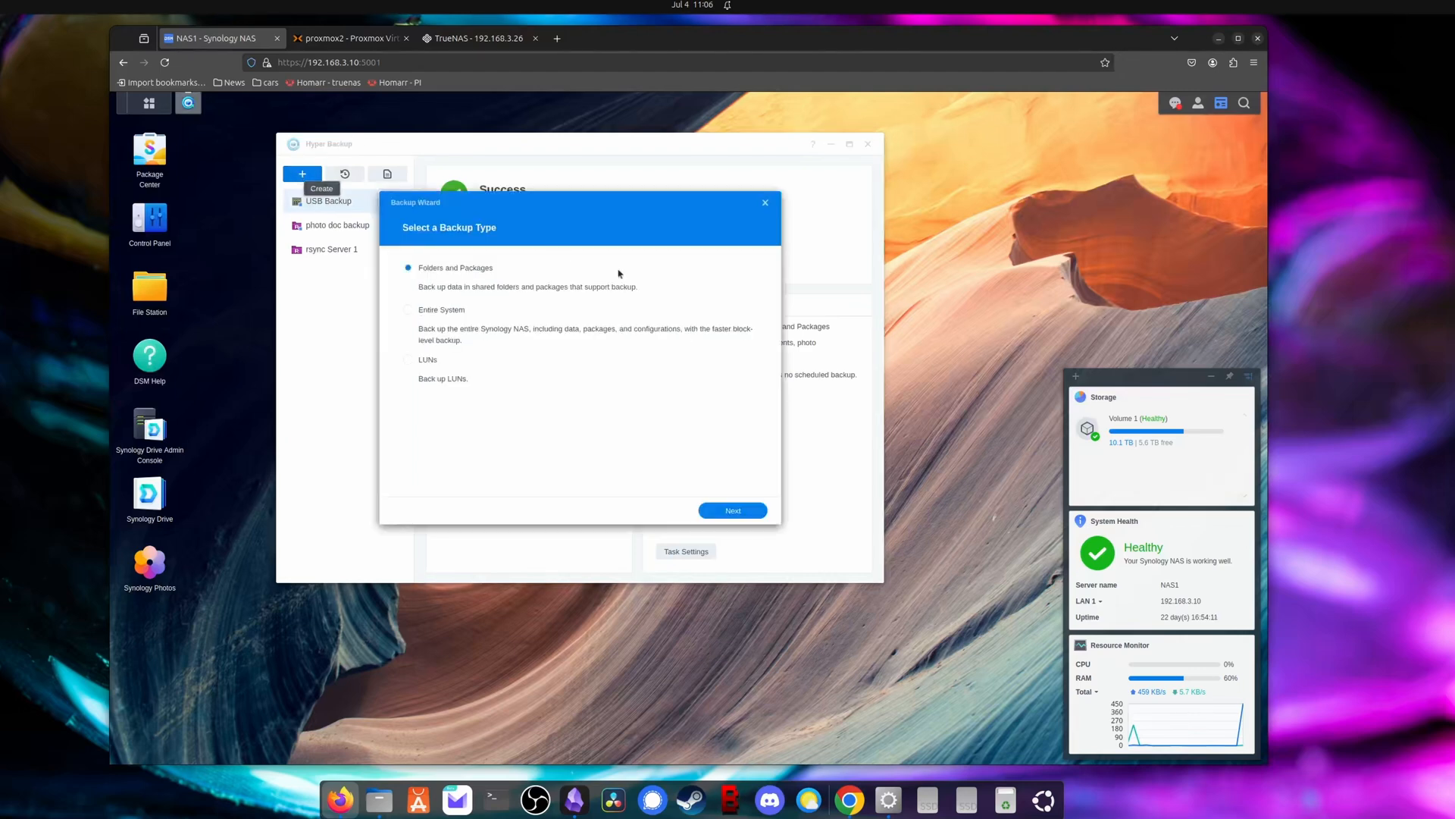
click(732, 511)
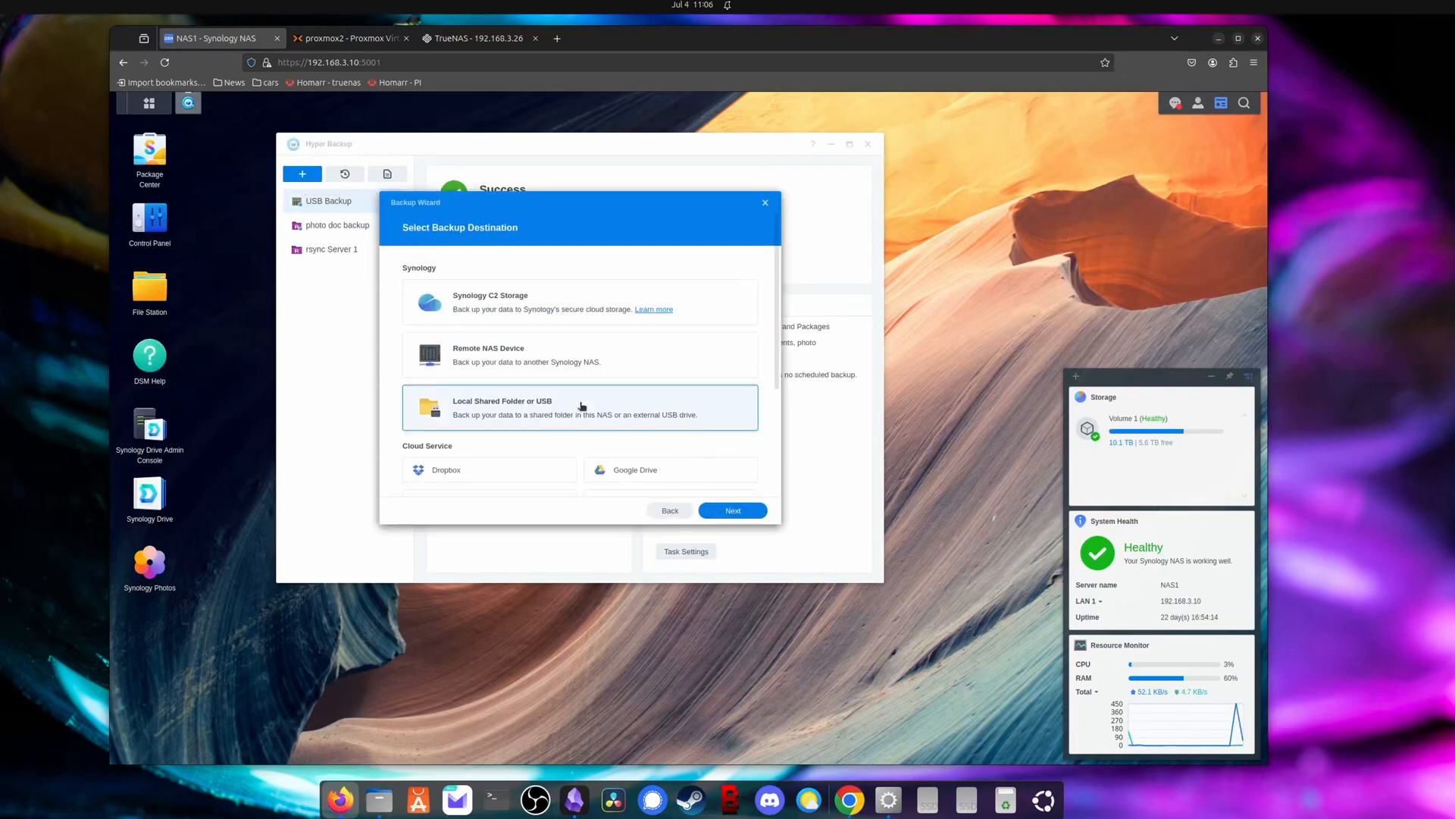
scroll(down, 3)
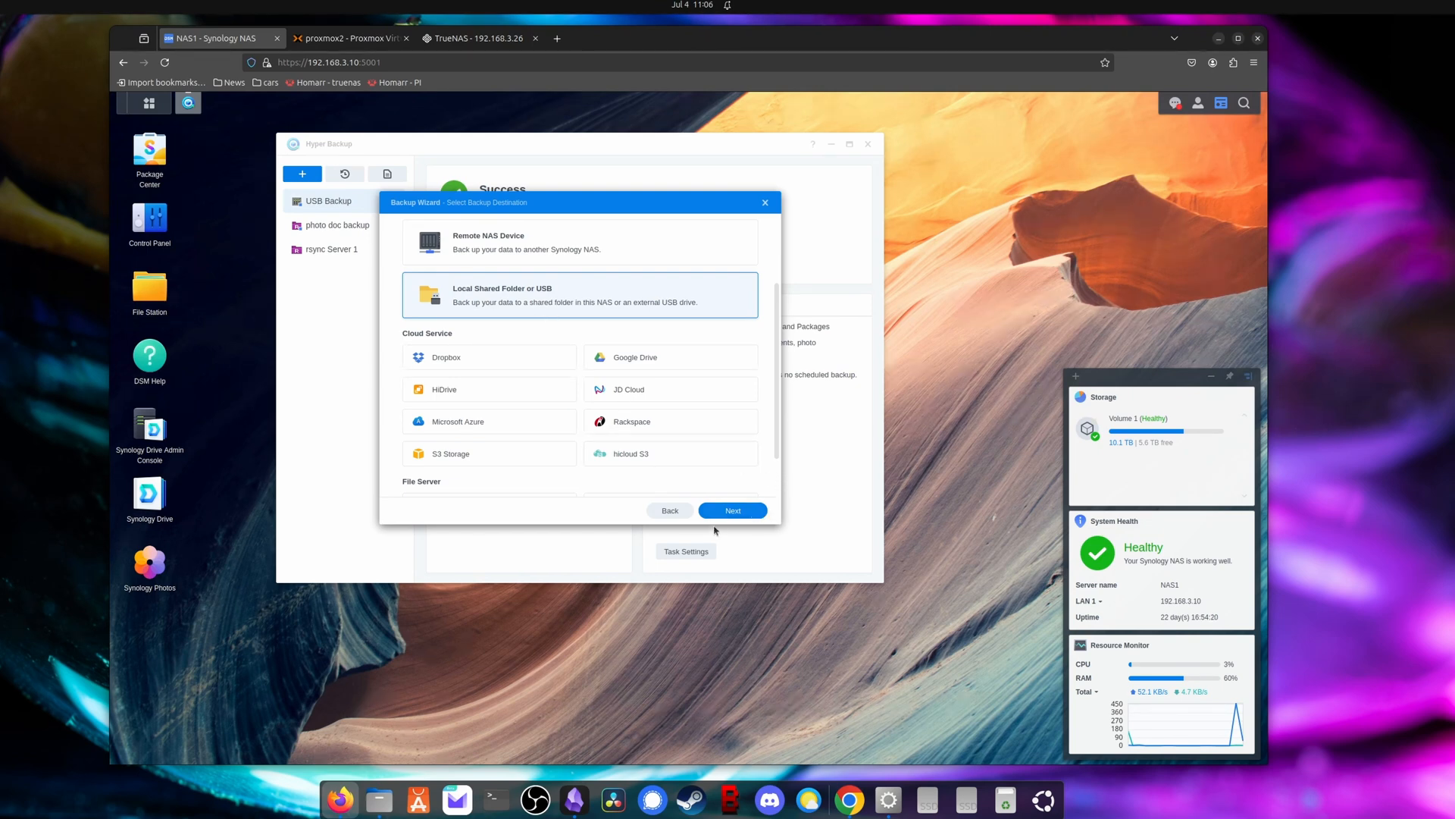
click(732, 511)
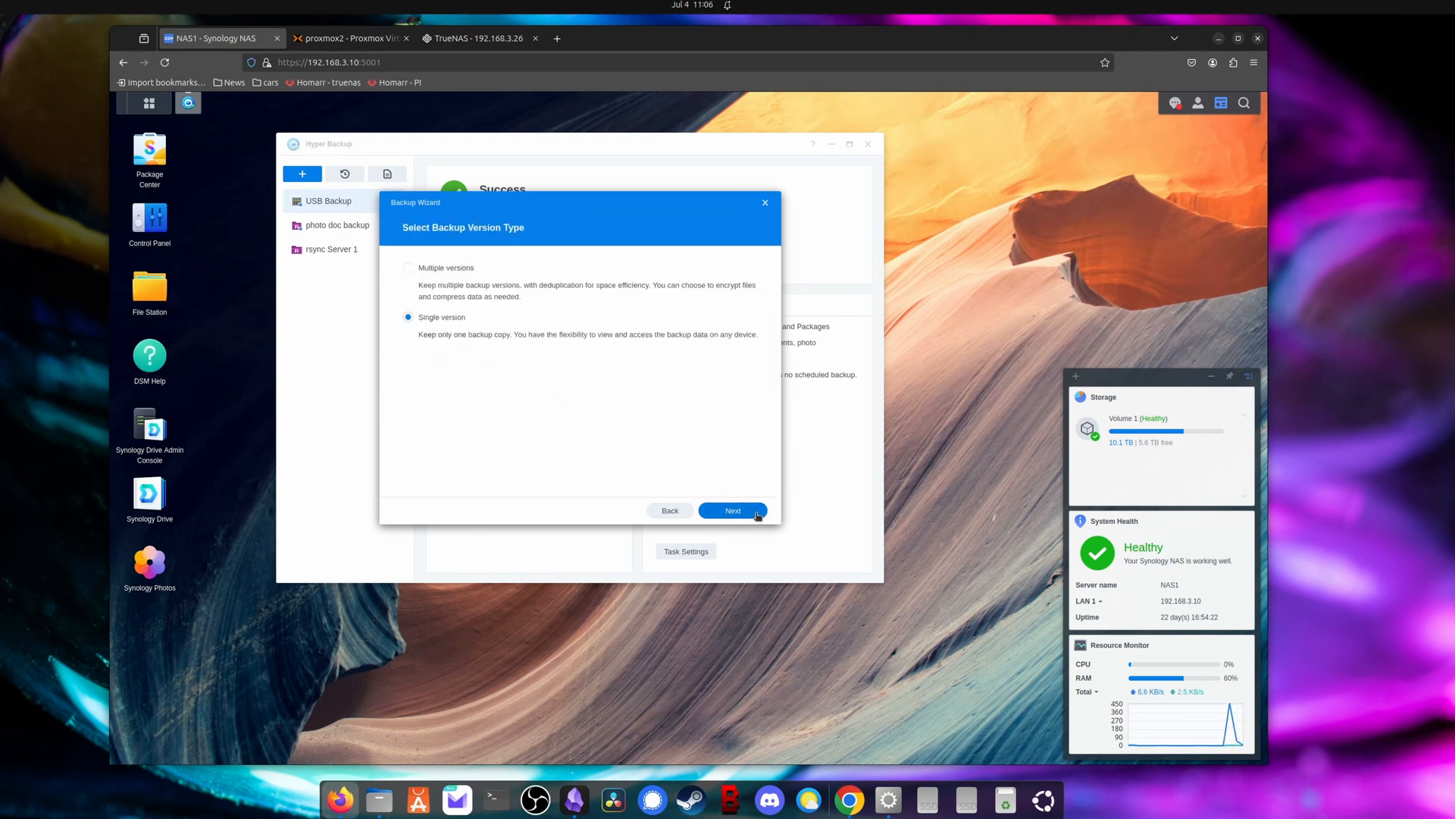
click(732, 511)
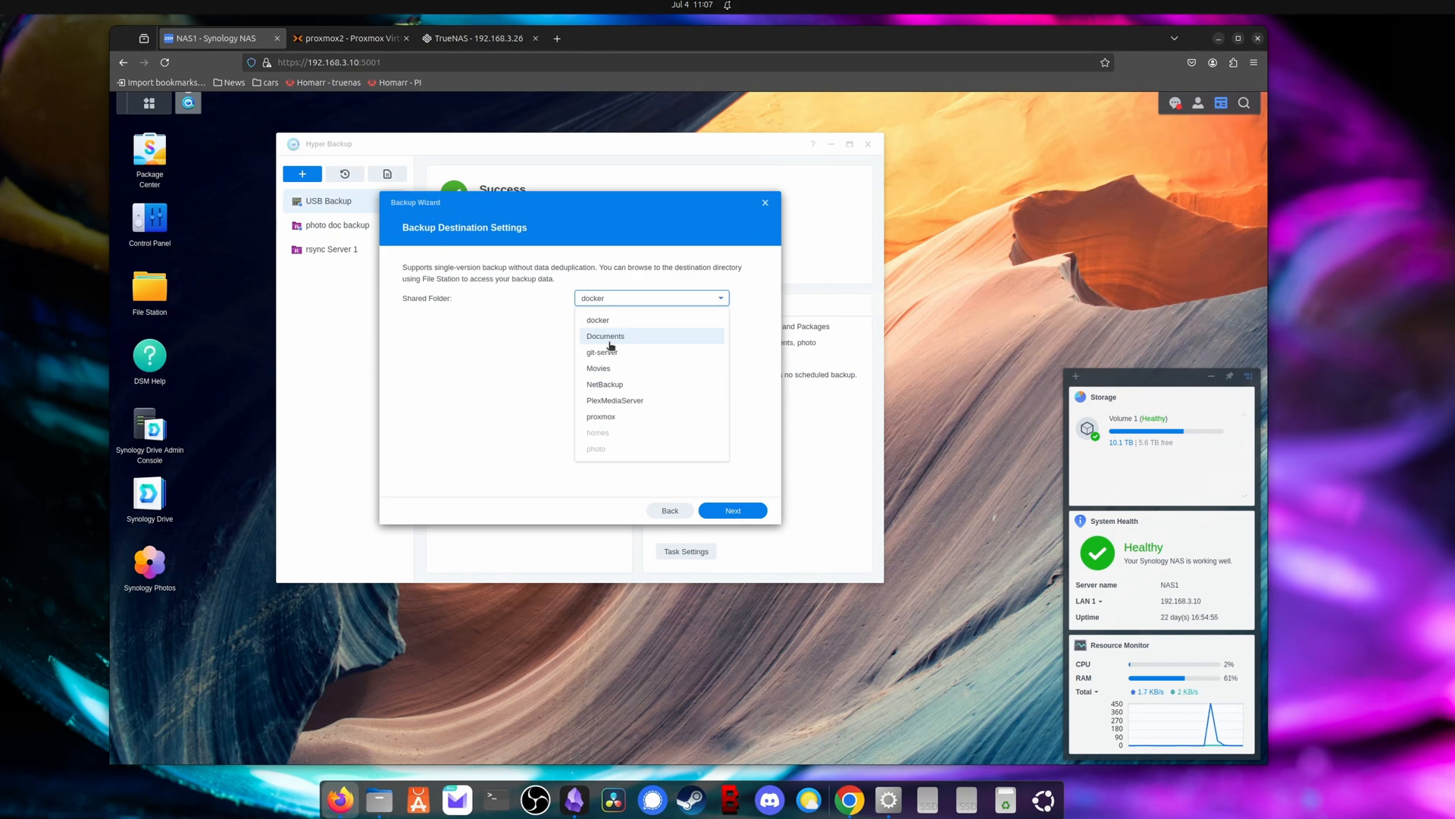
click(669, 511)
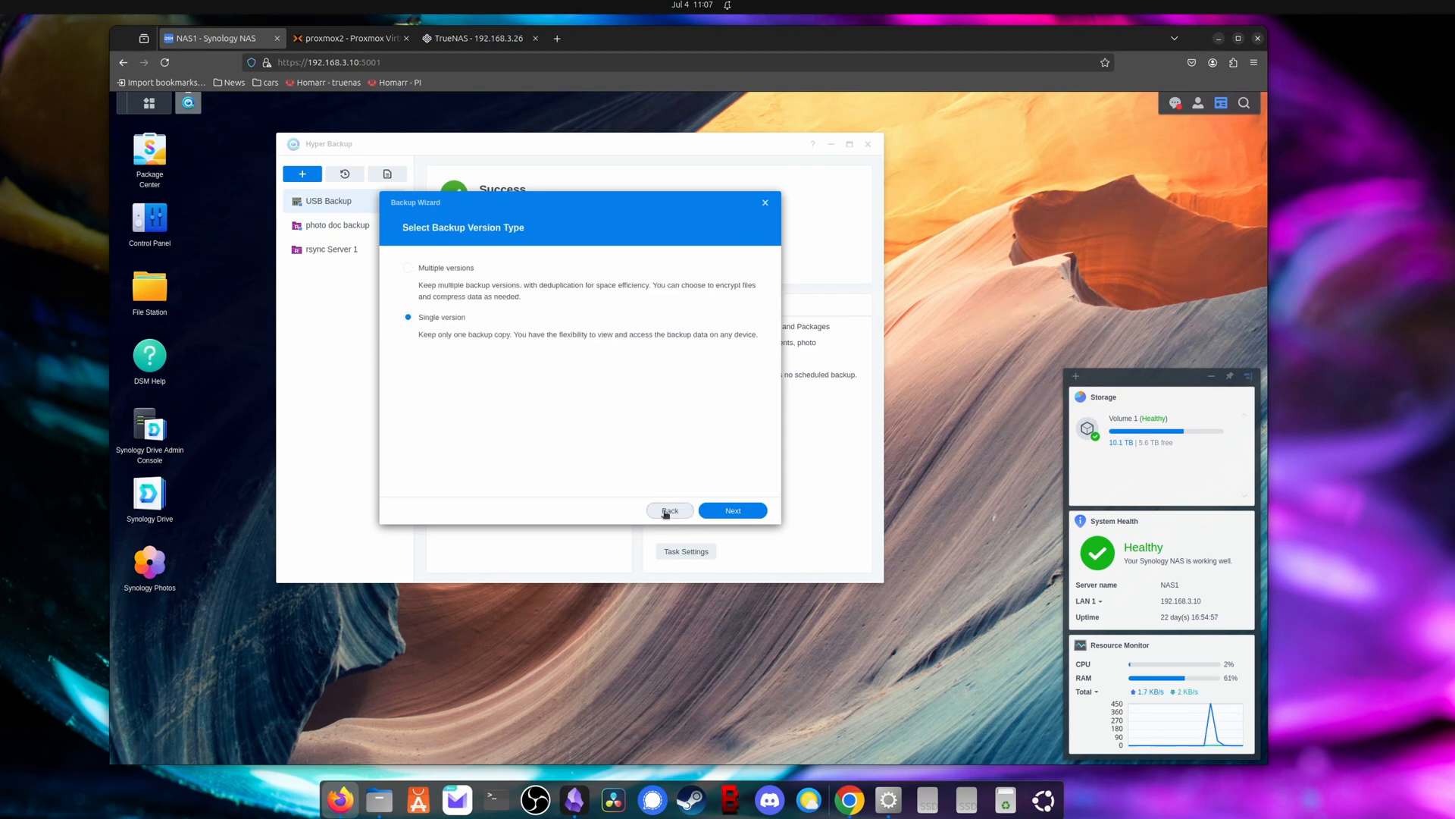
click(764, 201)
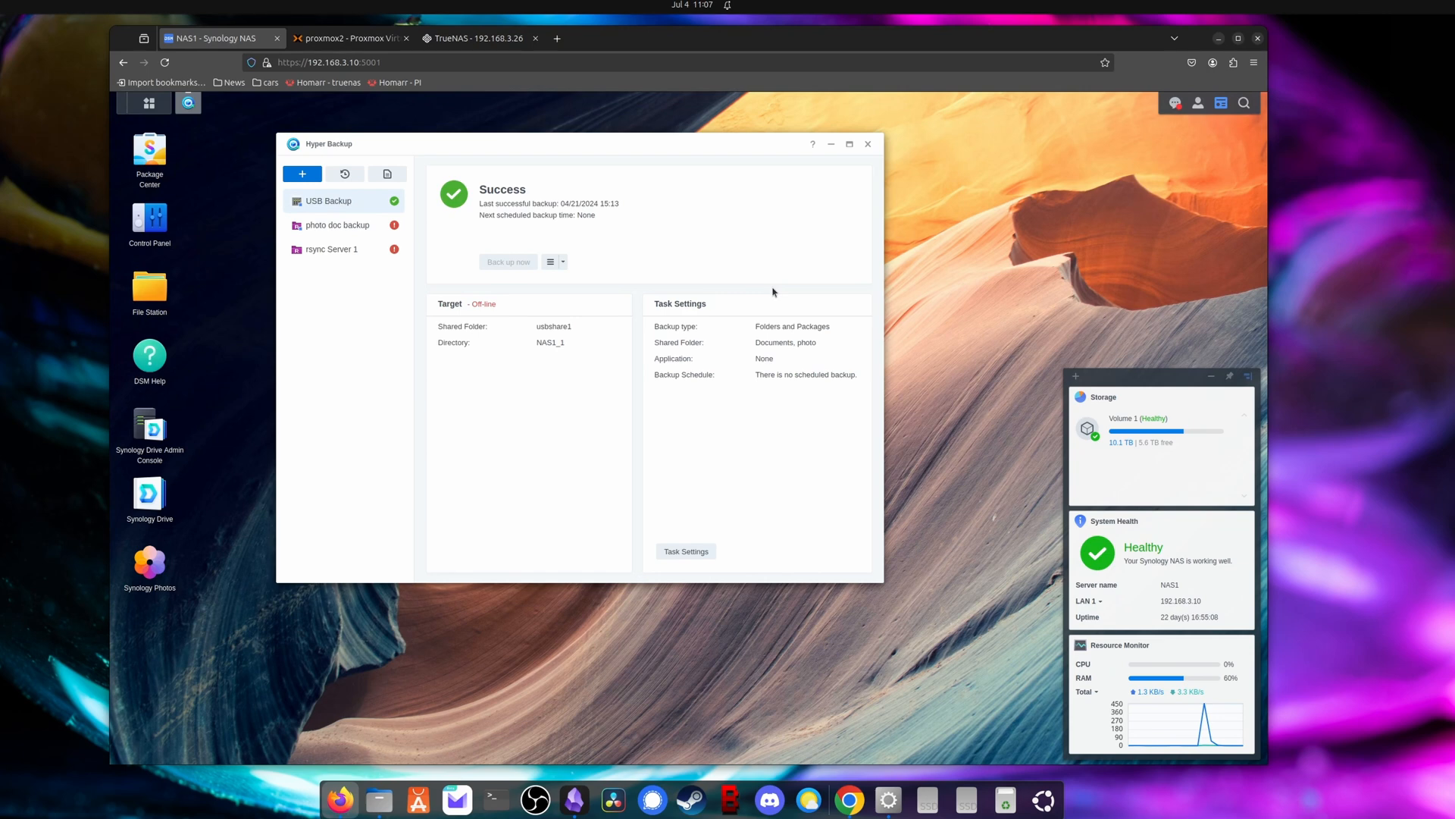
mouse_move(631, 268)
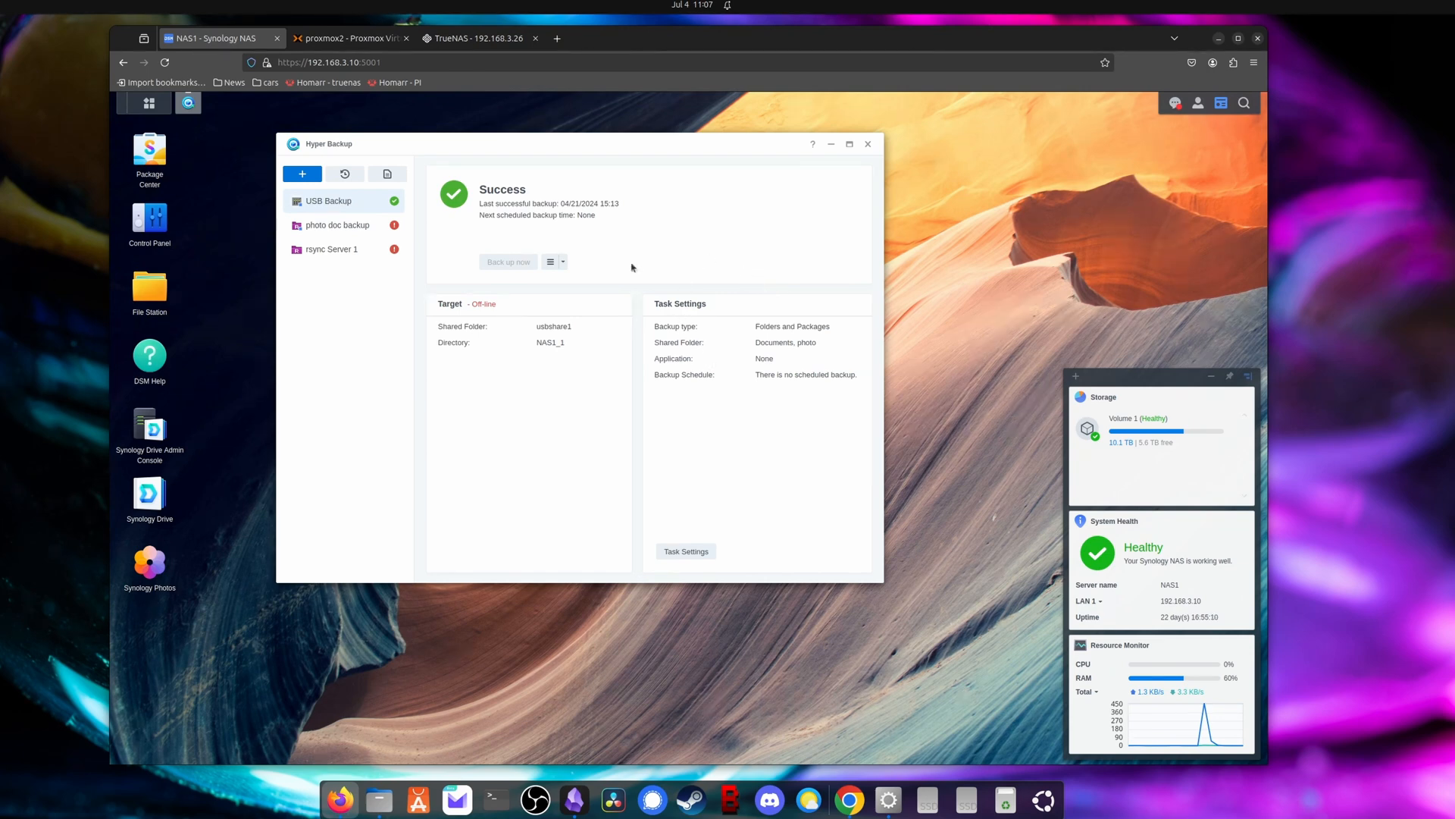
Step: Expand nodes proxmox2, proxmox-1 and proxmox-3 in Proxmox Server View, then return to TrueNAS
click(349, 38)
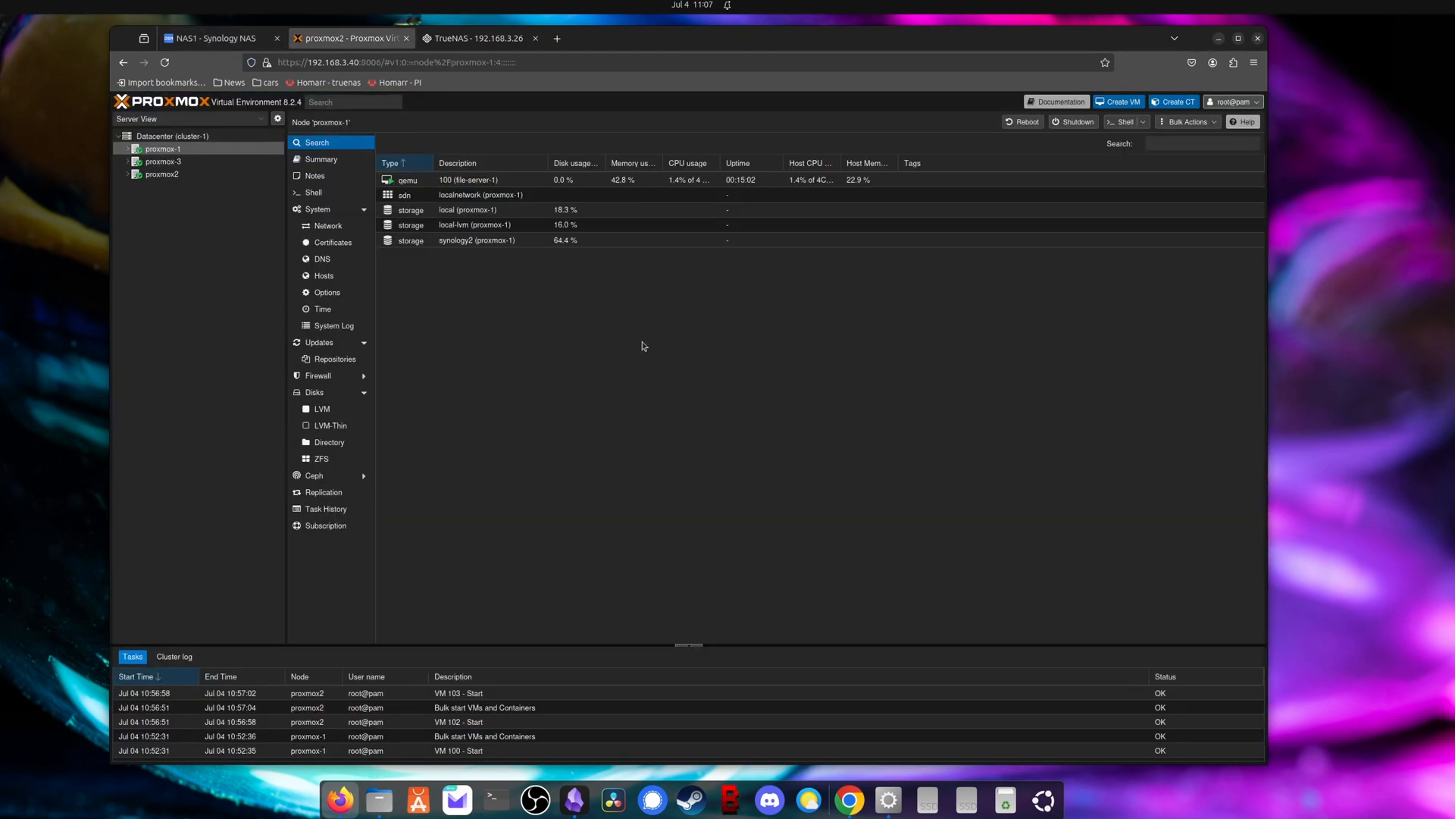
click(127, 174)
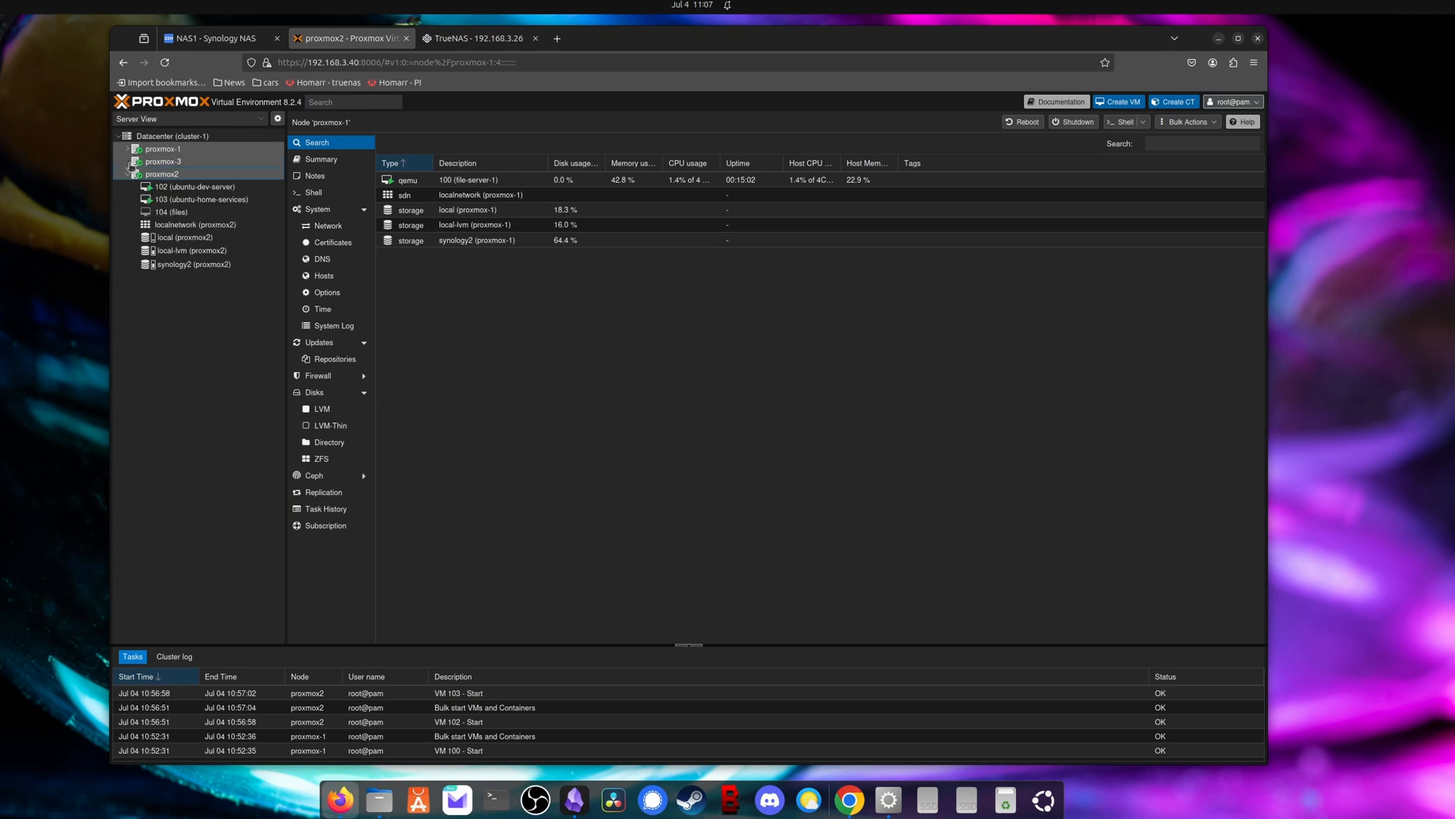
click(162, 175)
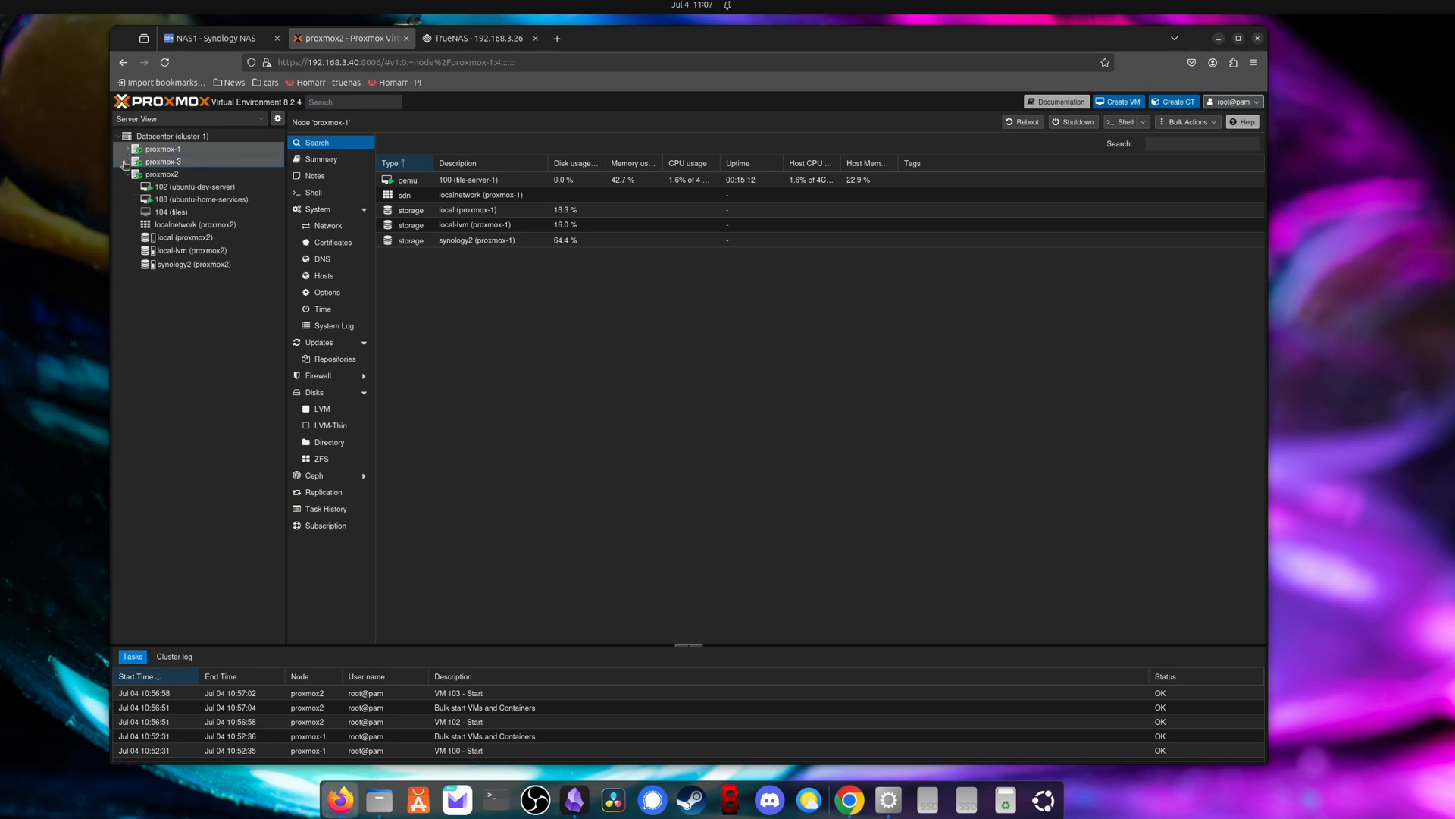
click(127, 149)
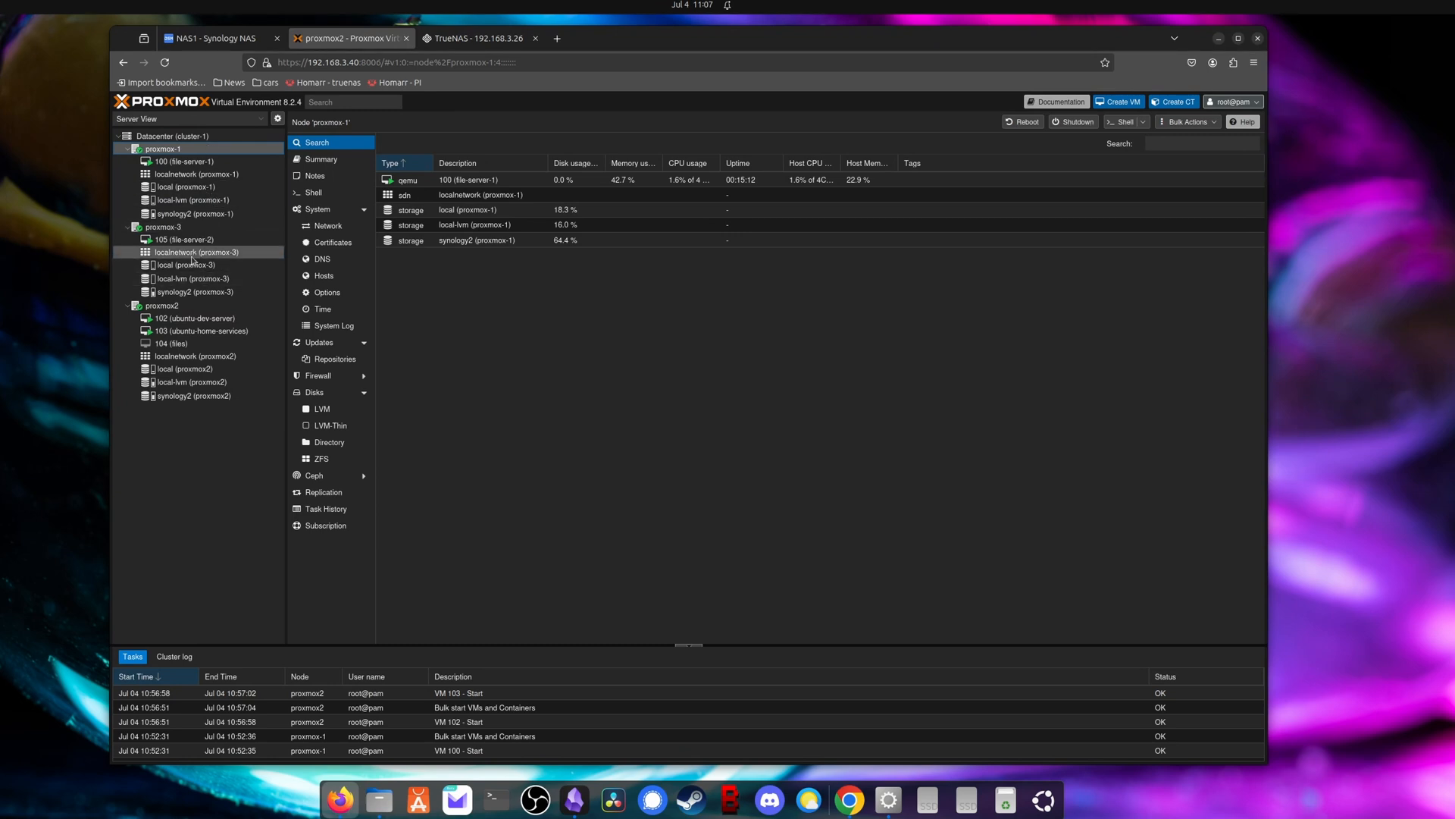
click(184, 263)
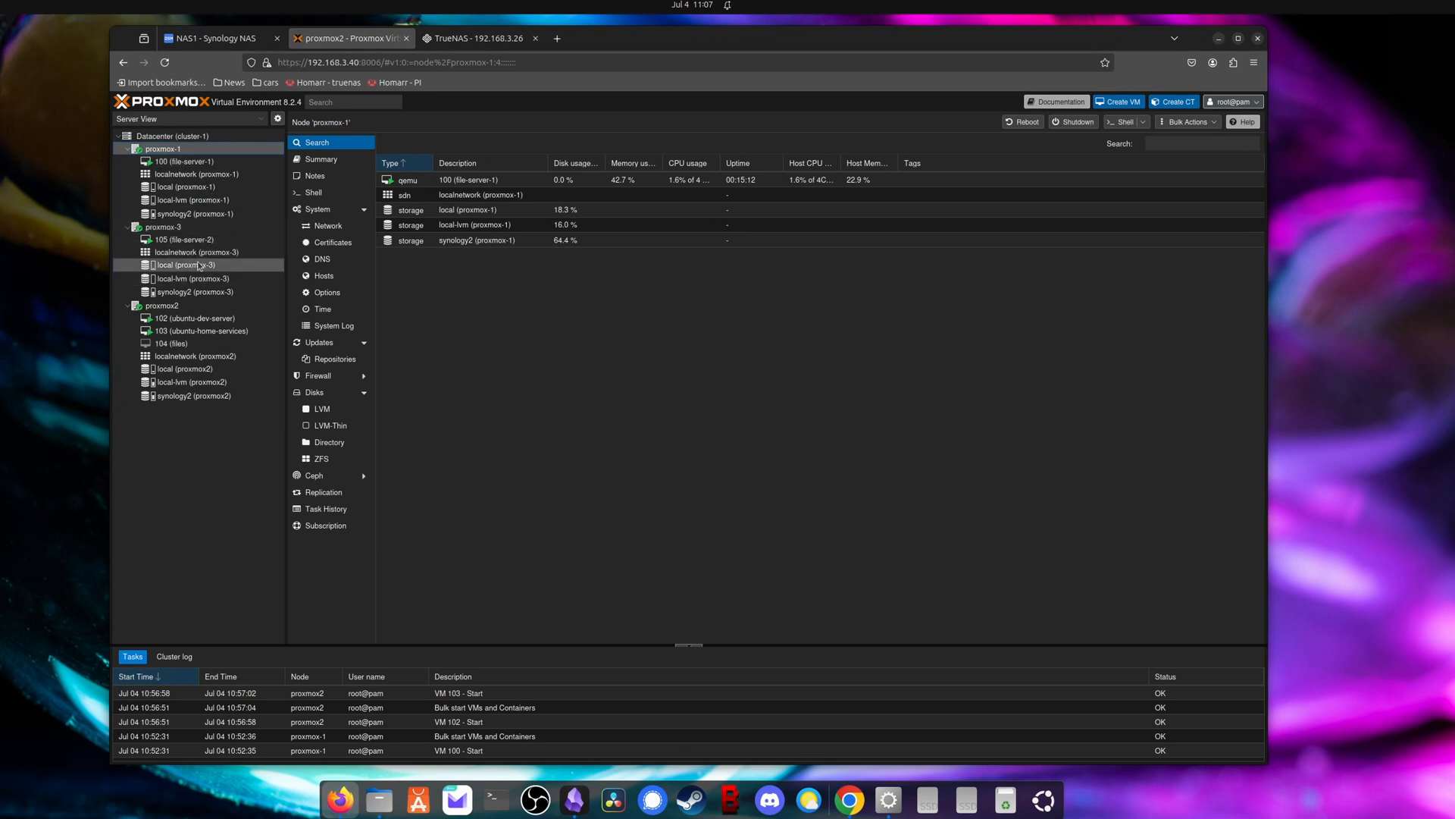
click(183, 161)
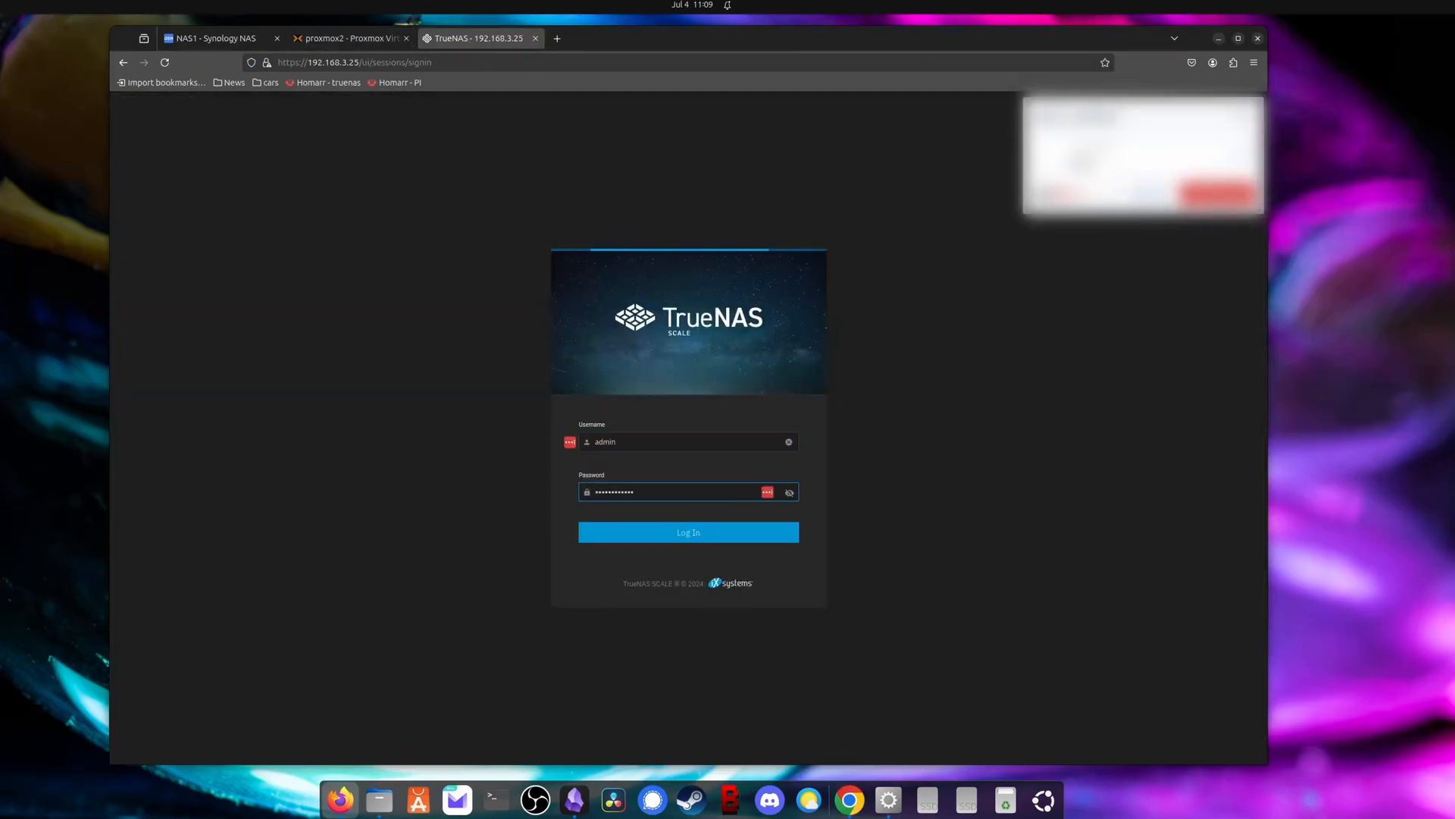
Step: Sign in to TrueNAS as admin and start the SSH service with automatic start enabled
click(688, 532)
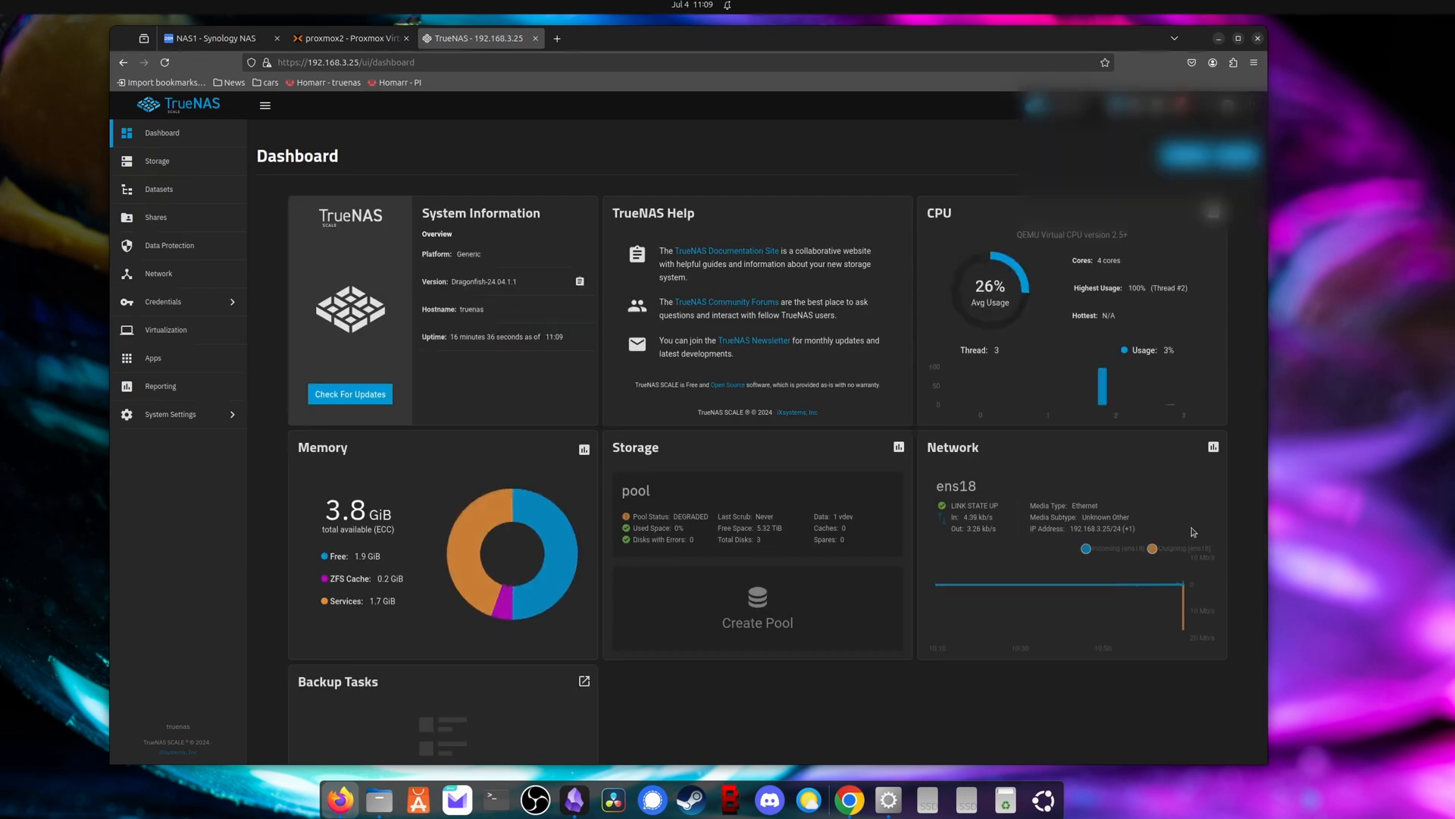
click(172, 413)
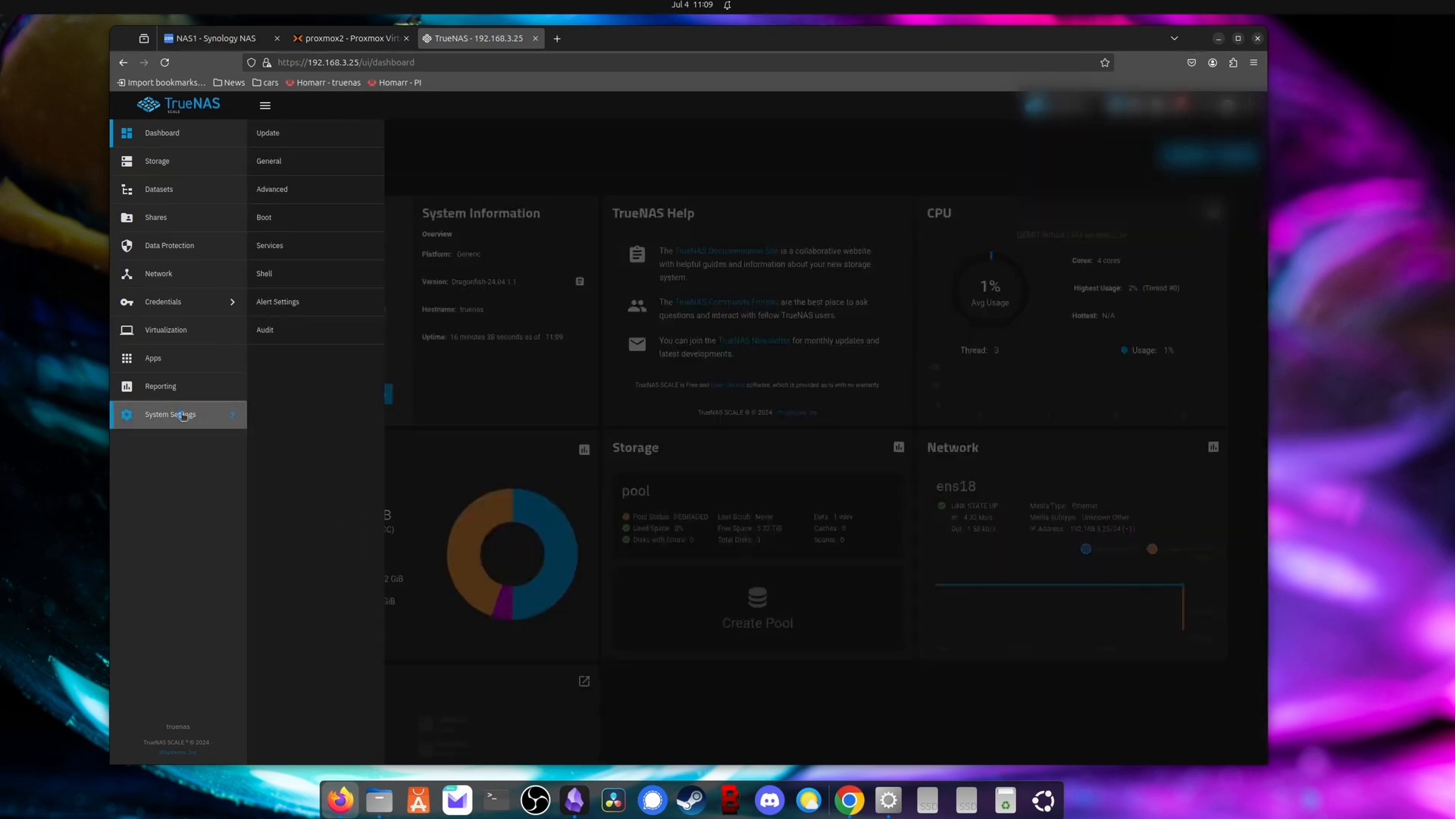
click(270, 246)
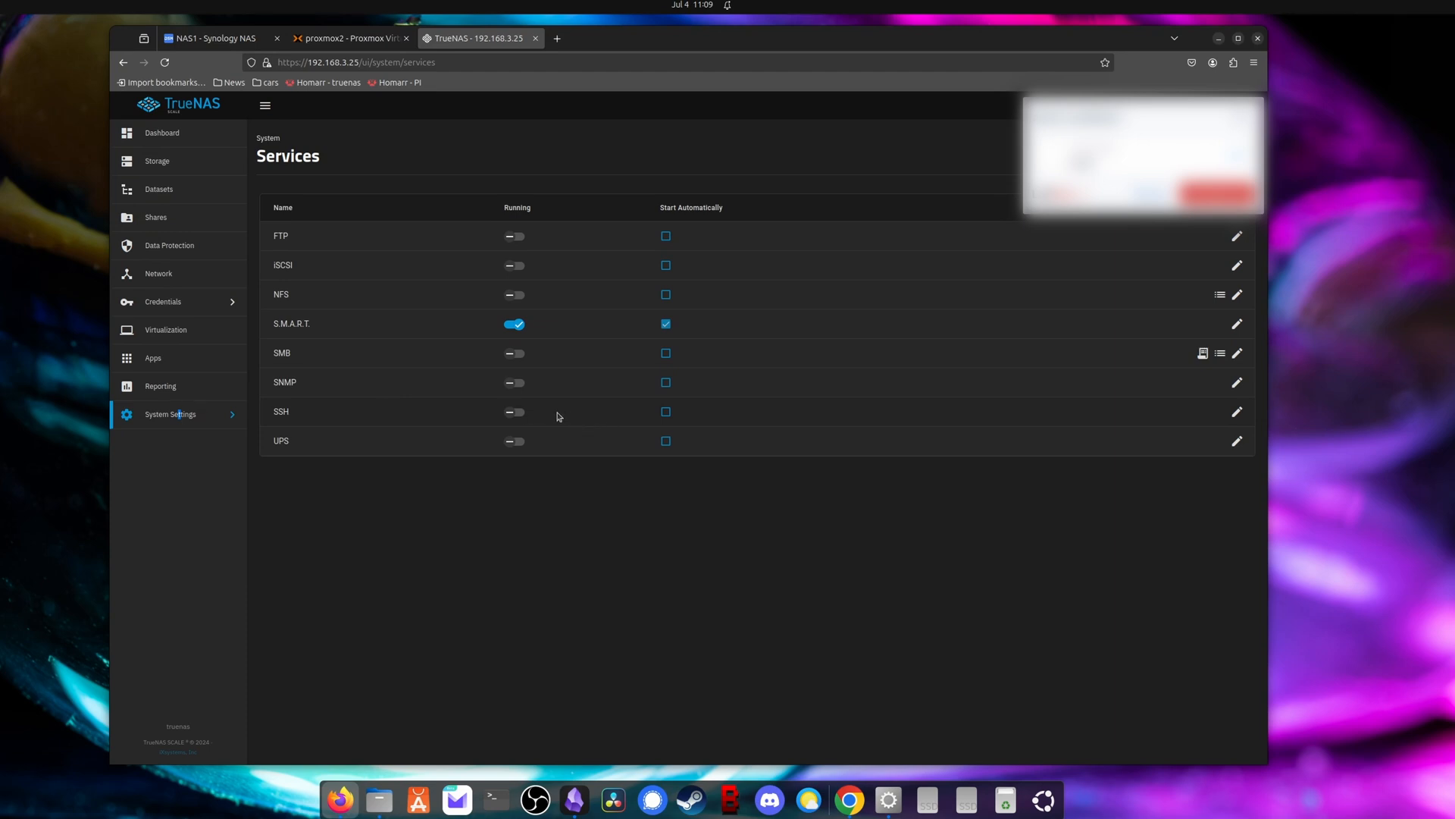
click(514, 411)
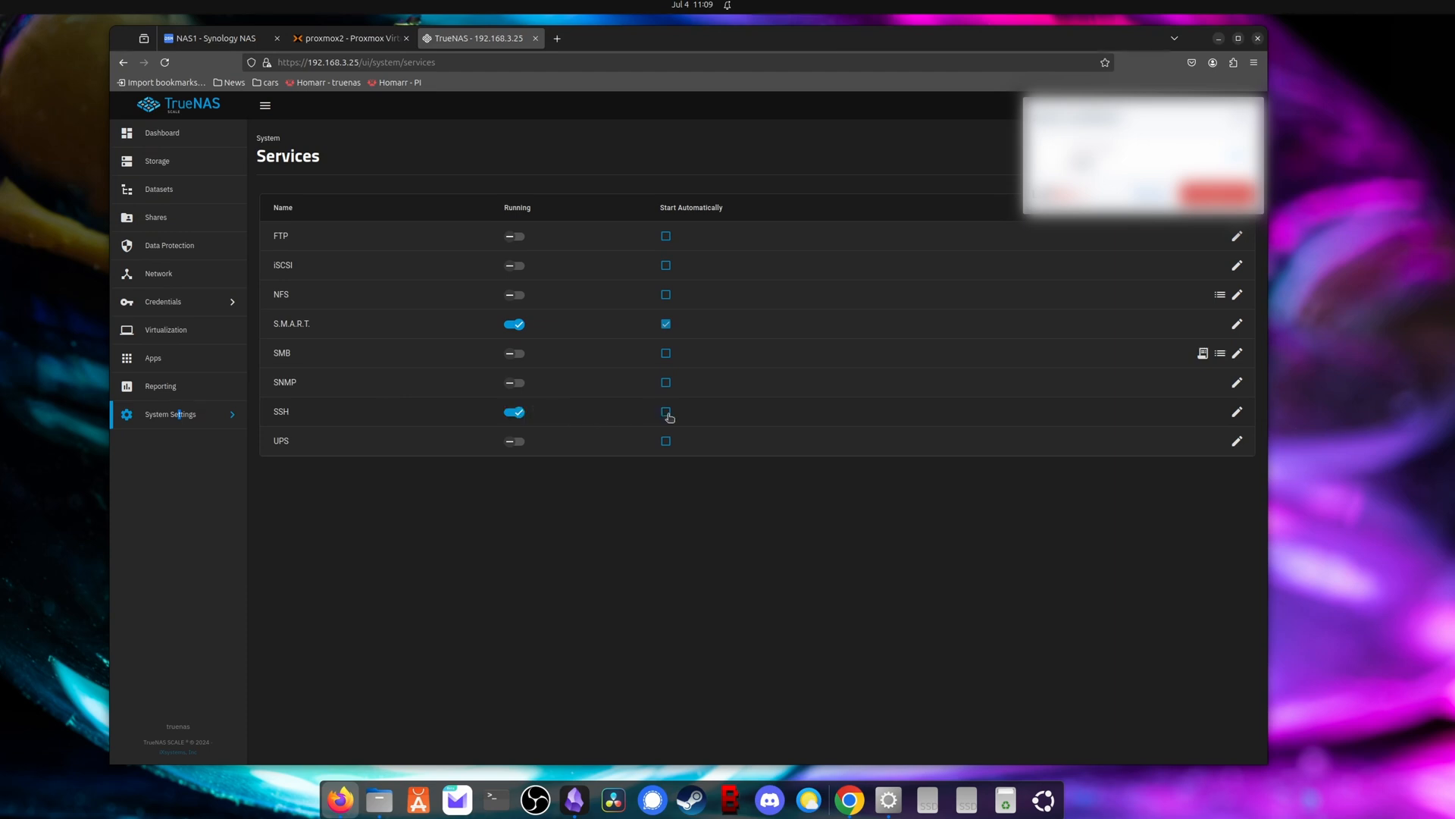
click(163, 134)
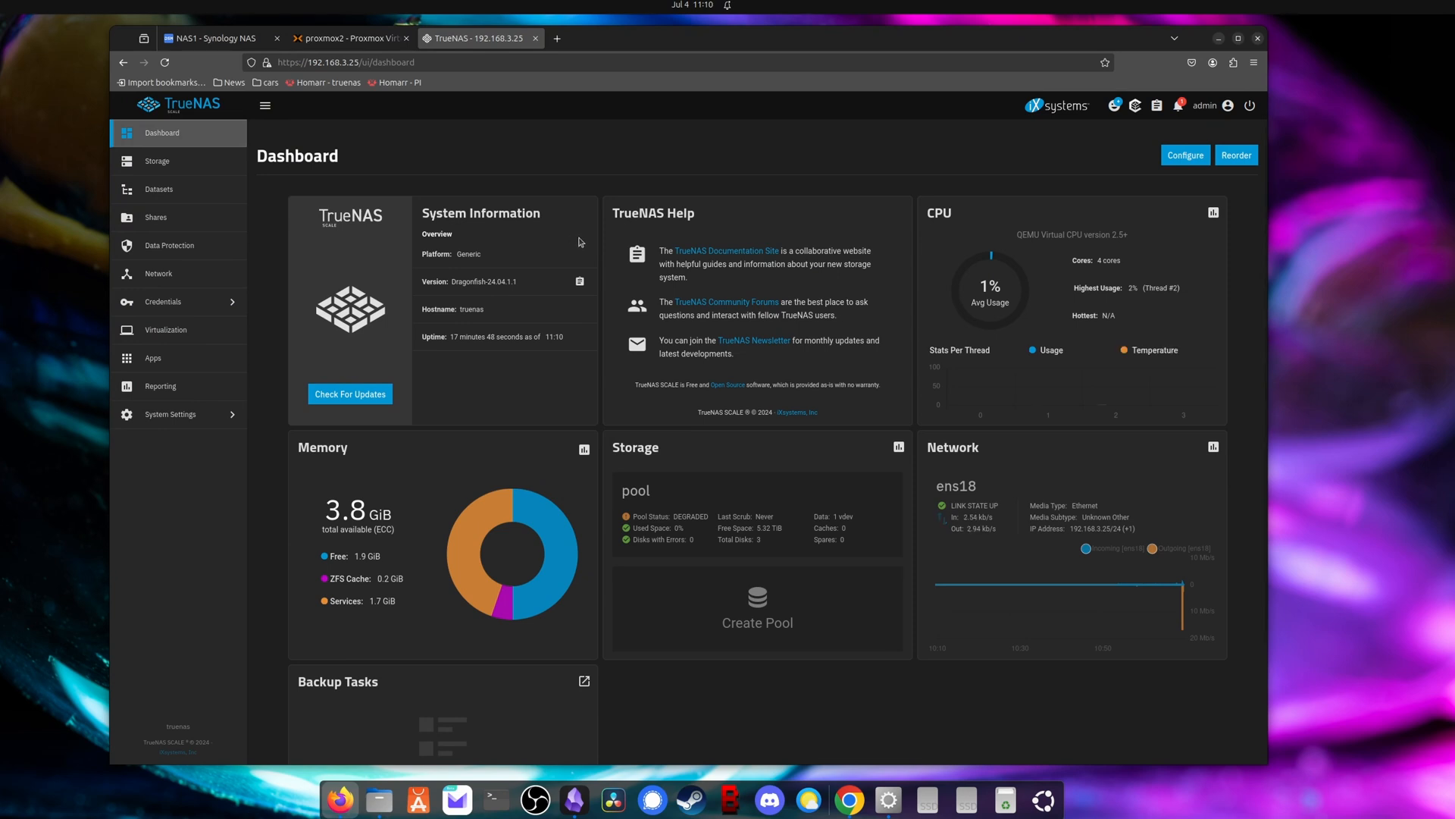
Step: Show the details of the data1 dataset under pool on the Datasets page
click(157, 189)
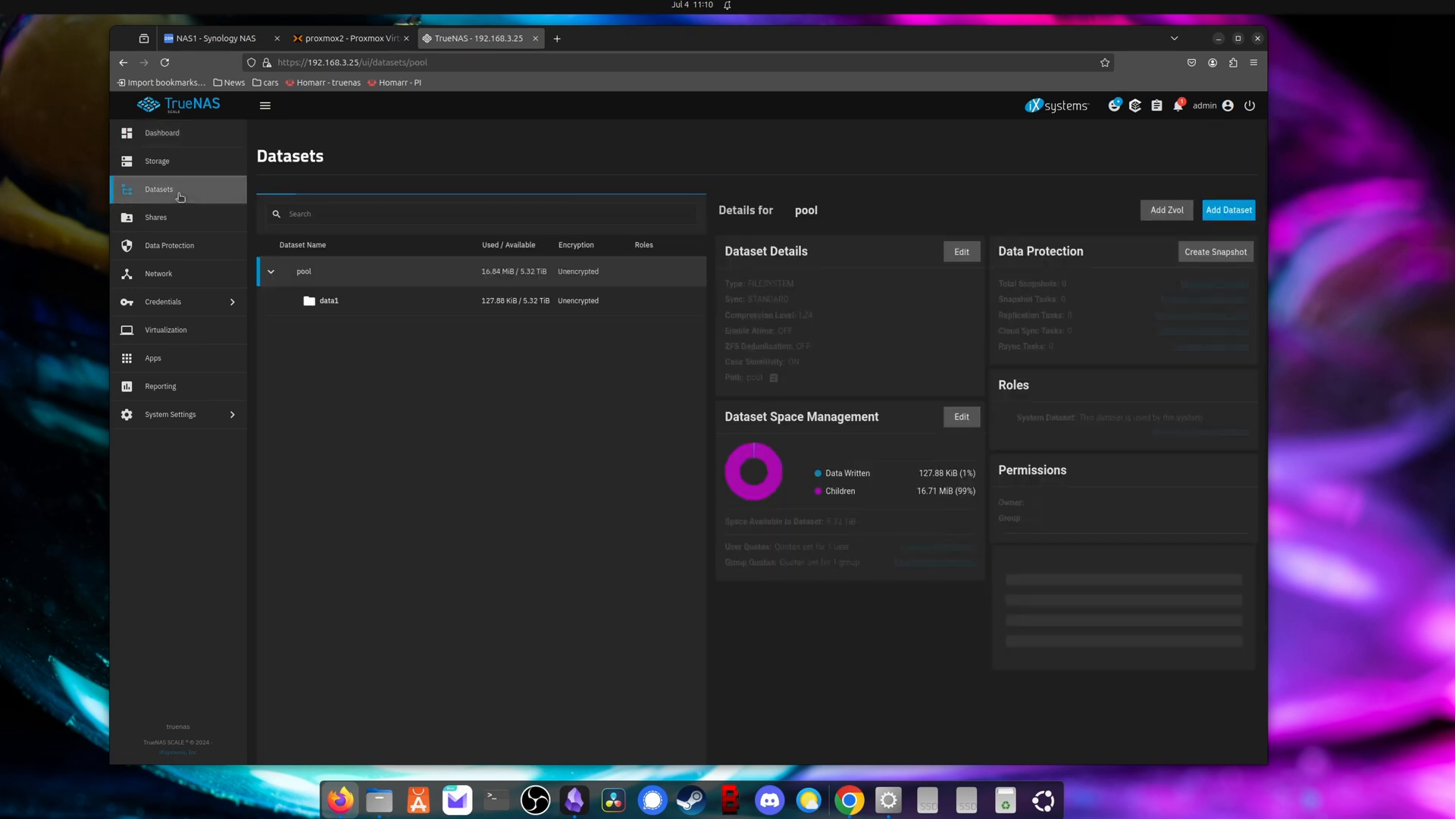
click(329, 300)
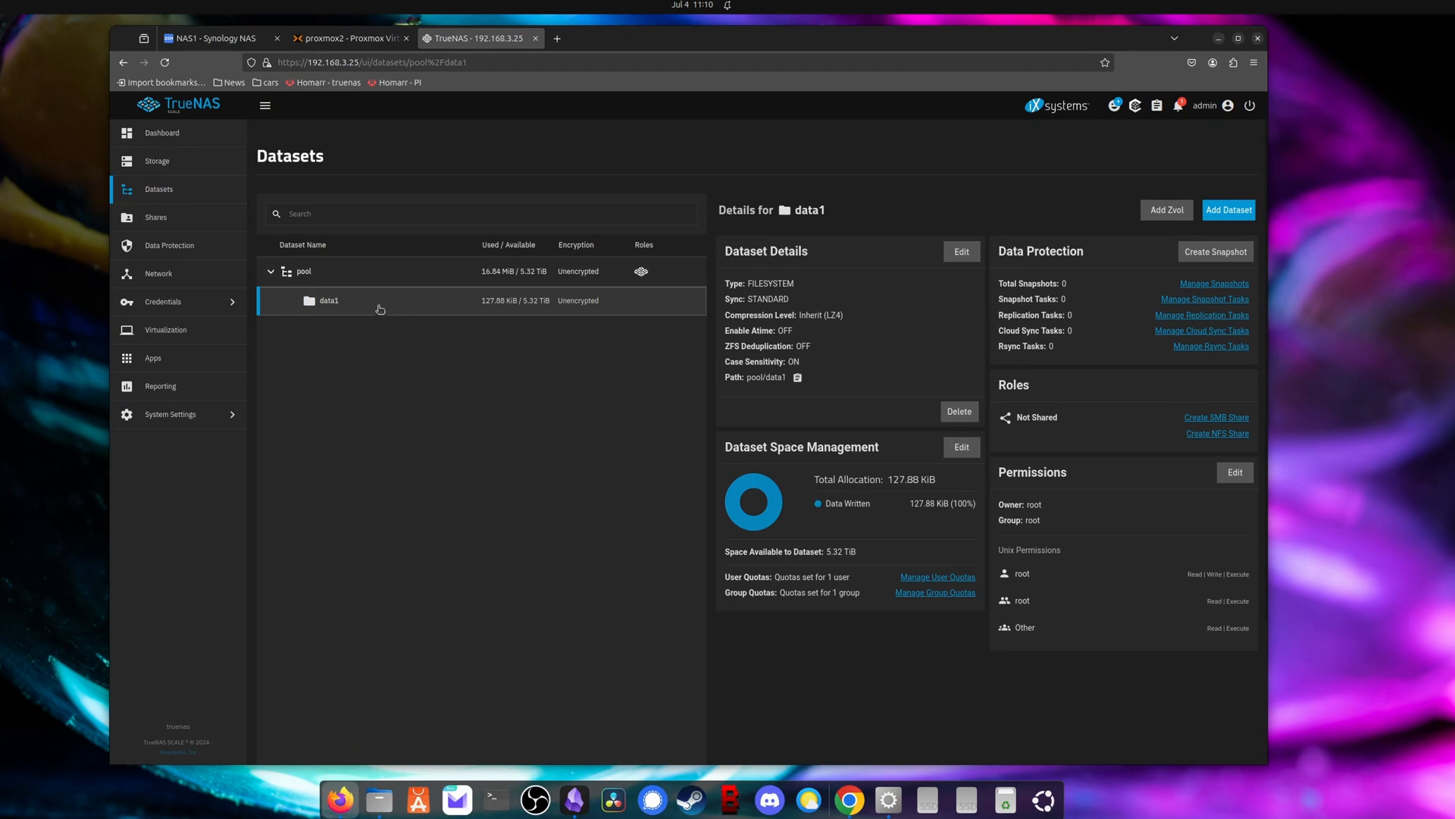
mouse_move(413, 309)
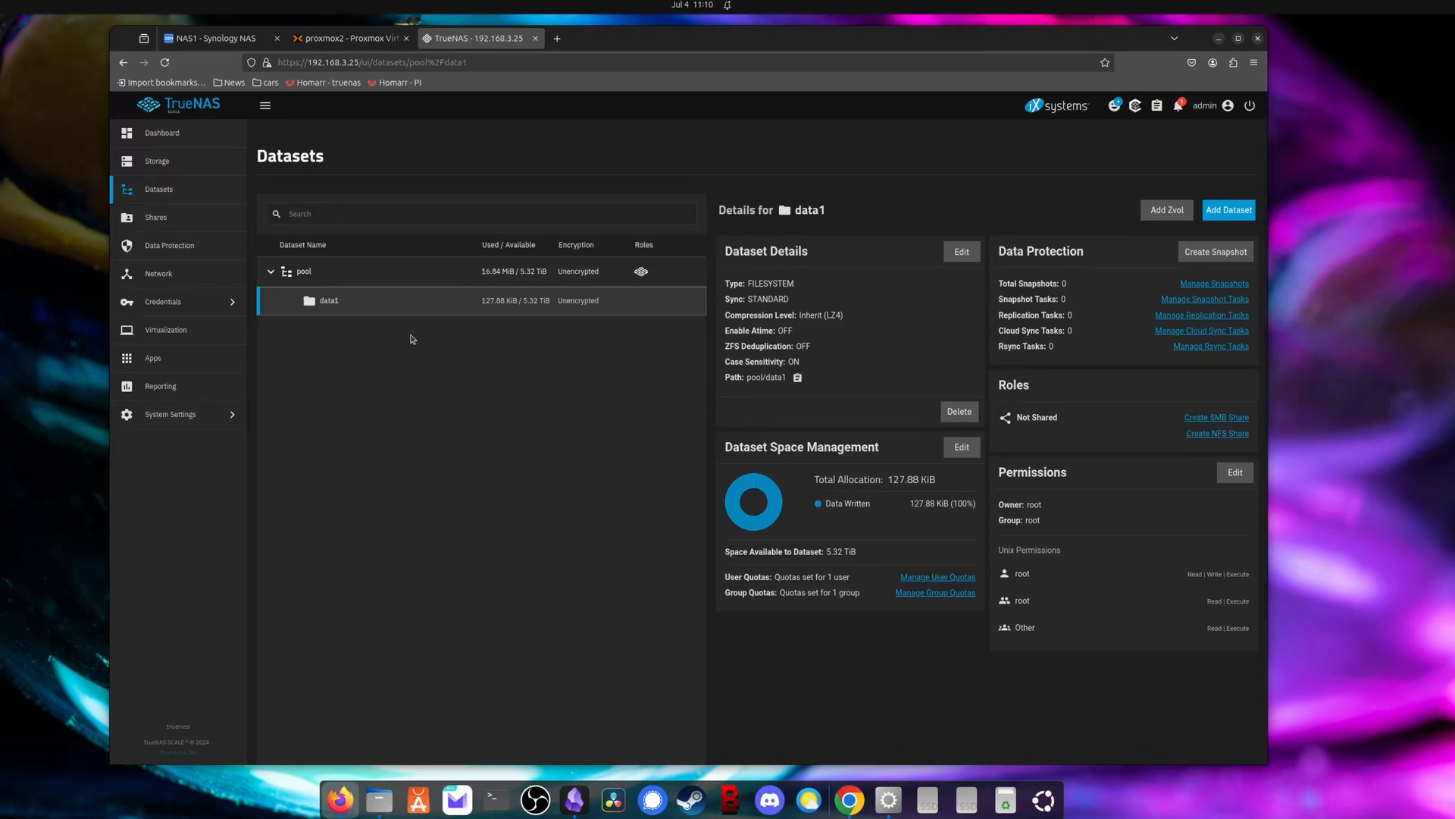
mouse_move(592, 349)
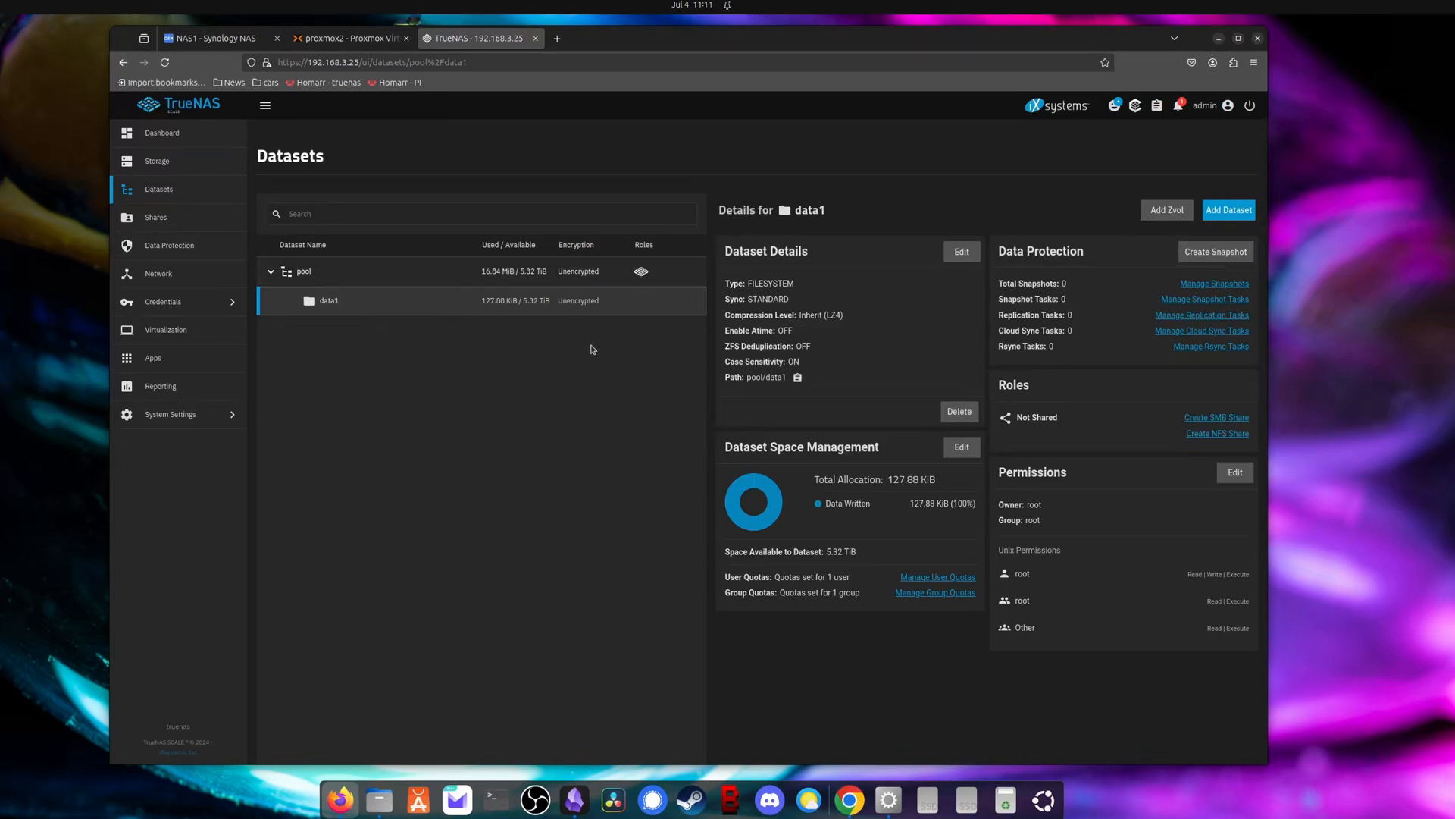
mouse_move(270, 383)
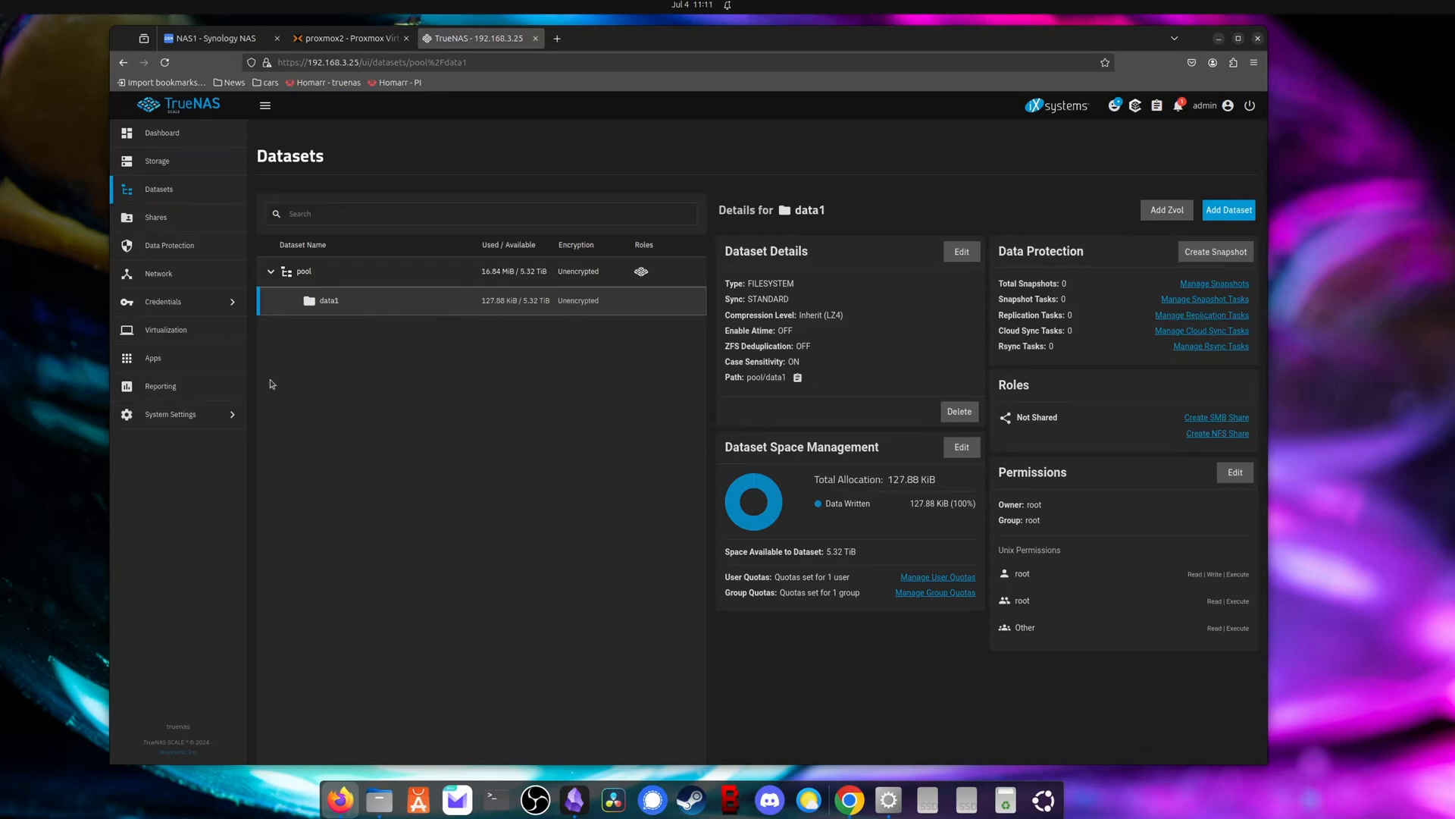
mouse_move(179, 313)
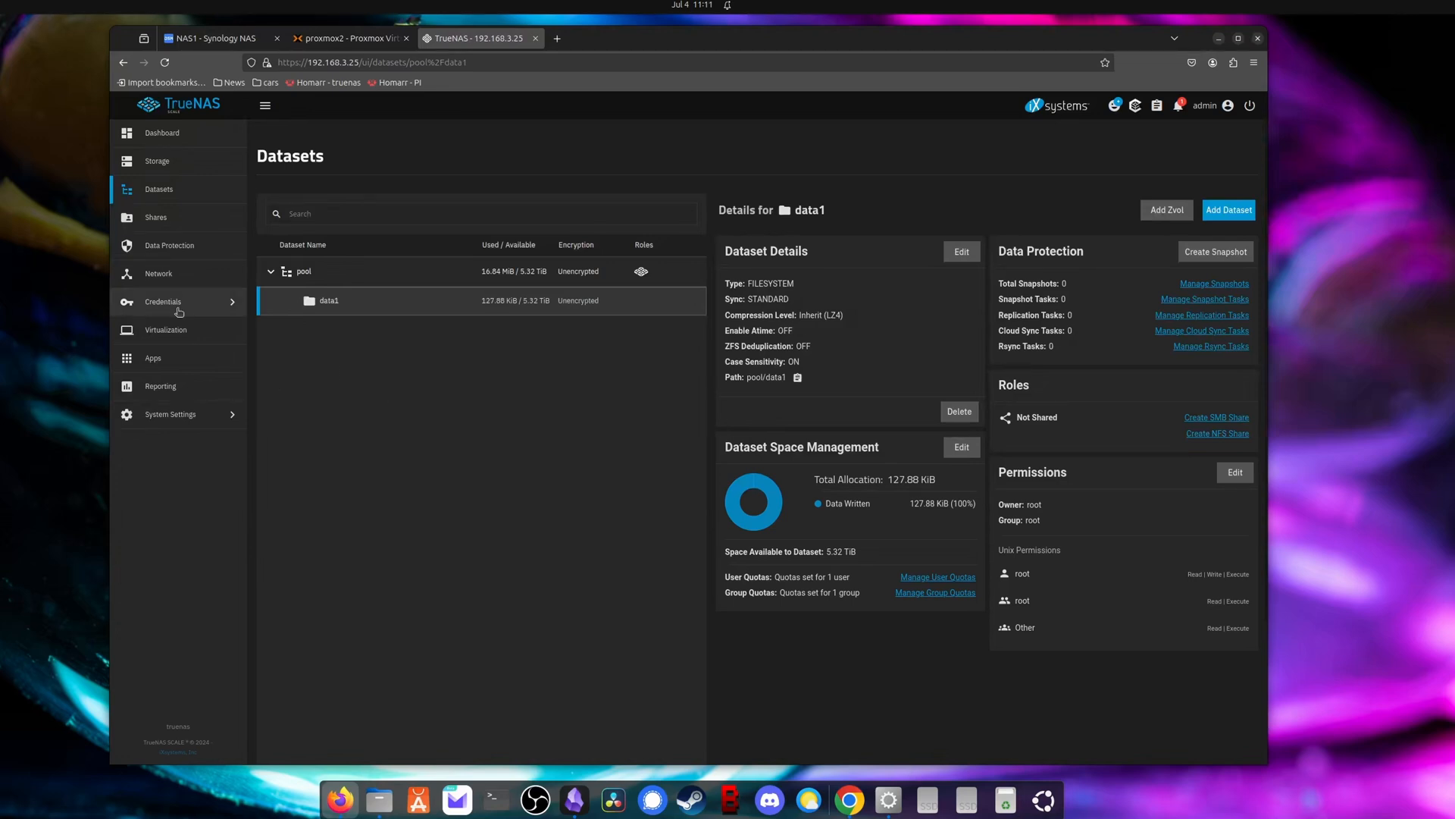
Step: Begin a new user backupuser with password and home directory /mnt/pool/data1
click(162, 302)
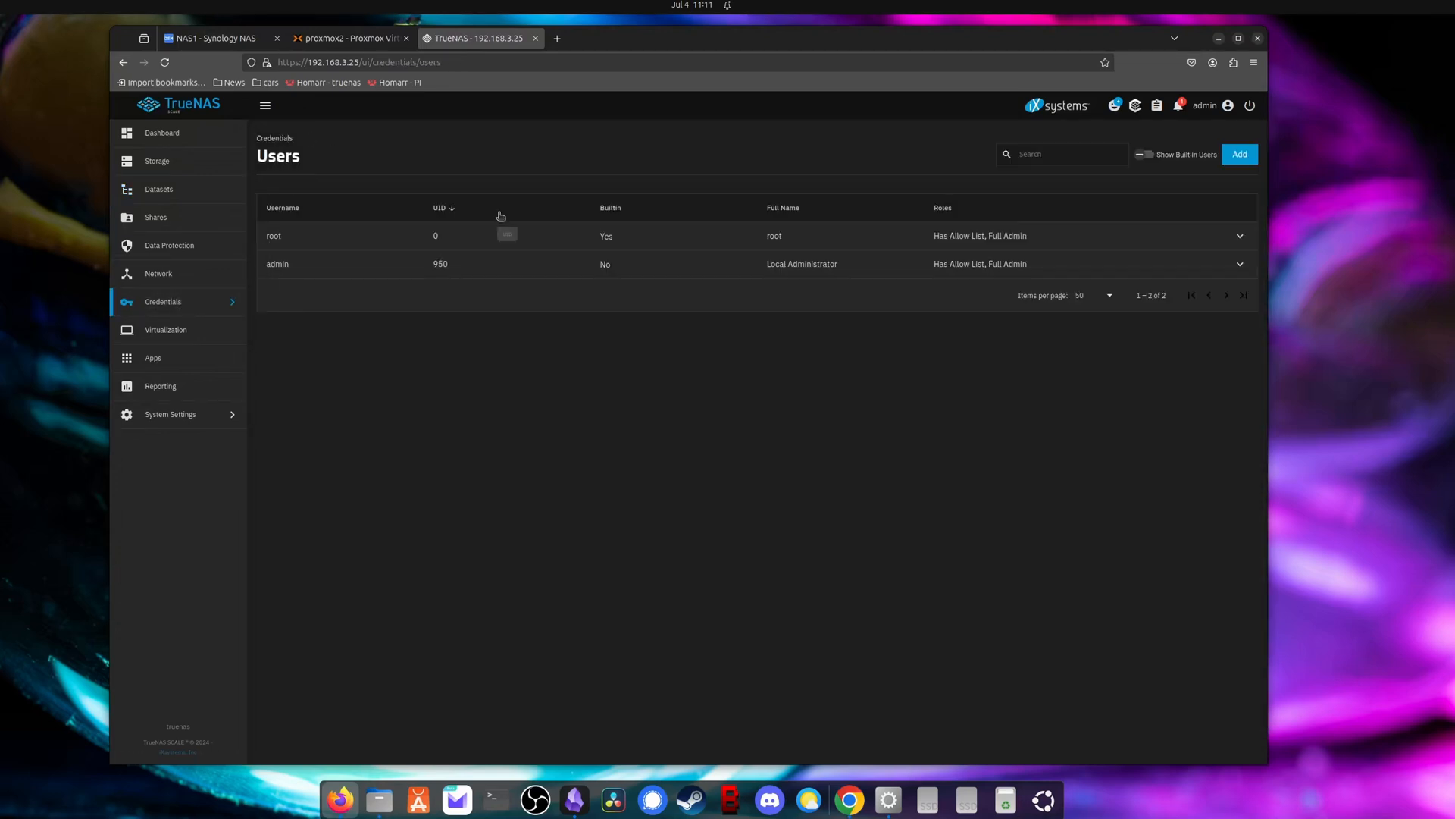
click(1238, 154)
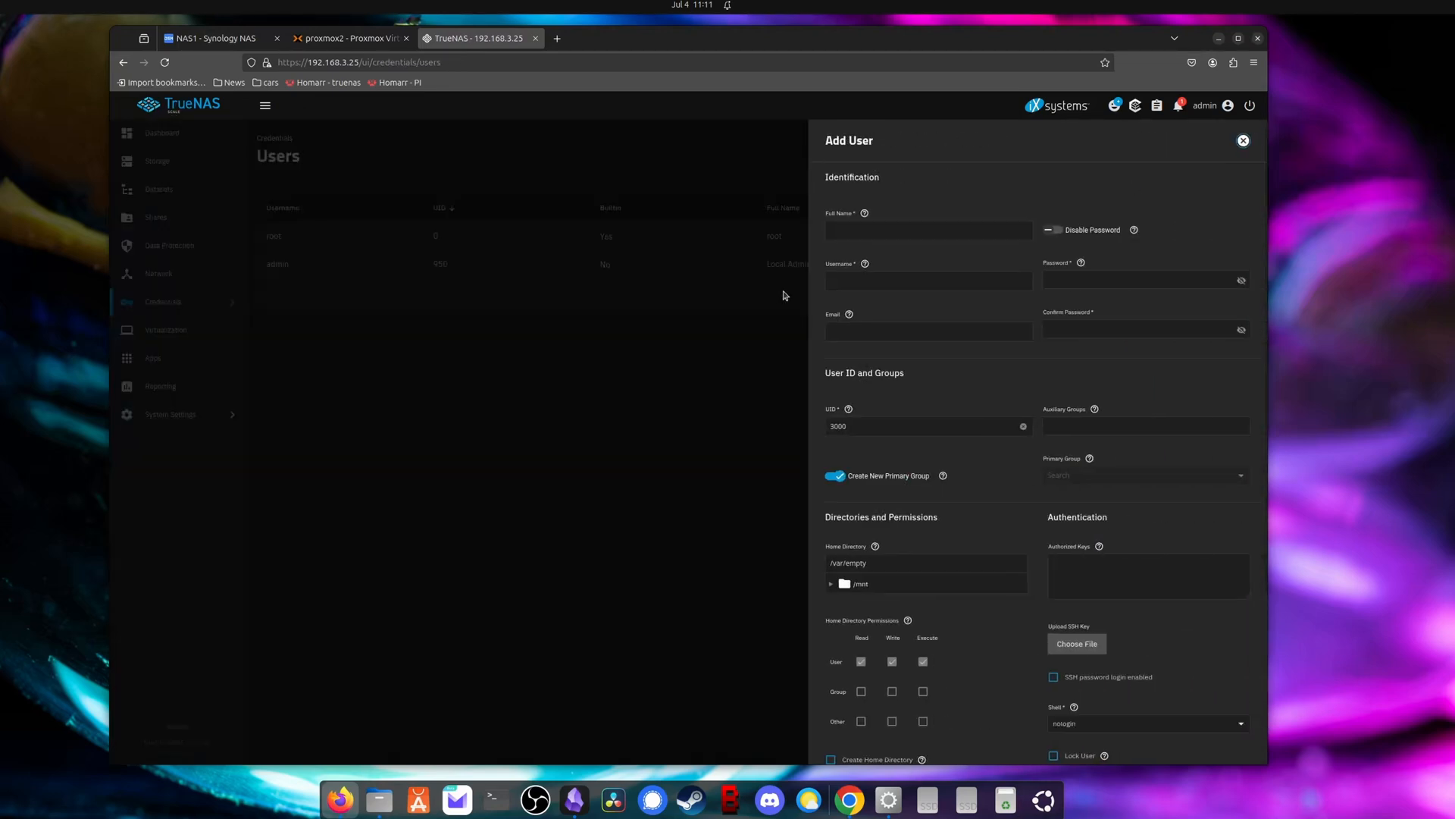
text(backupuser)
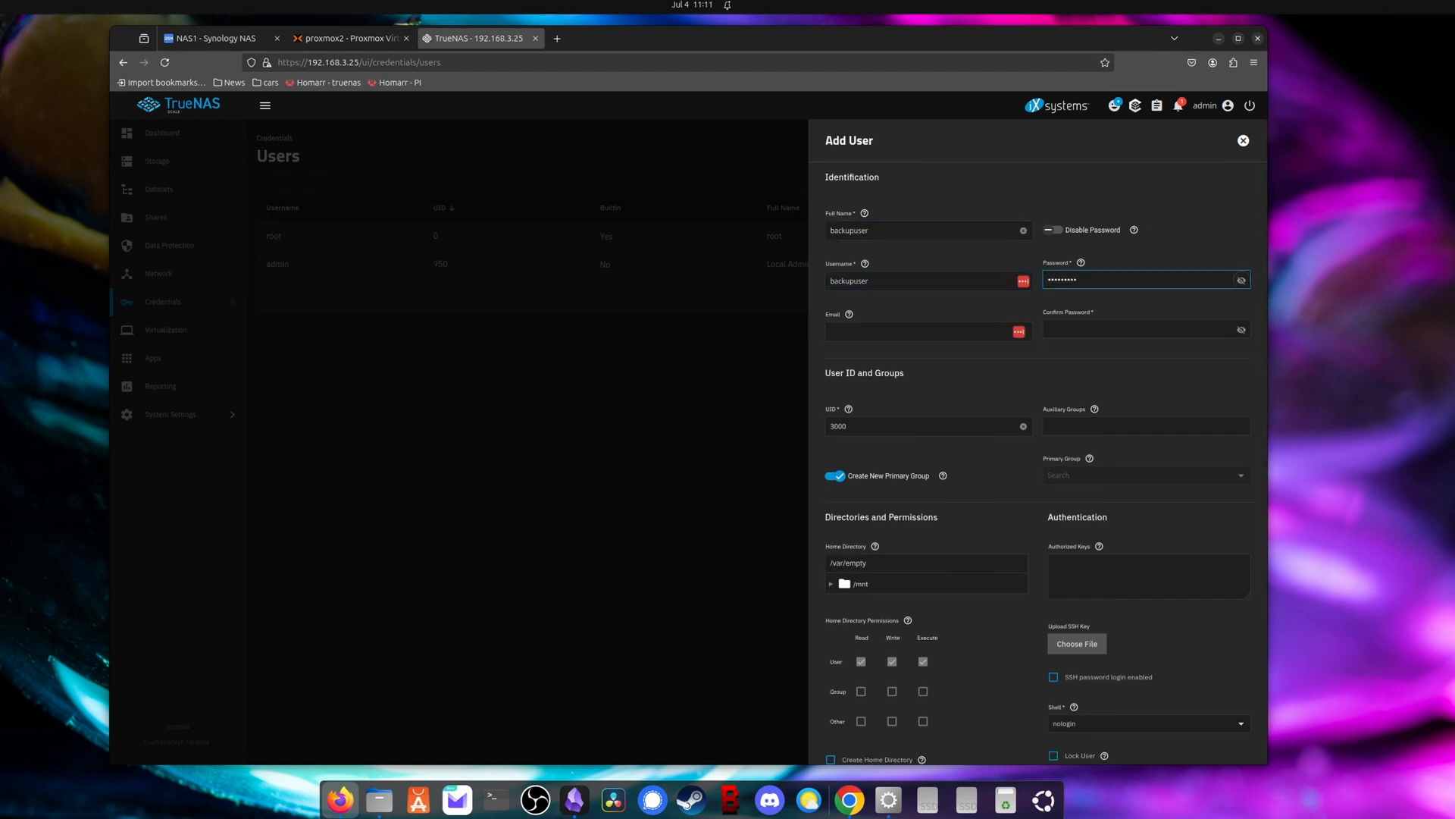
scroll(down, 3)
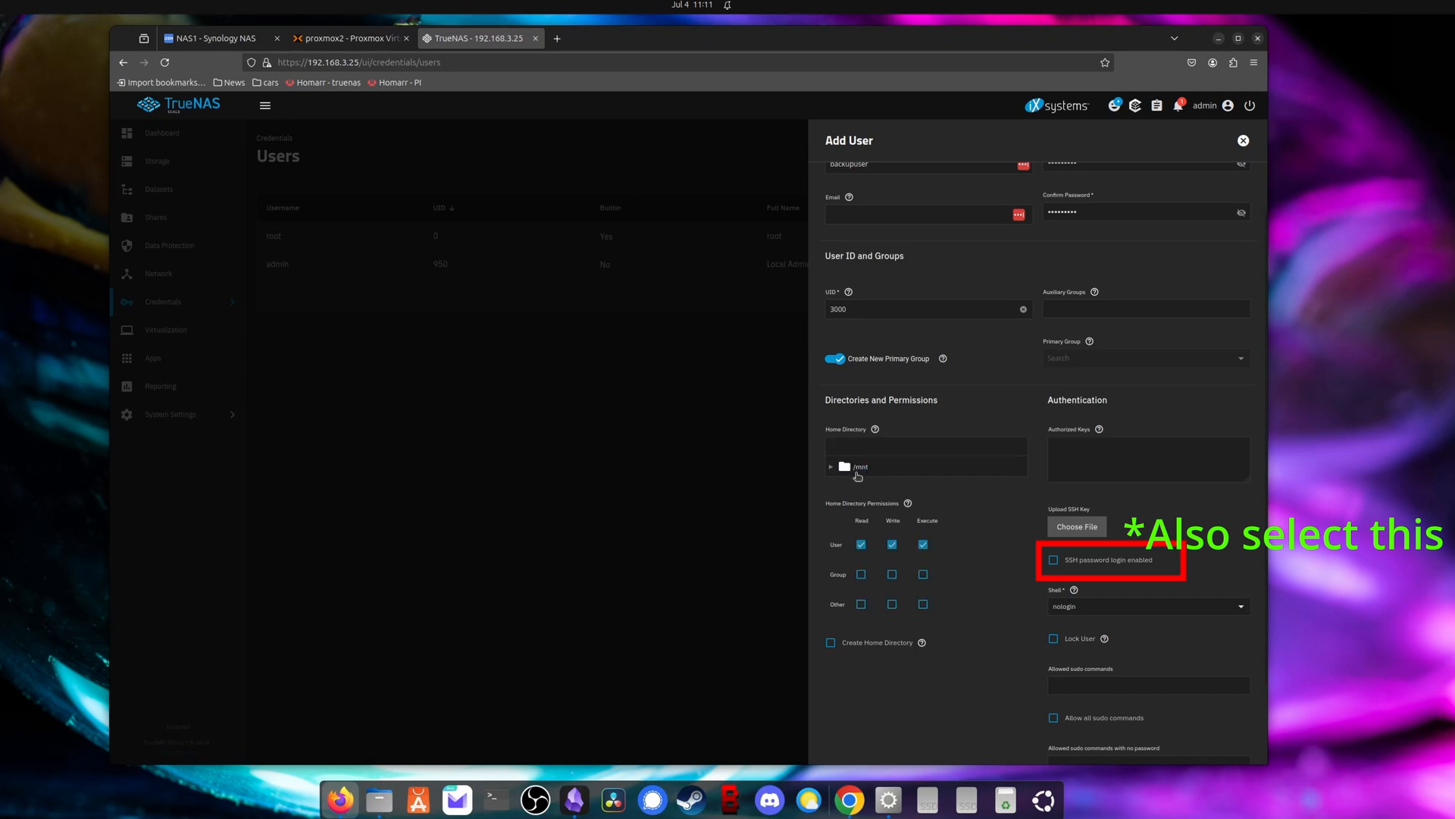
click(831, 466)
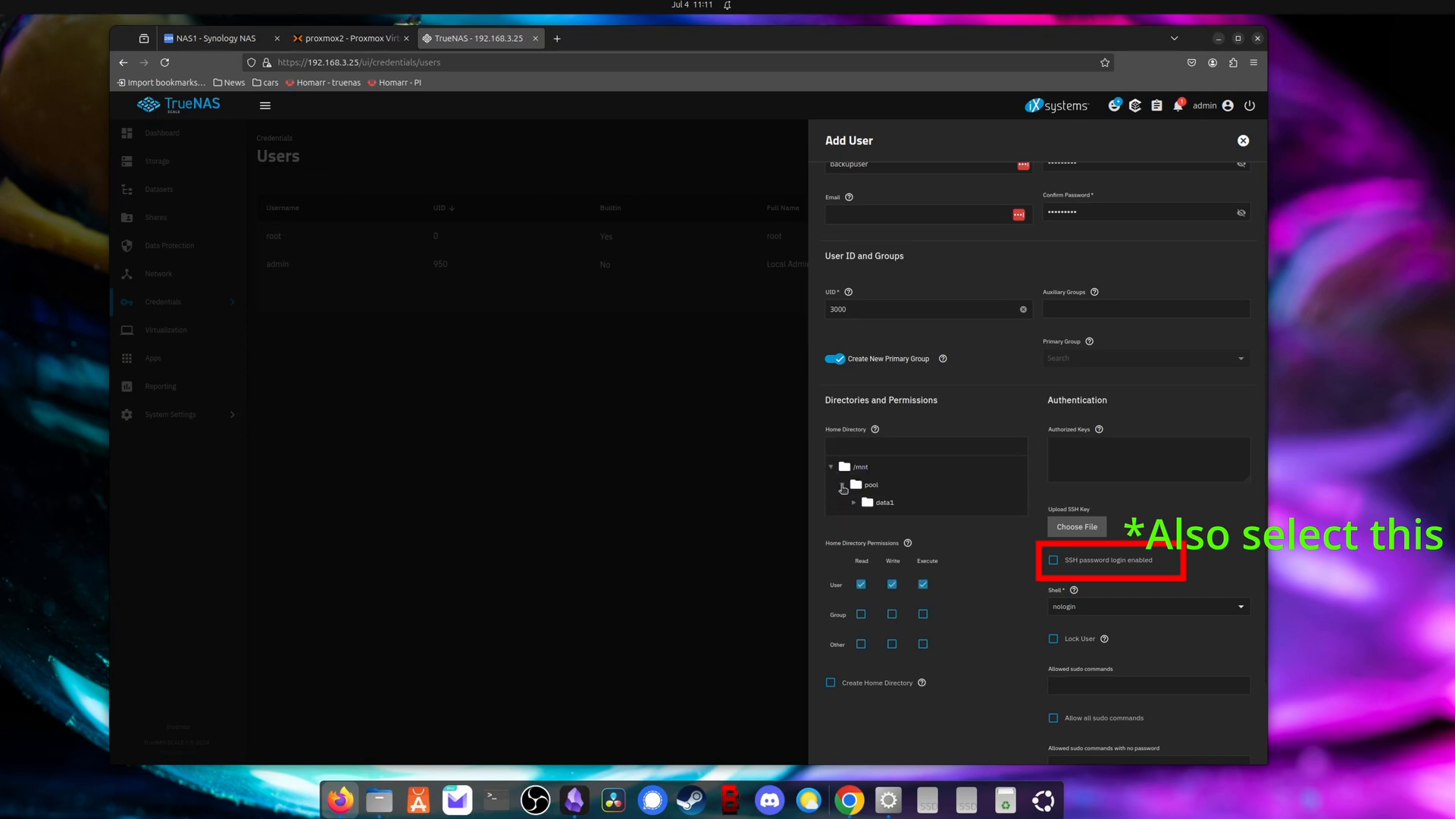
click(886, 502)
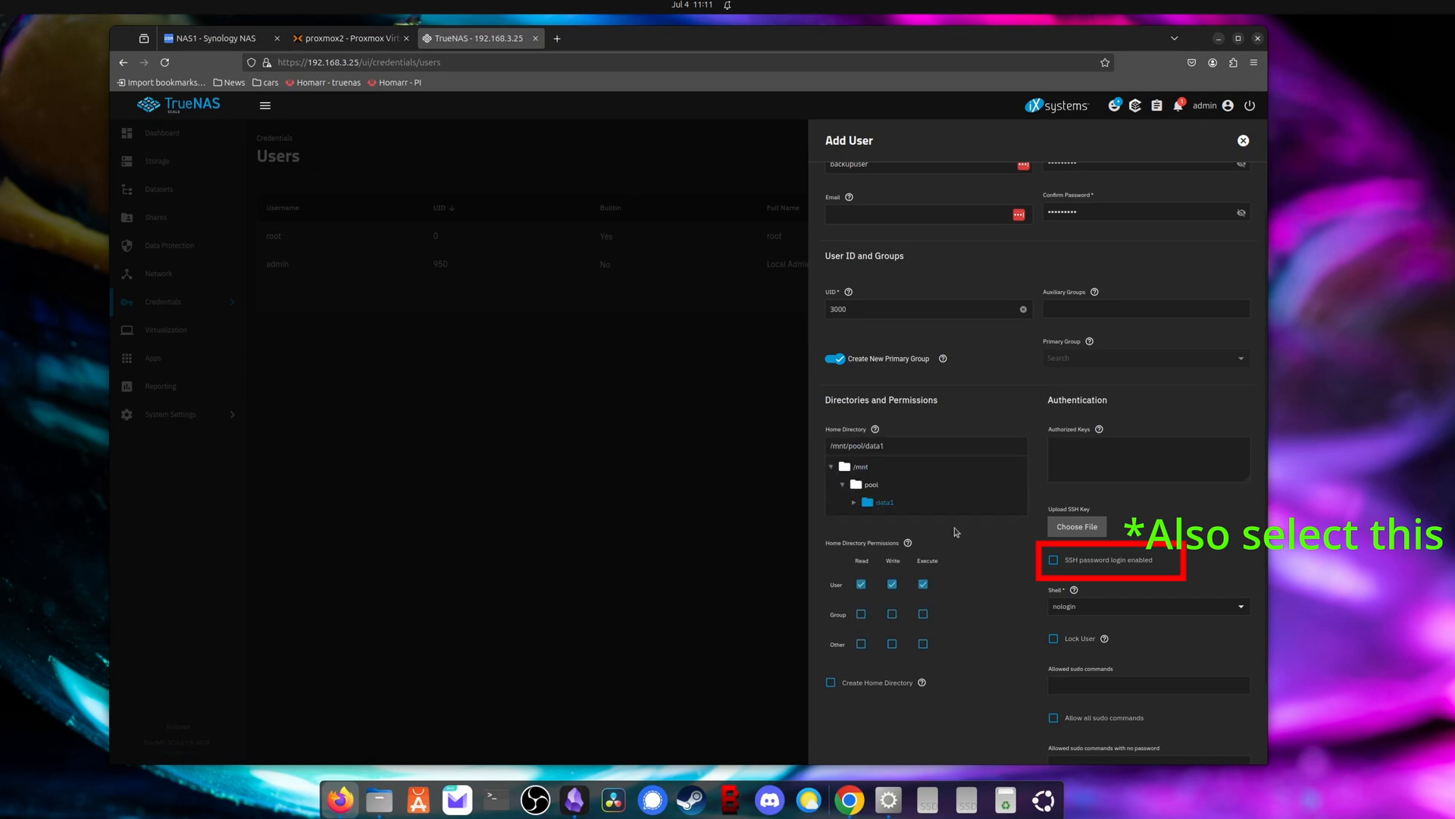
mouse_move(969, 532)
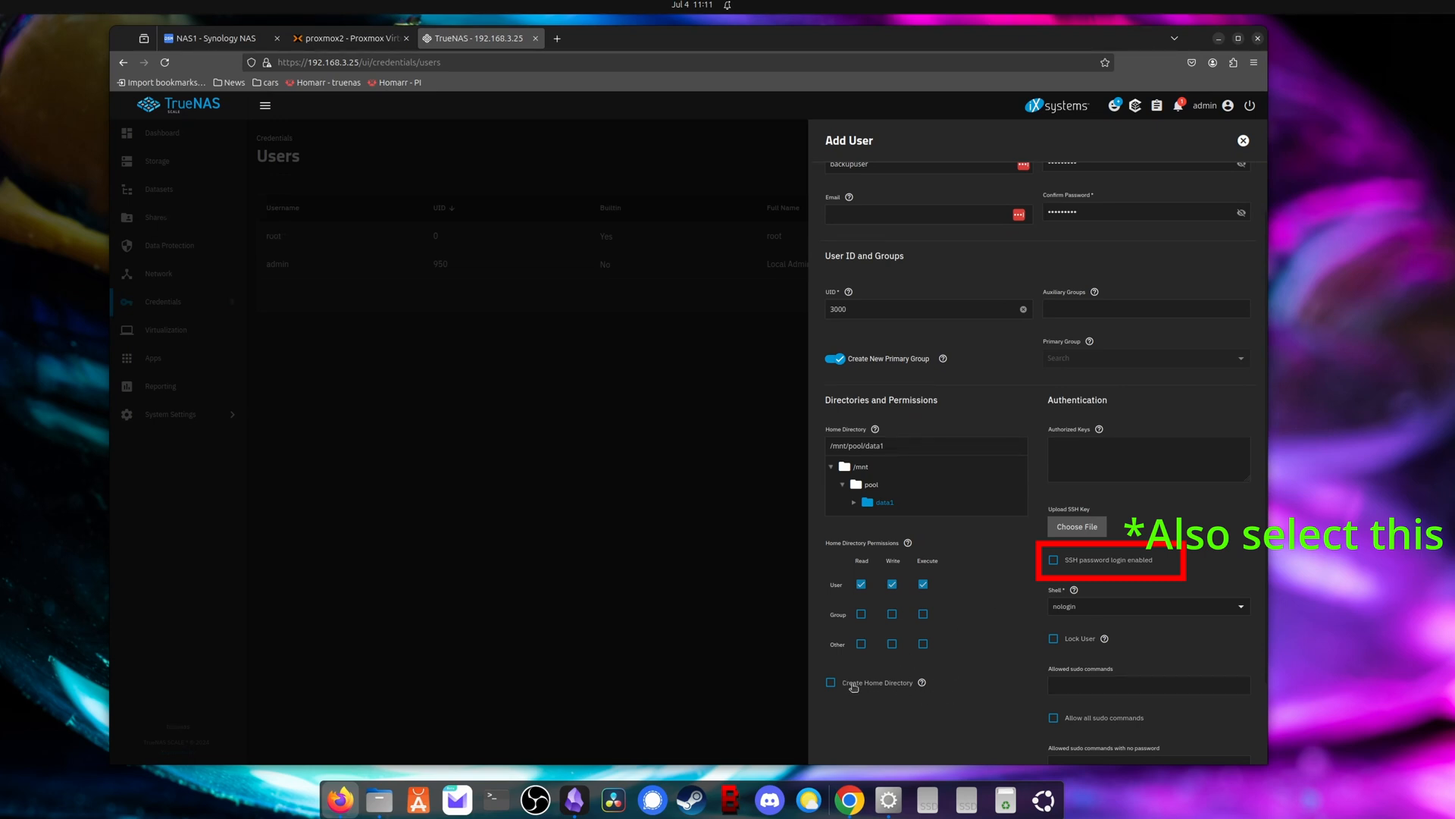
mouse_move(990, 688)
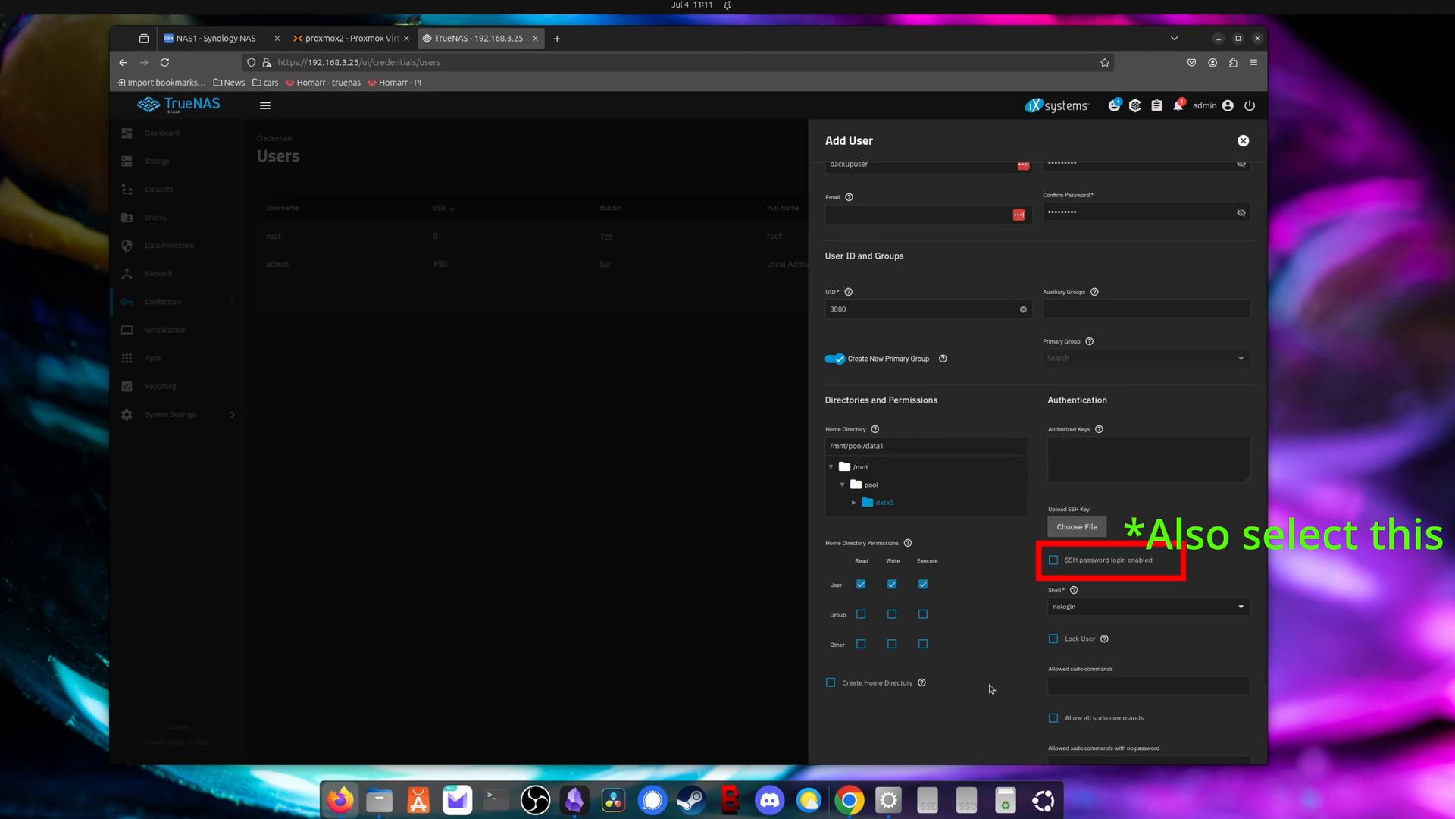
Step: Set the shell to bash with group read-write-execute, save the user and accept the existing directory
click(1147, 607)
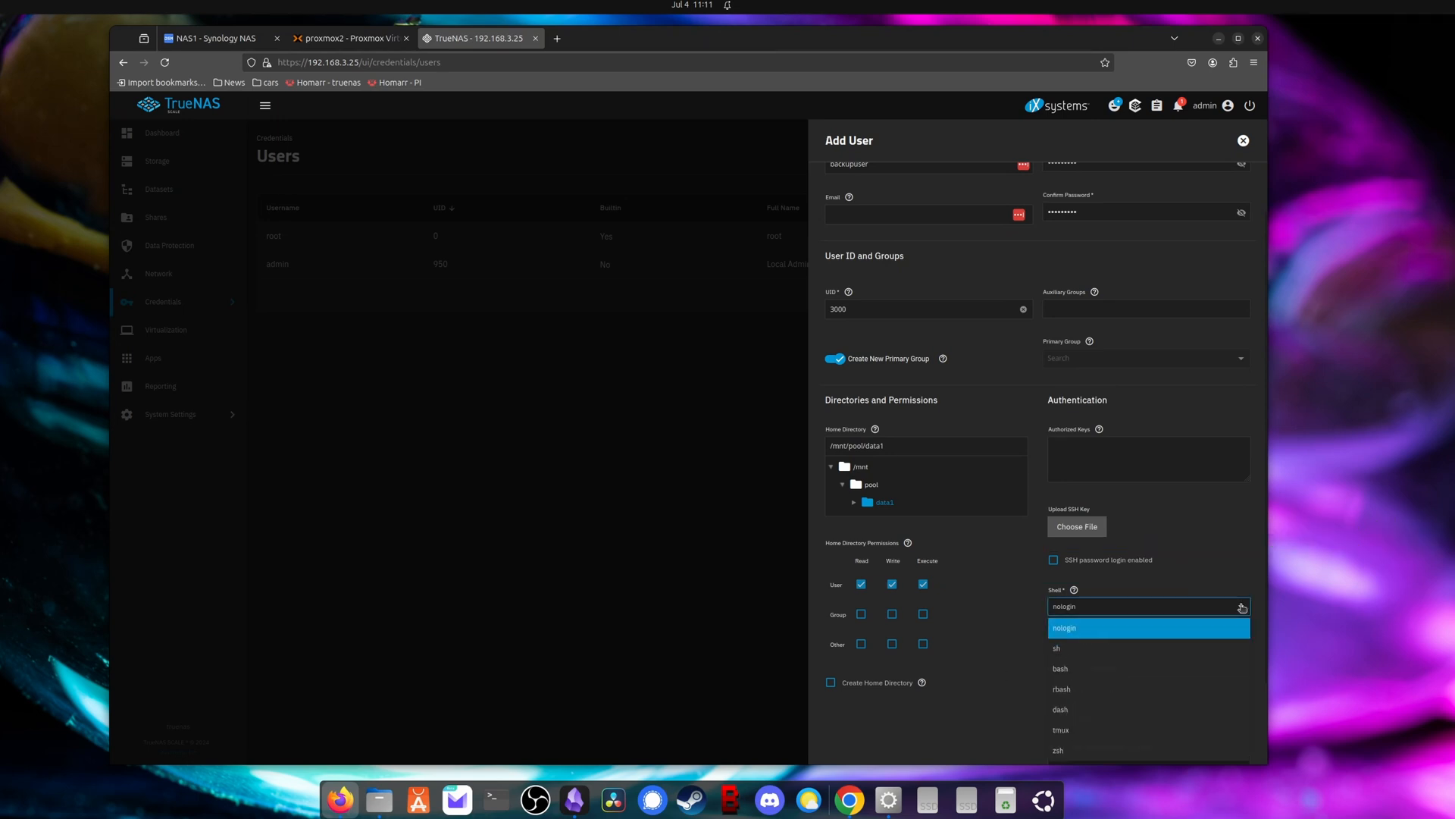
click(1060, 668)
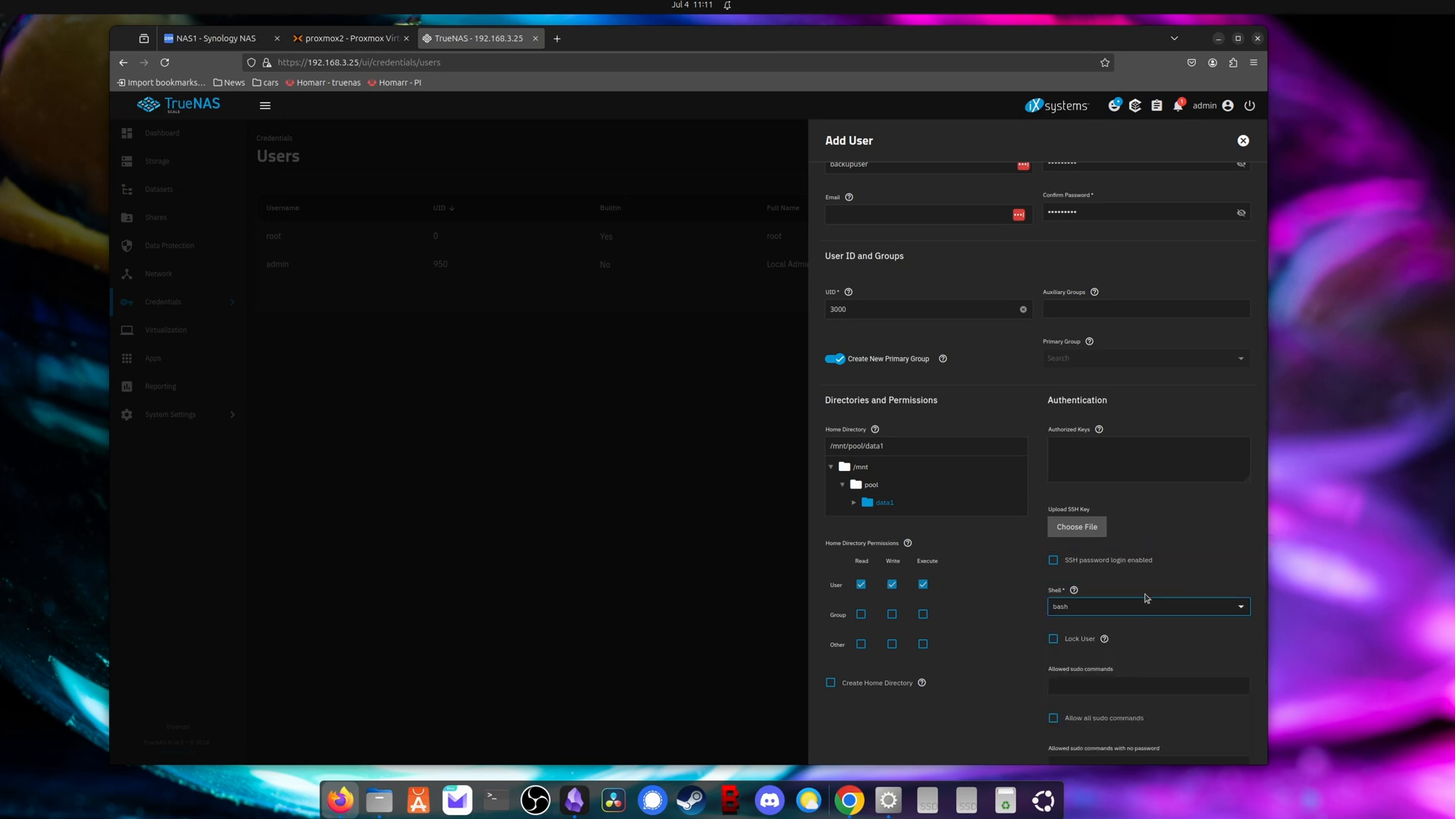
scroll(down, 3)
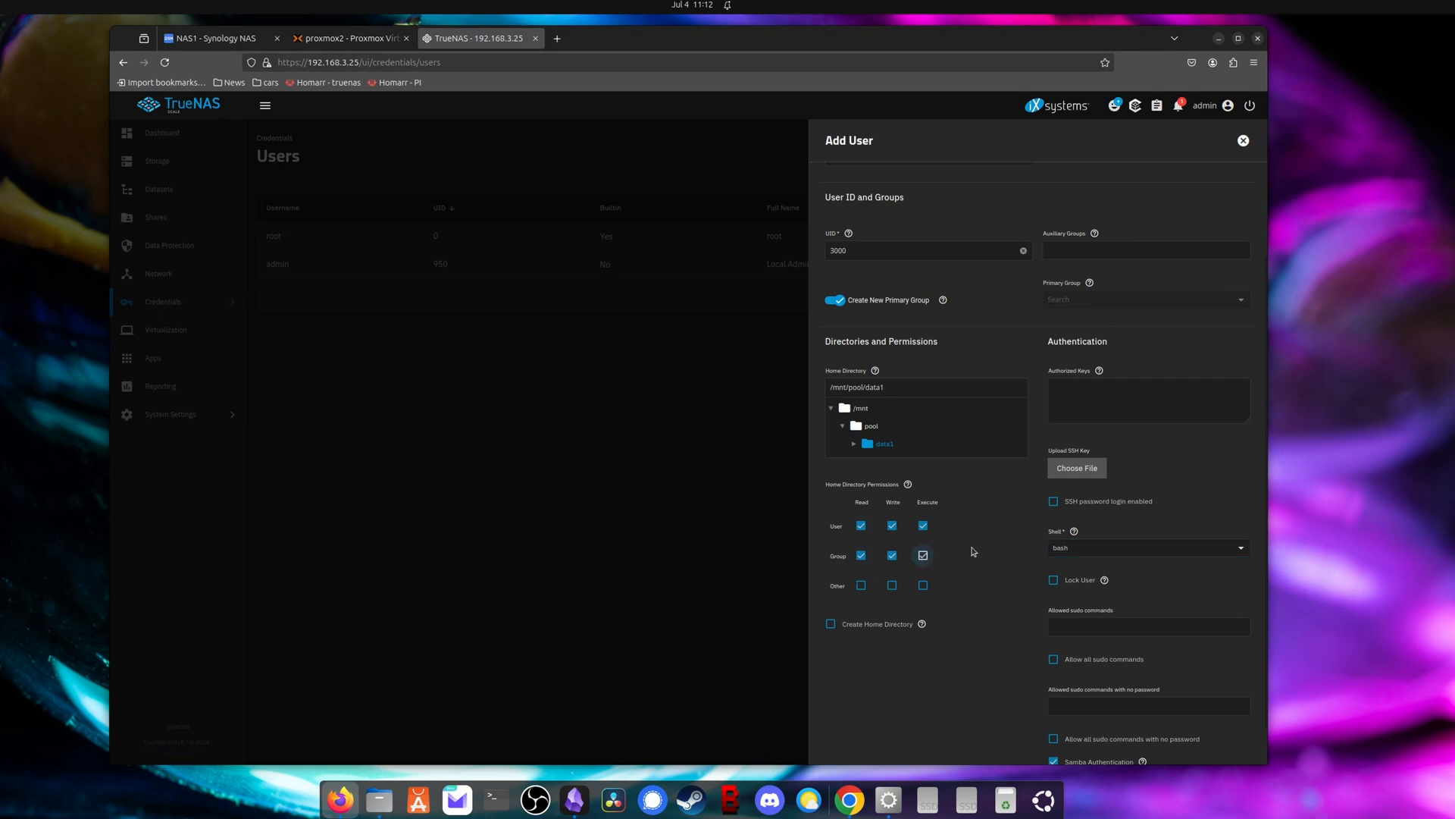
click(842, 741)
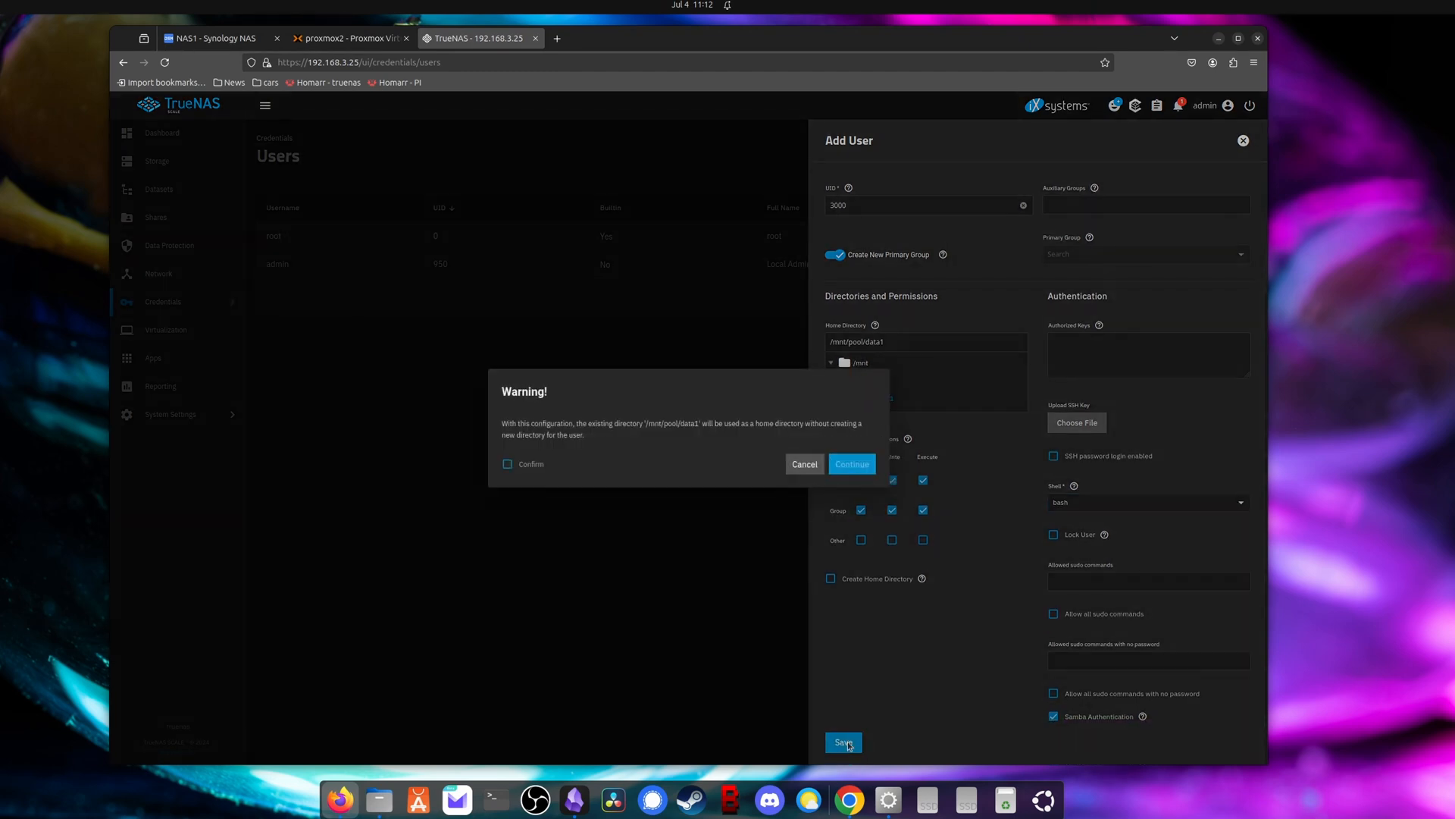
click(850, 464)
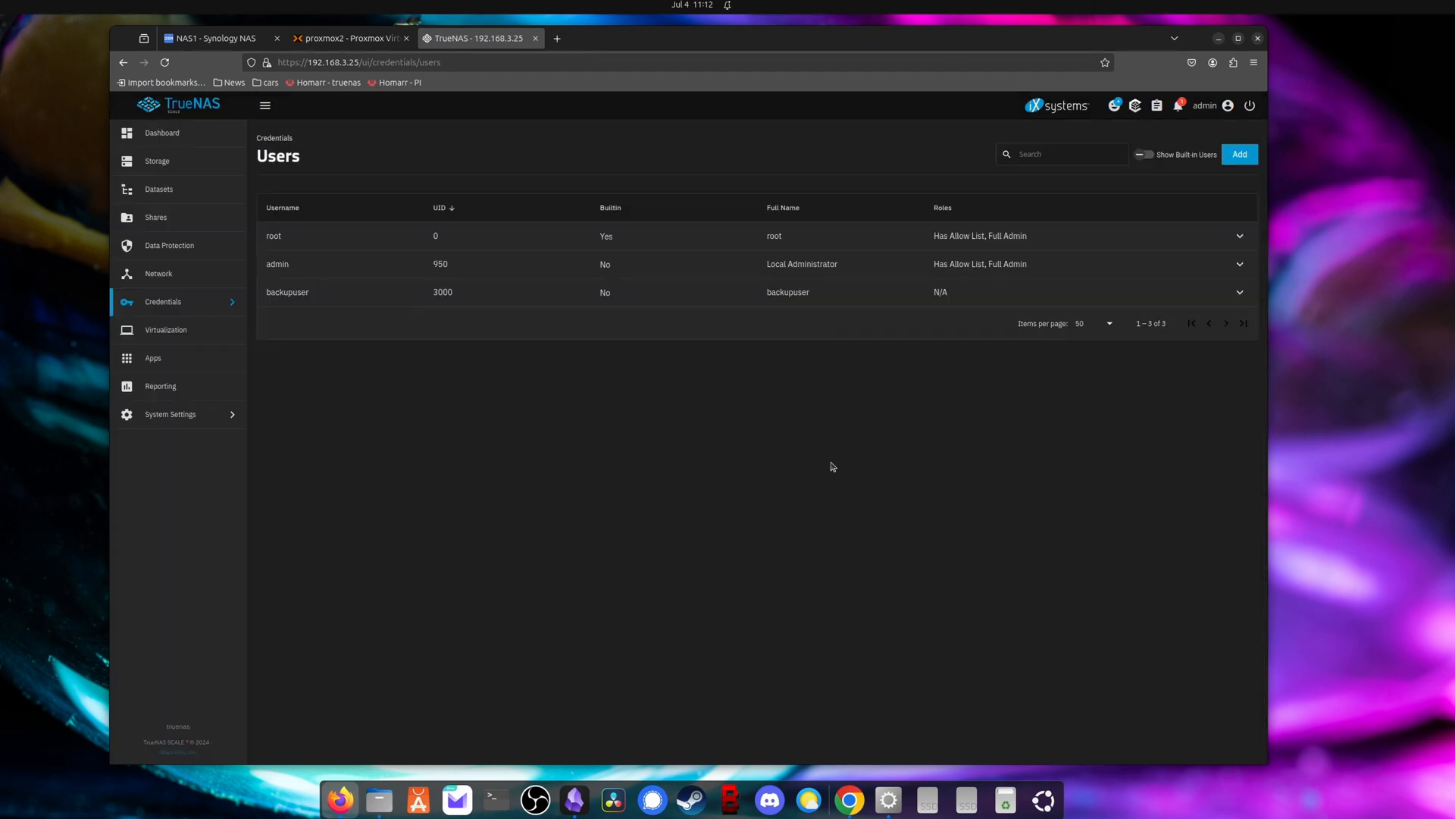
mouse_move(157, 189)
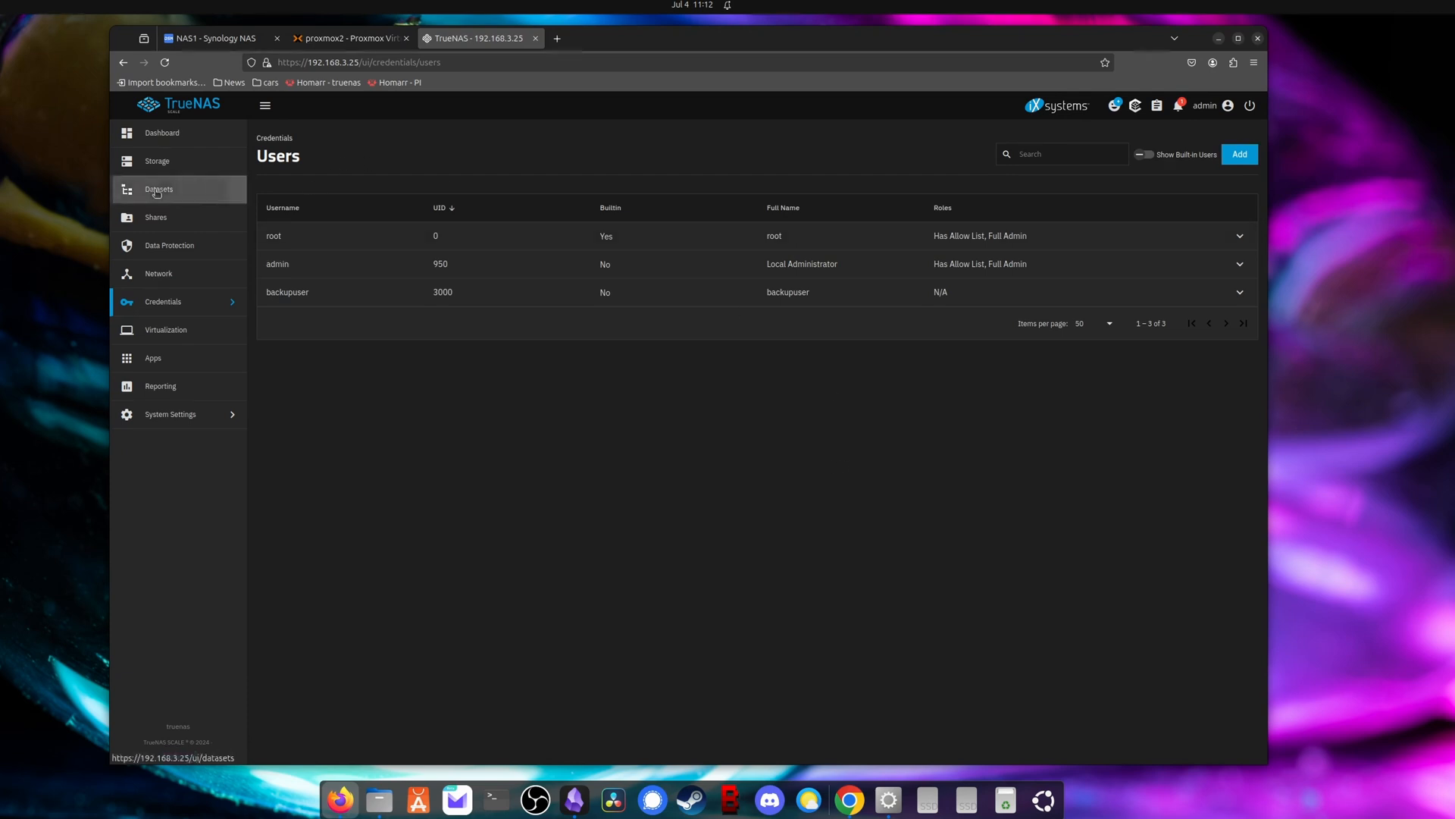
click(158, 190)
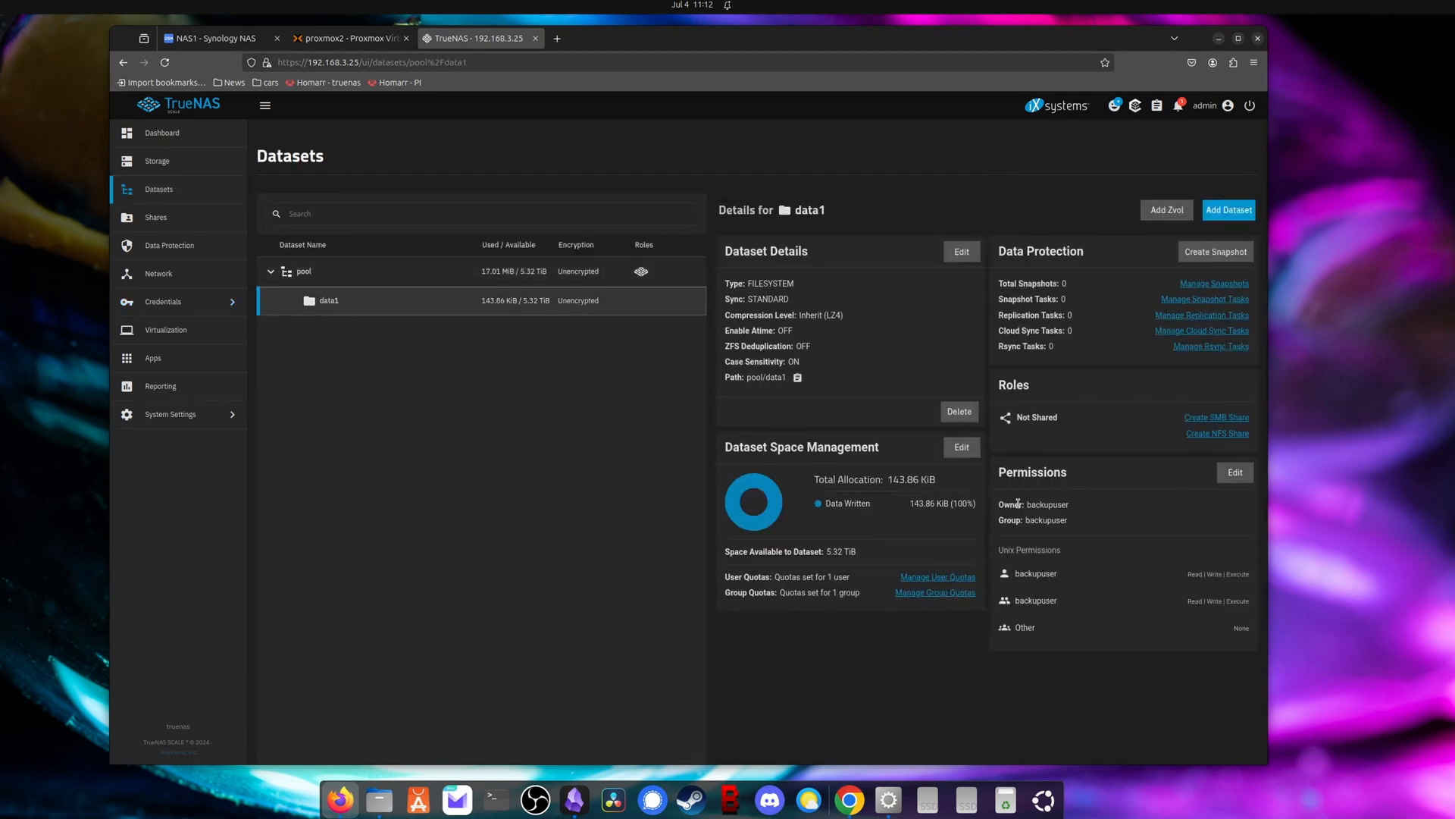
Step: View data1's permissions showing backupuser ownership, then go to the system shell
double_click(1045, 504)
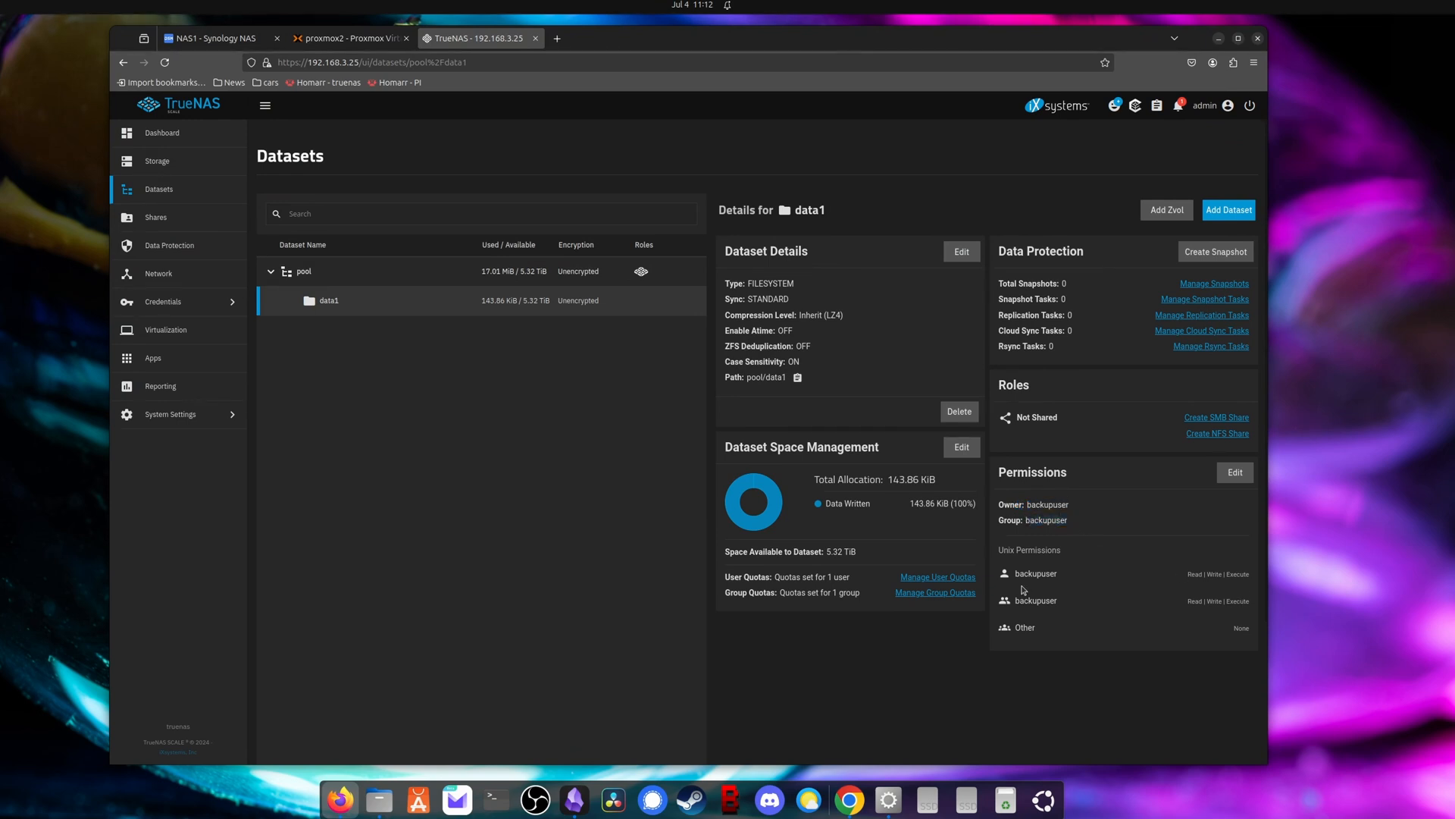
mouse_move(1132, 642)
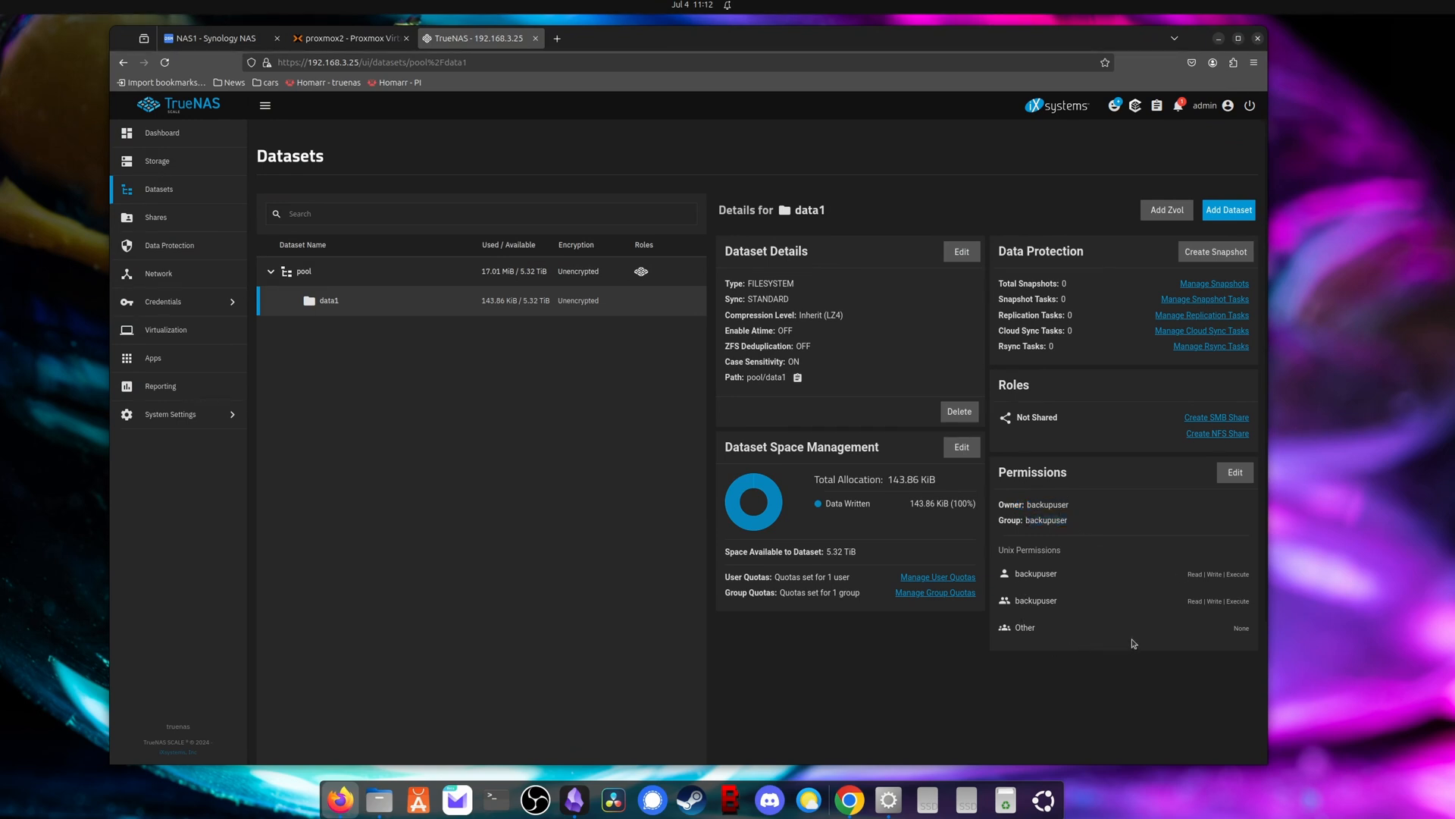
mouse_move(1157, 580)
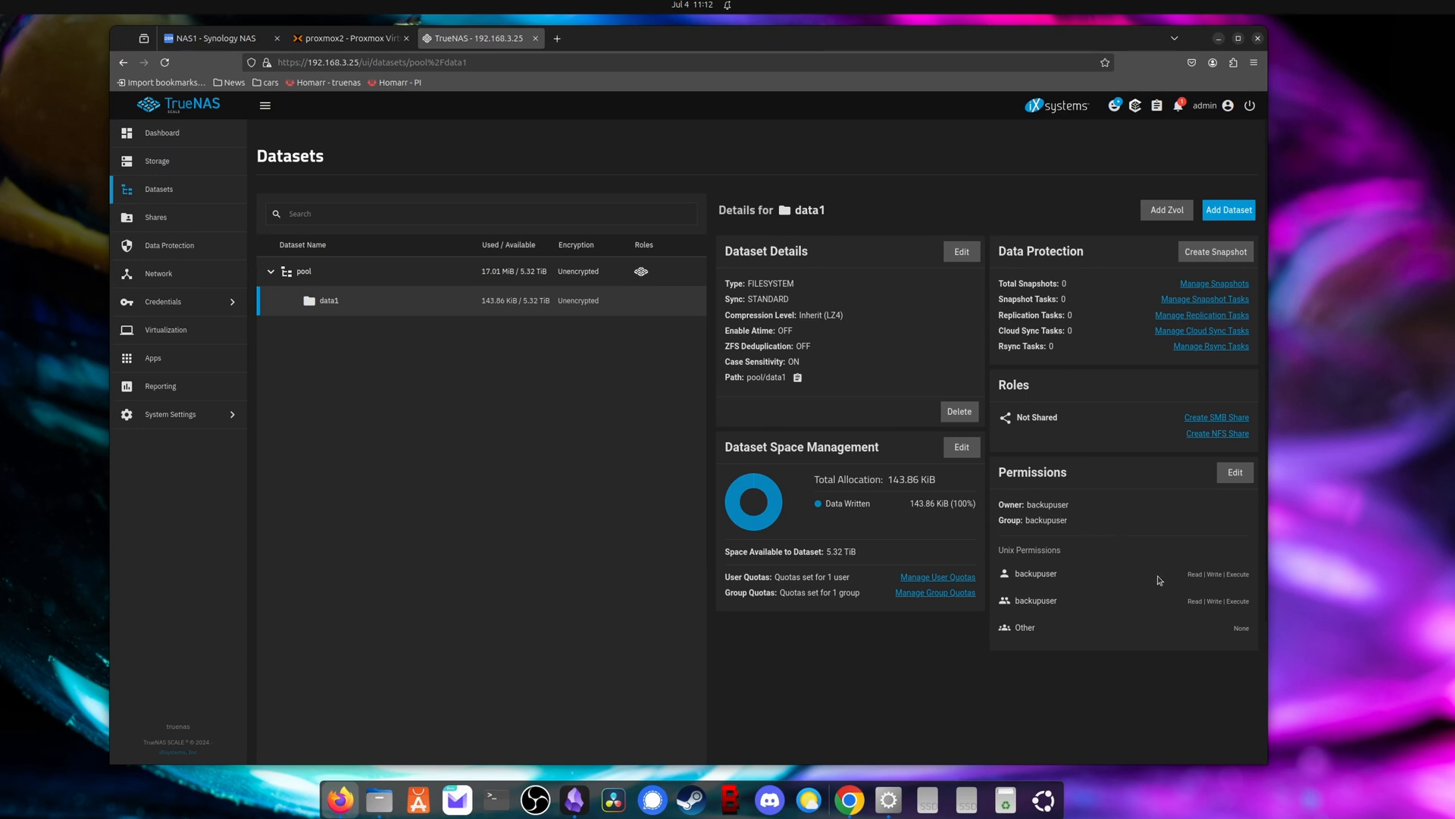
mouse_move(666, 581)
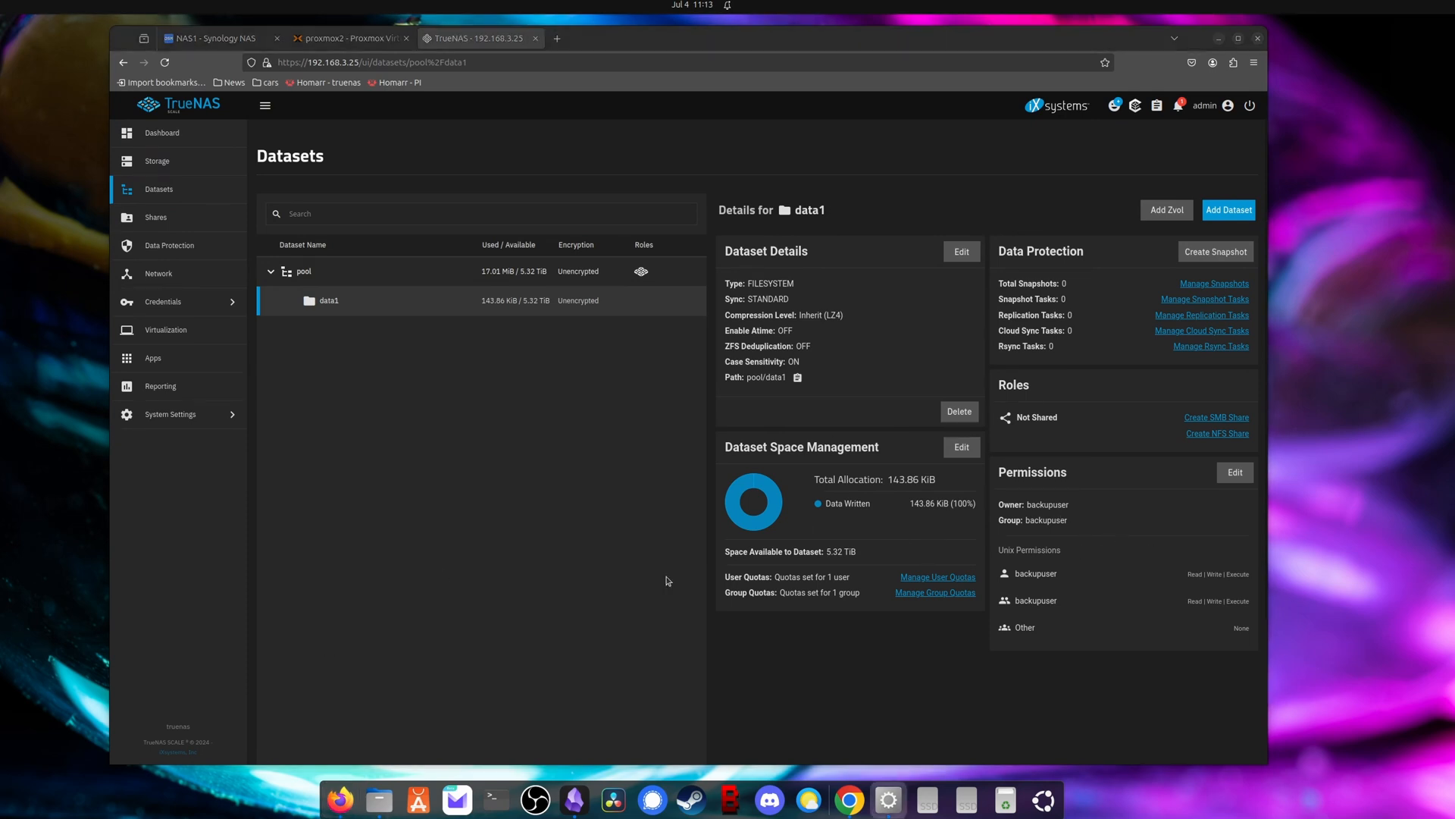
click(171, 414)
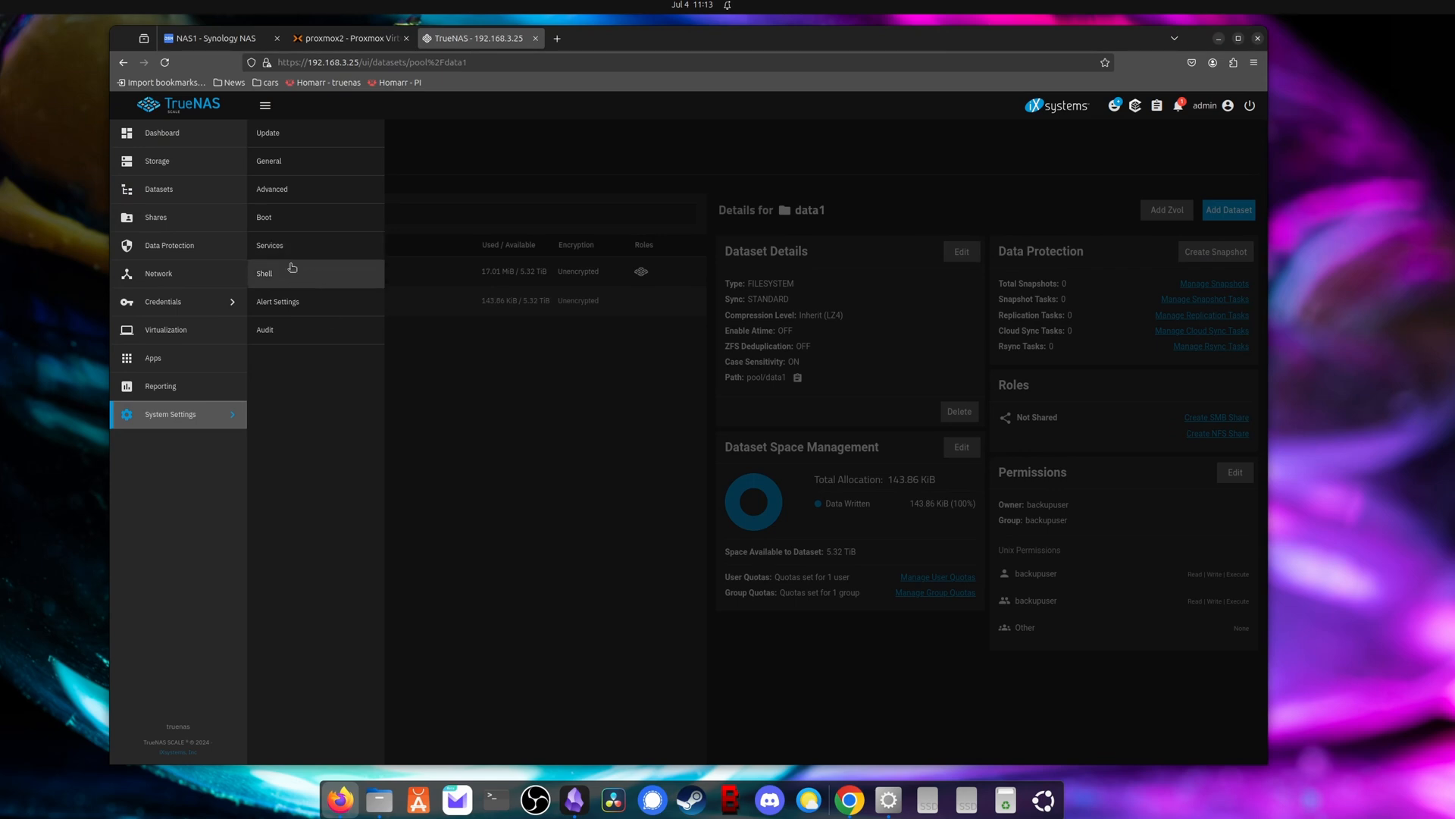
click(163, 134)
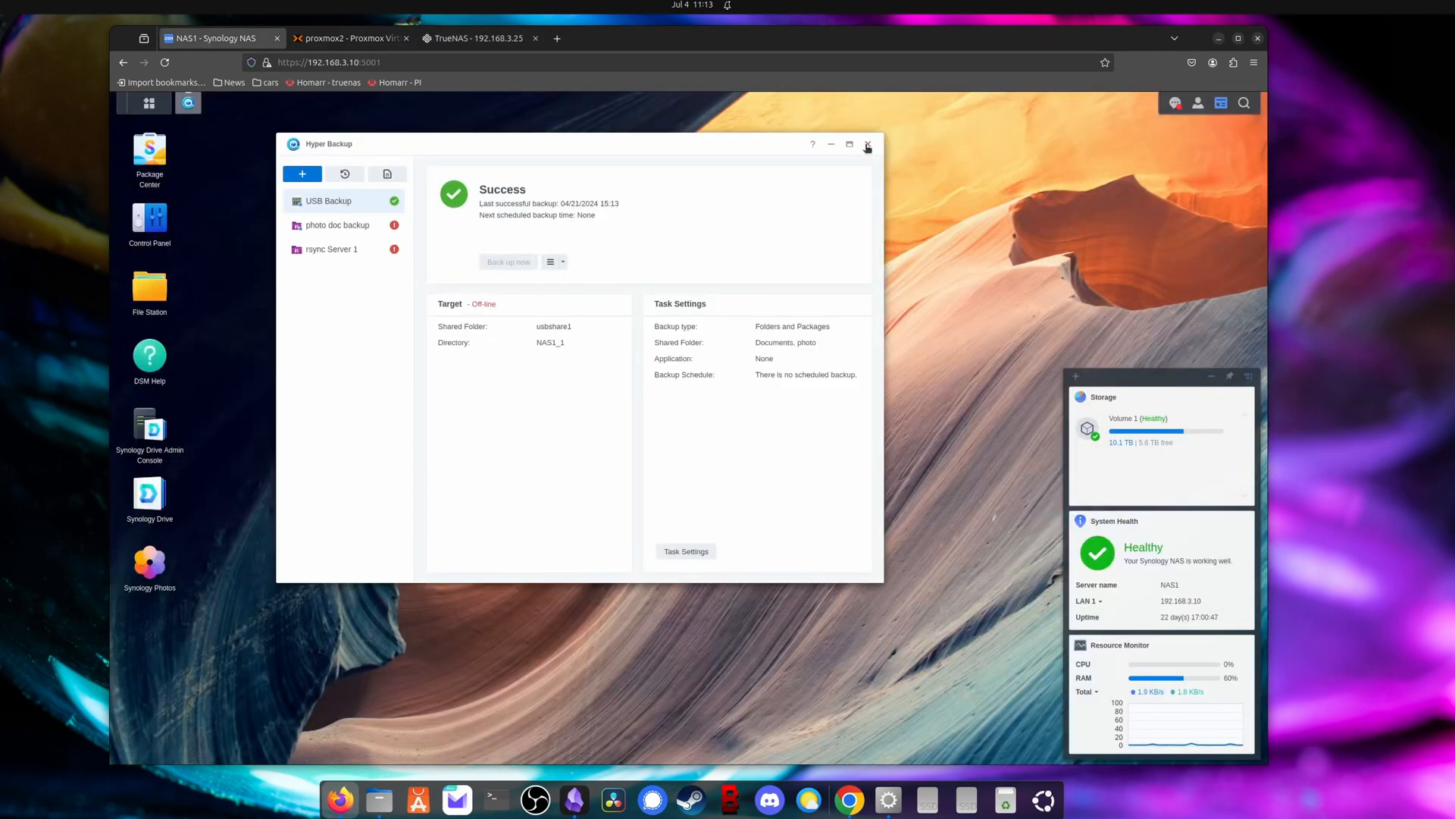
Step: Start a new Hyper Backup task for folders and packages with an rsync file server as destination
click(866, 145)
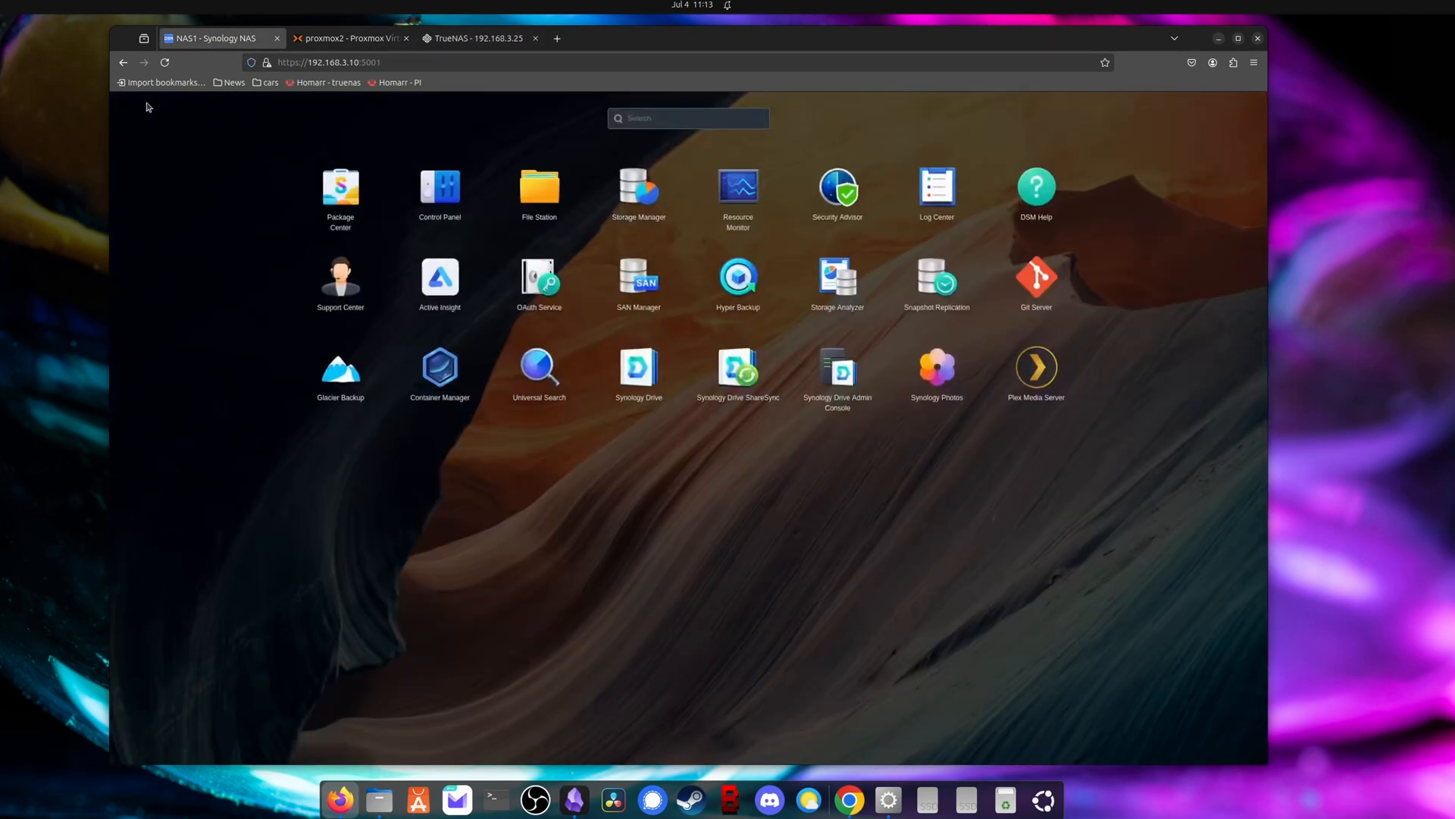
click(739, 276)
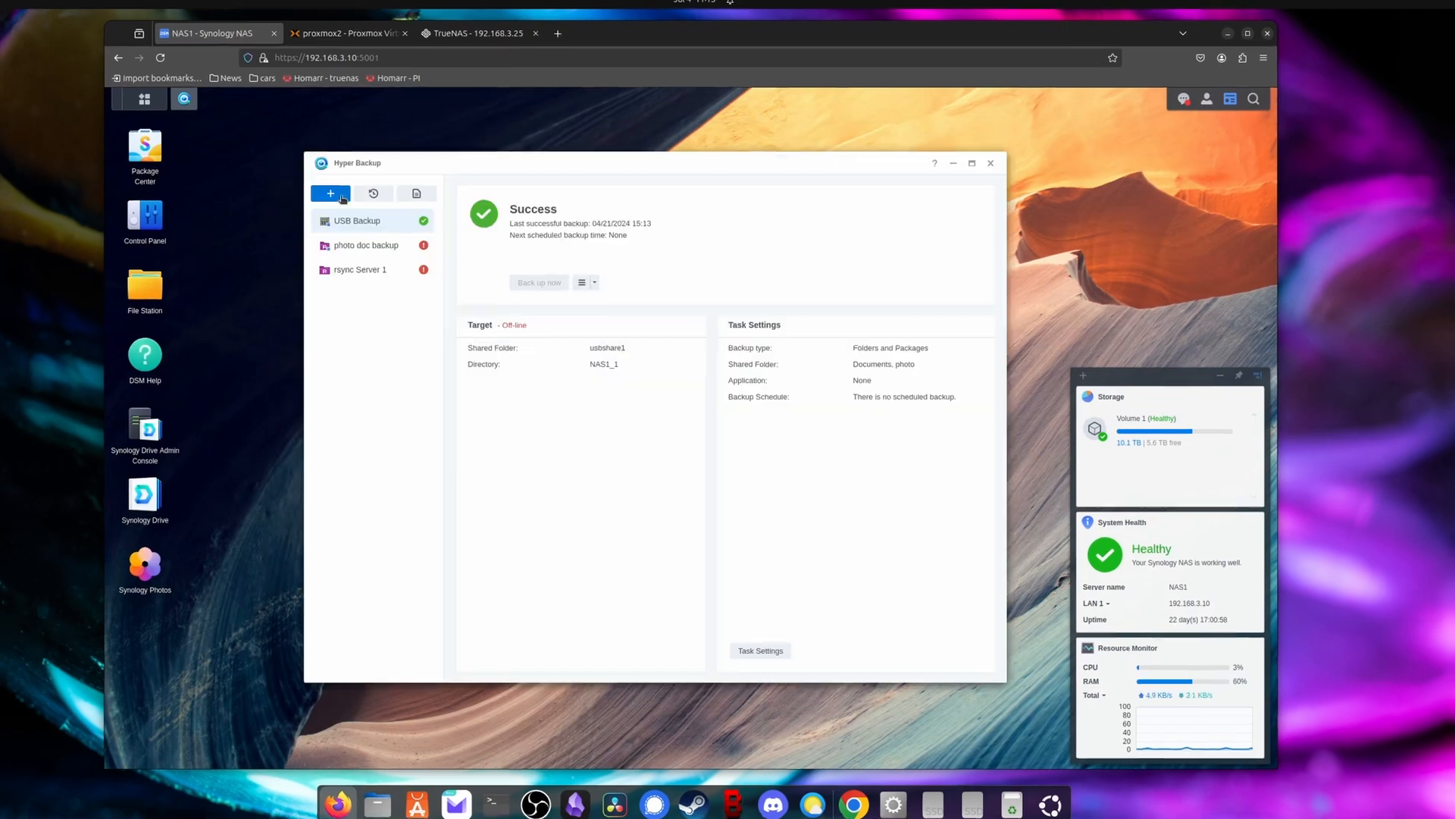
click(329, 194)
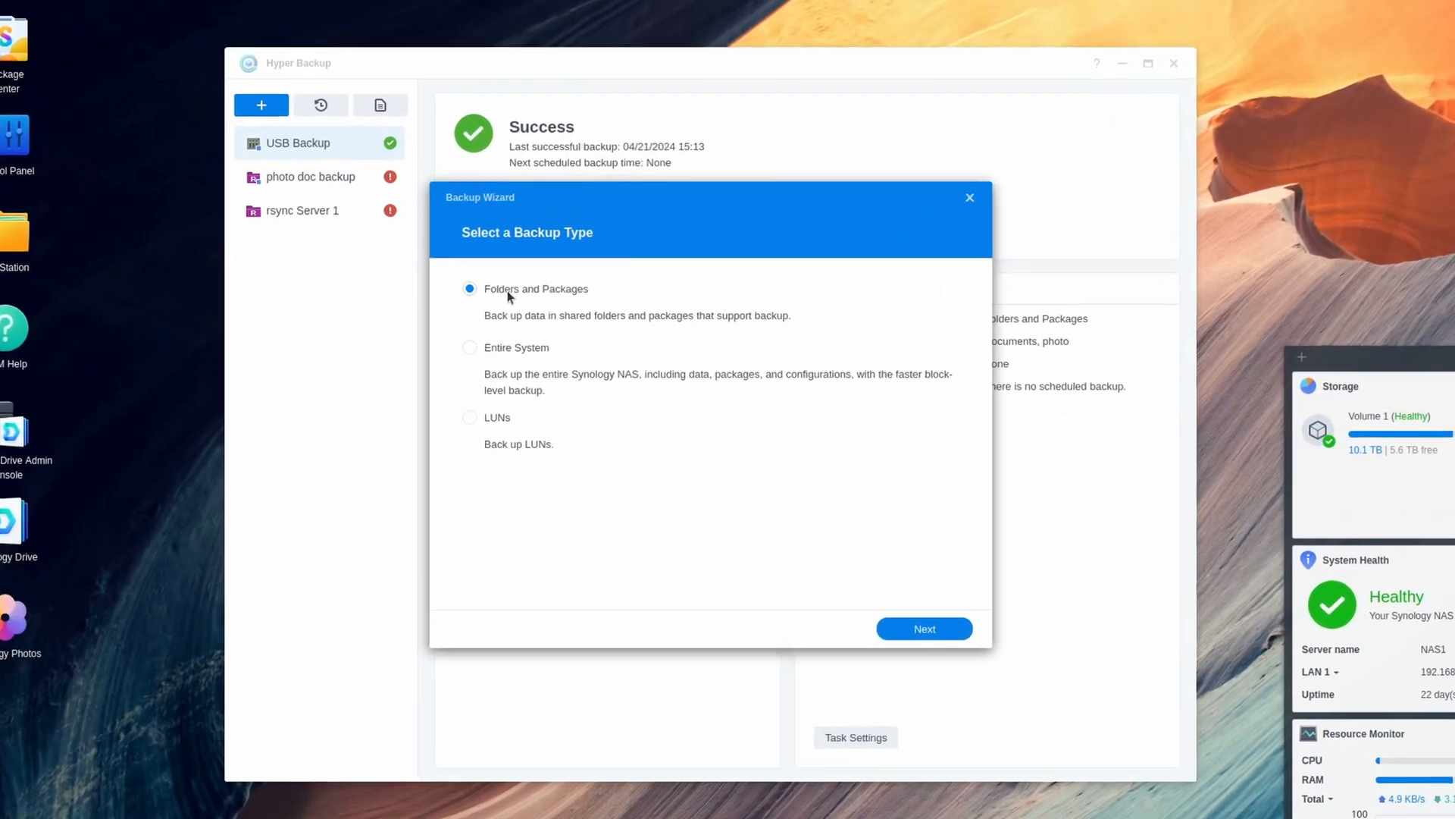
click(923, 628)
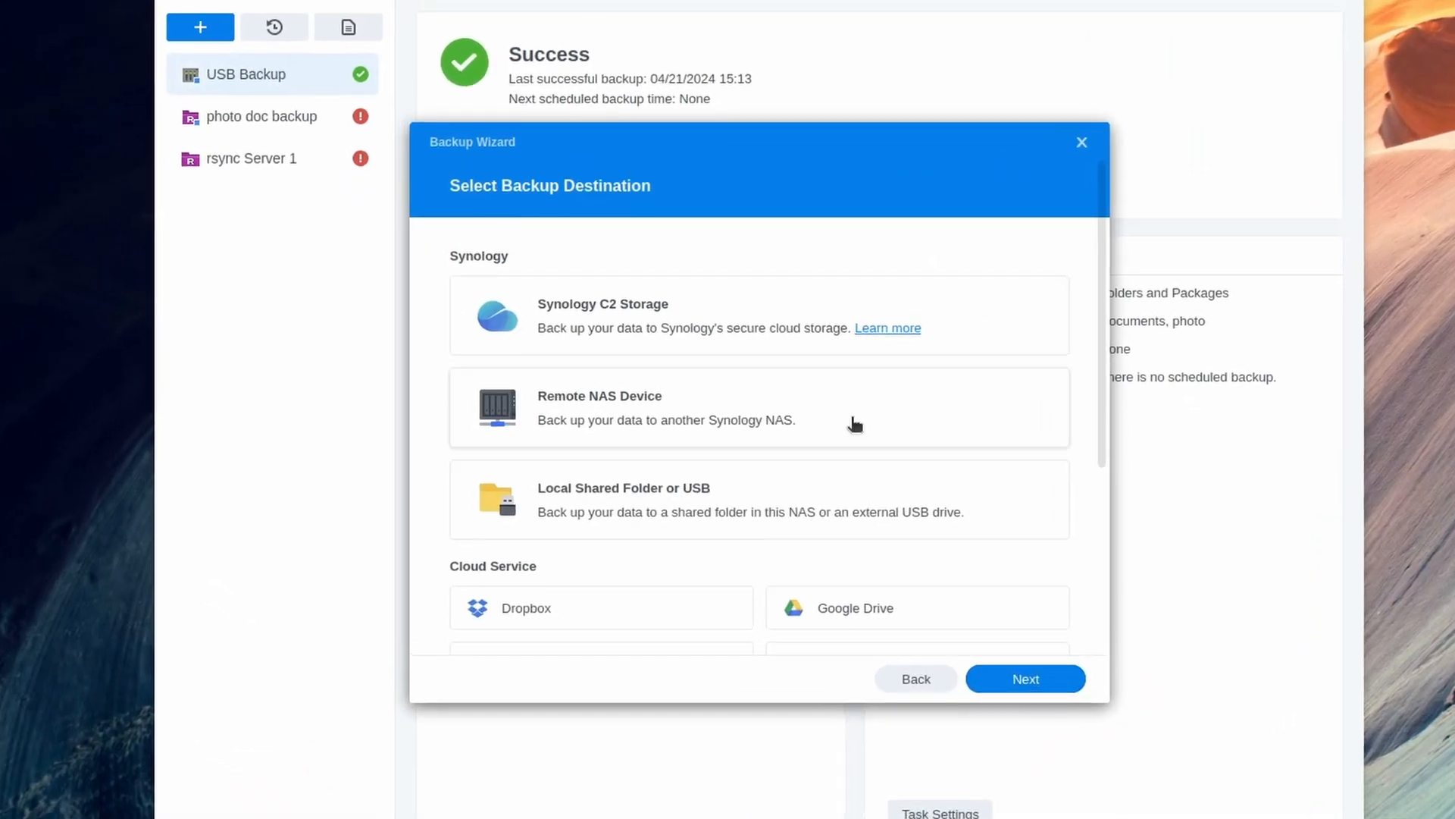
scroll(down, 3)
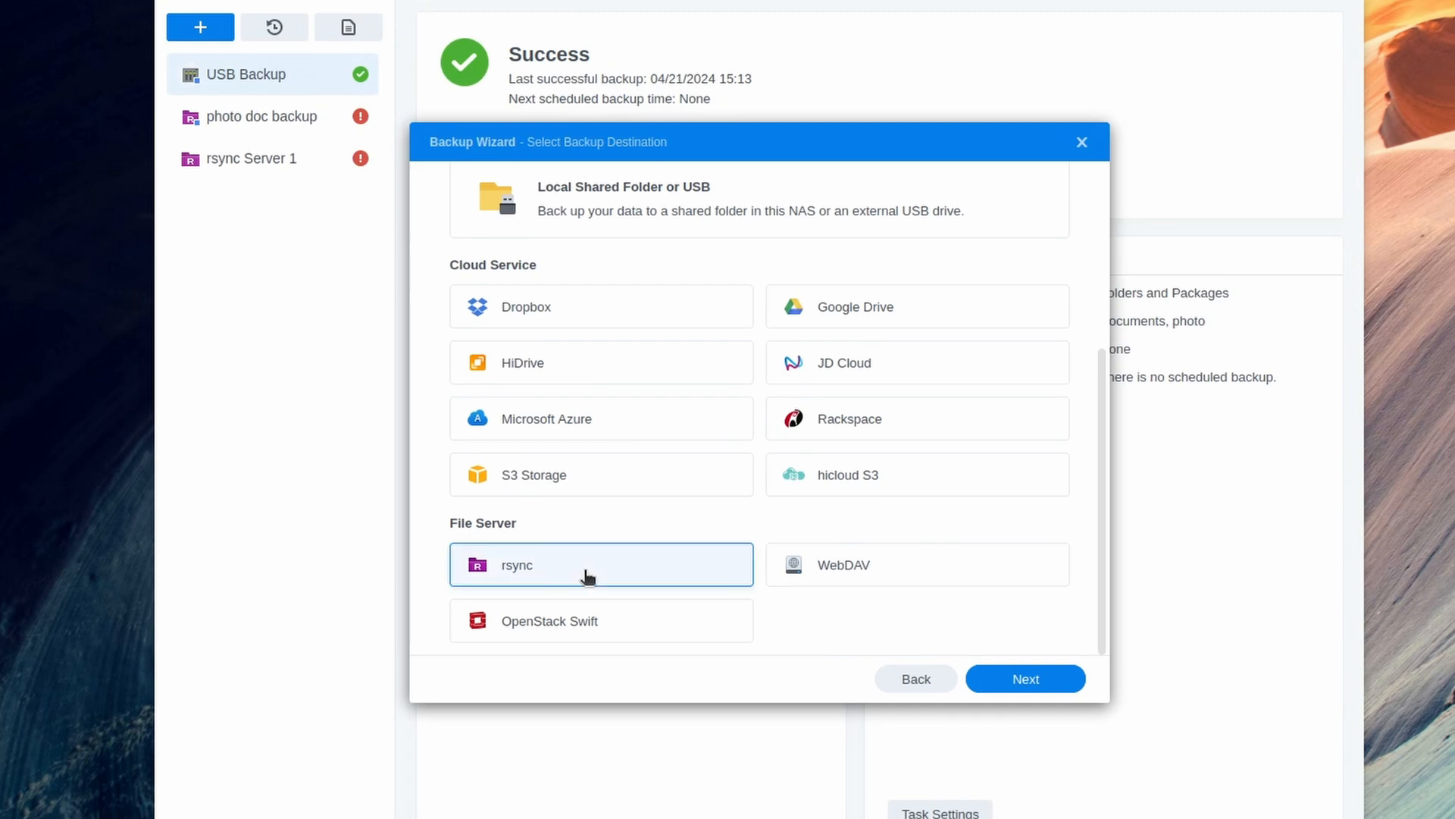
click(1025, 677)
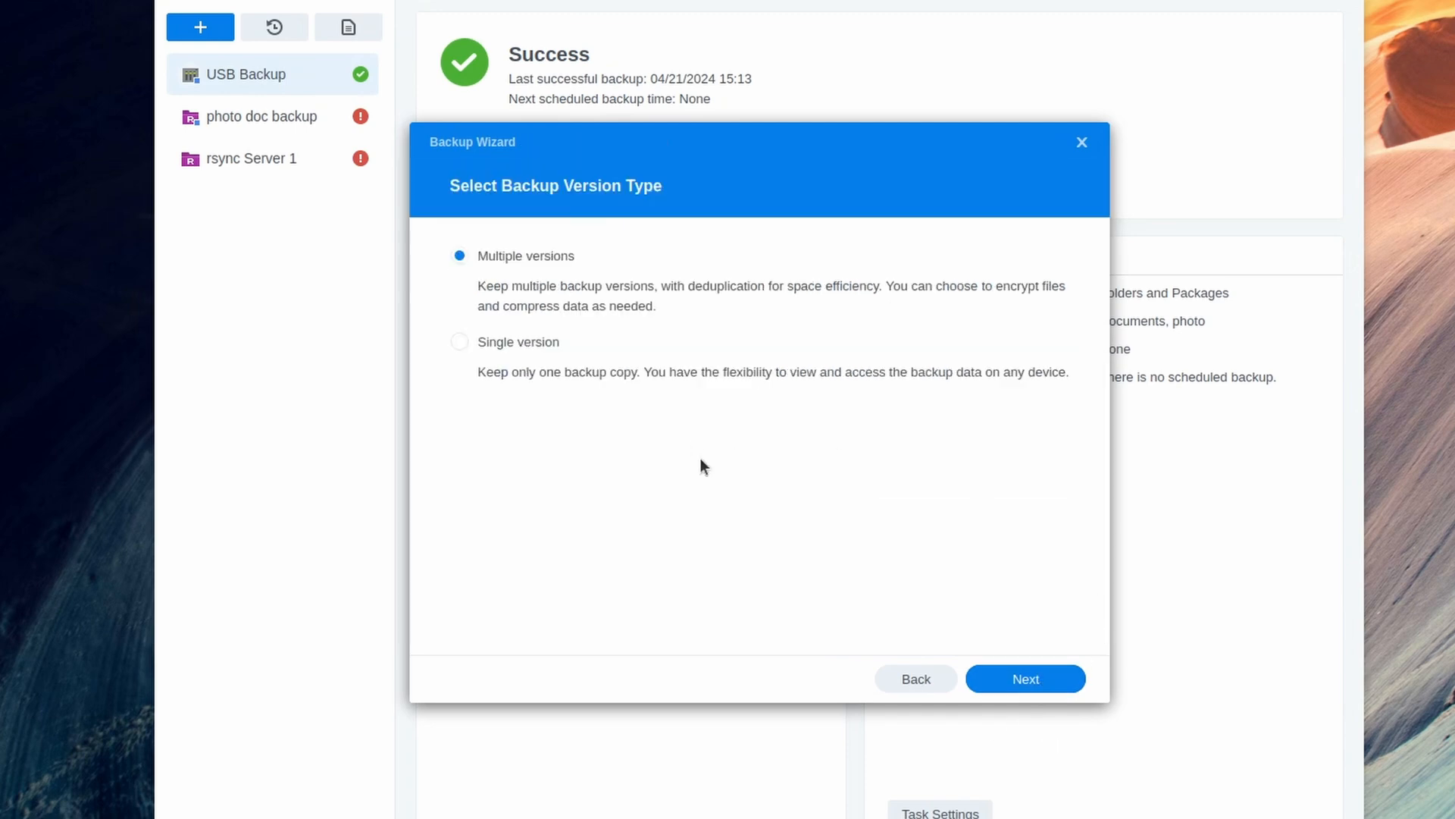
mouse_move(670, 345)
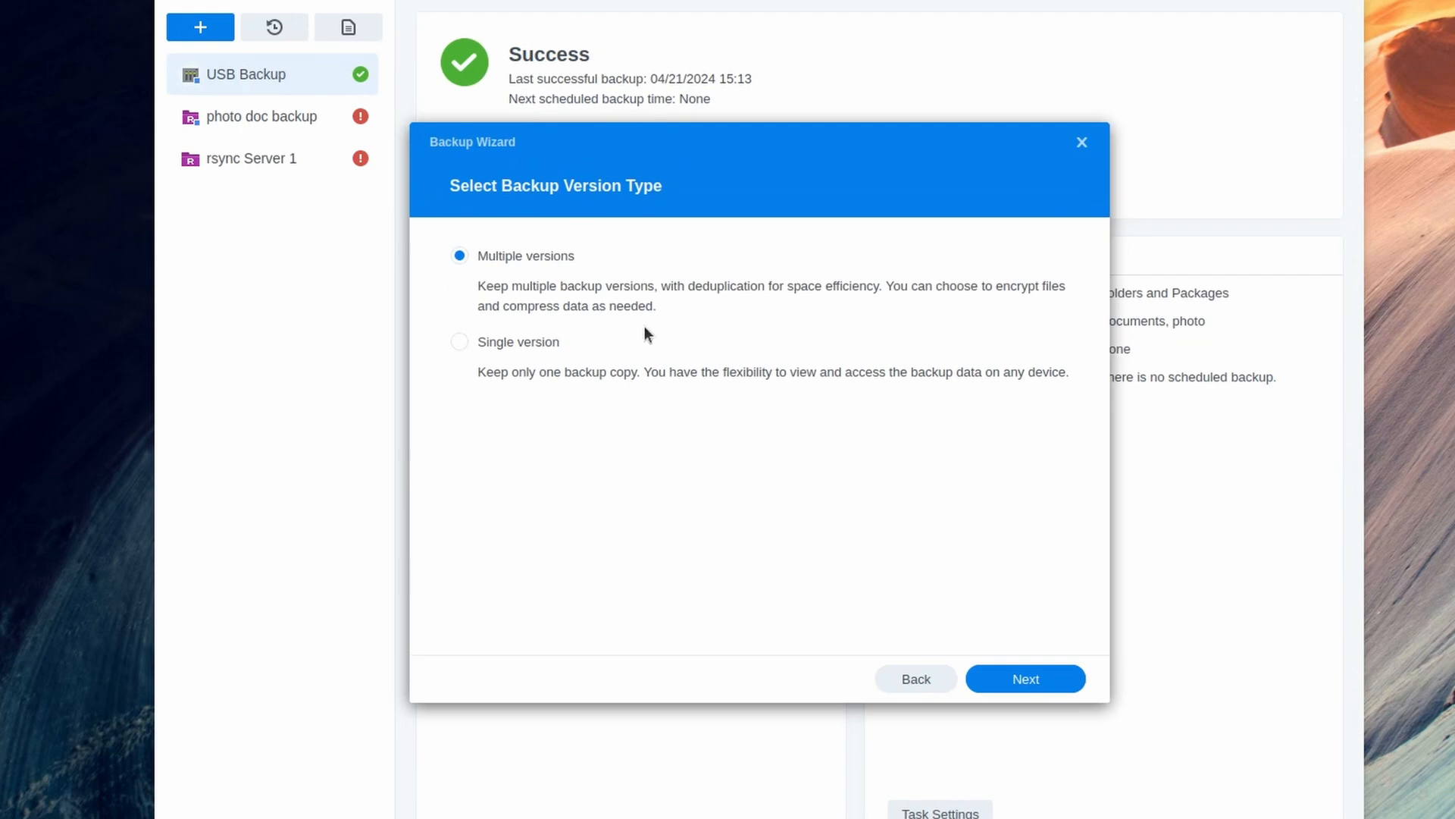
mouse_move(1040, 444)
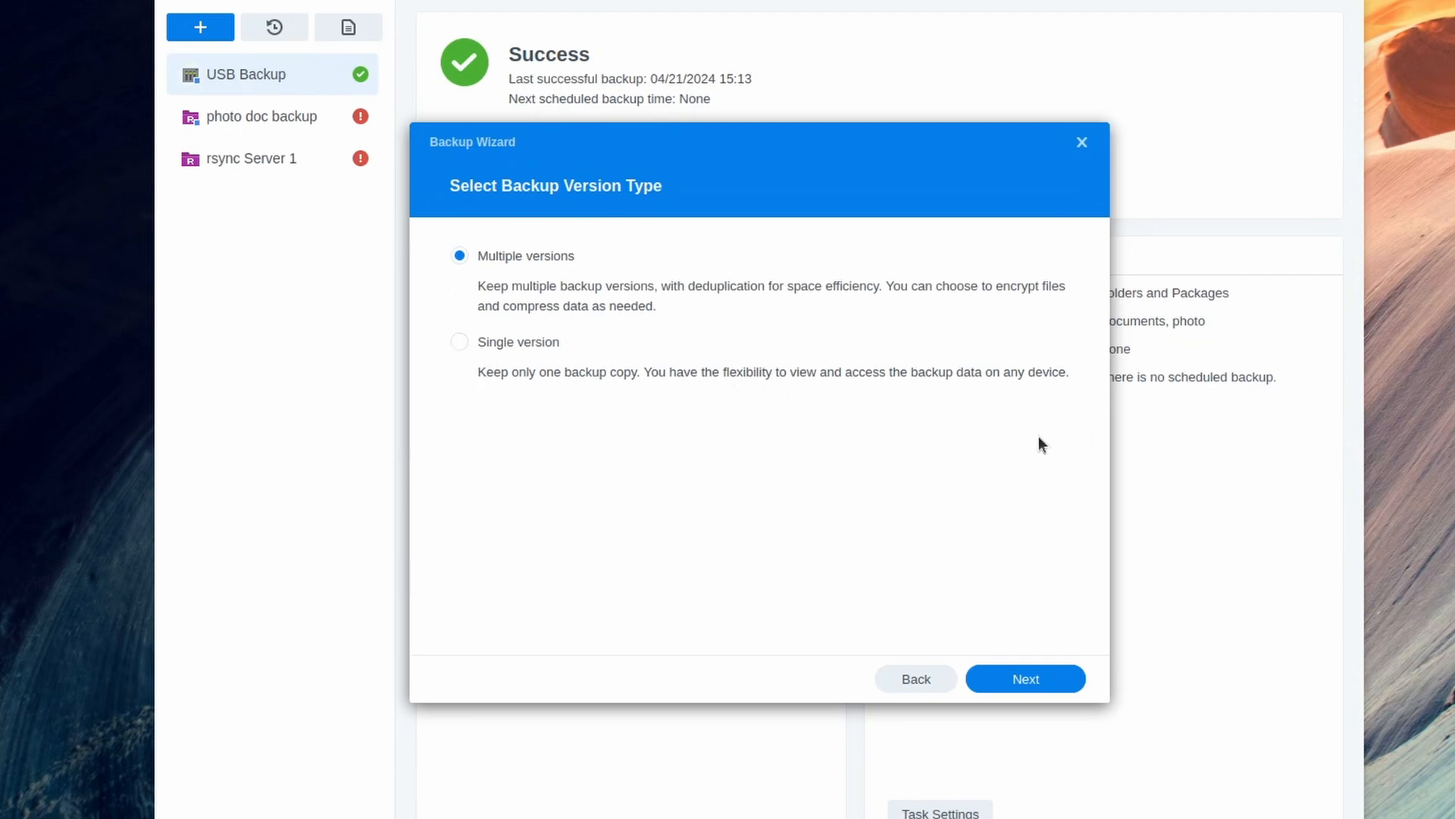
mouse_move(502, 292)
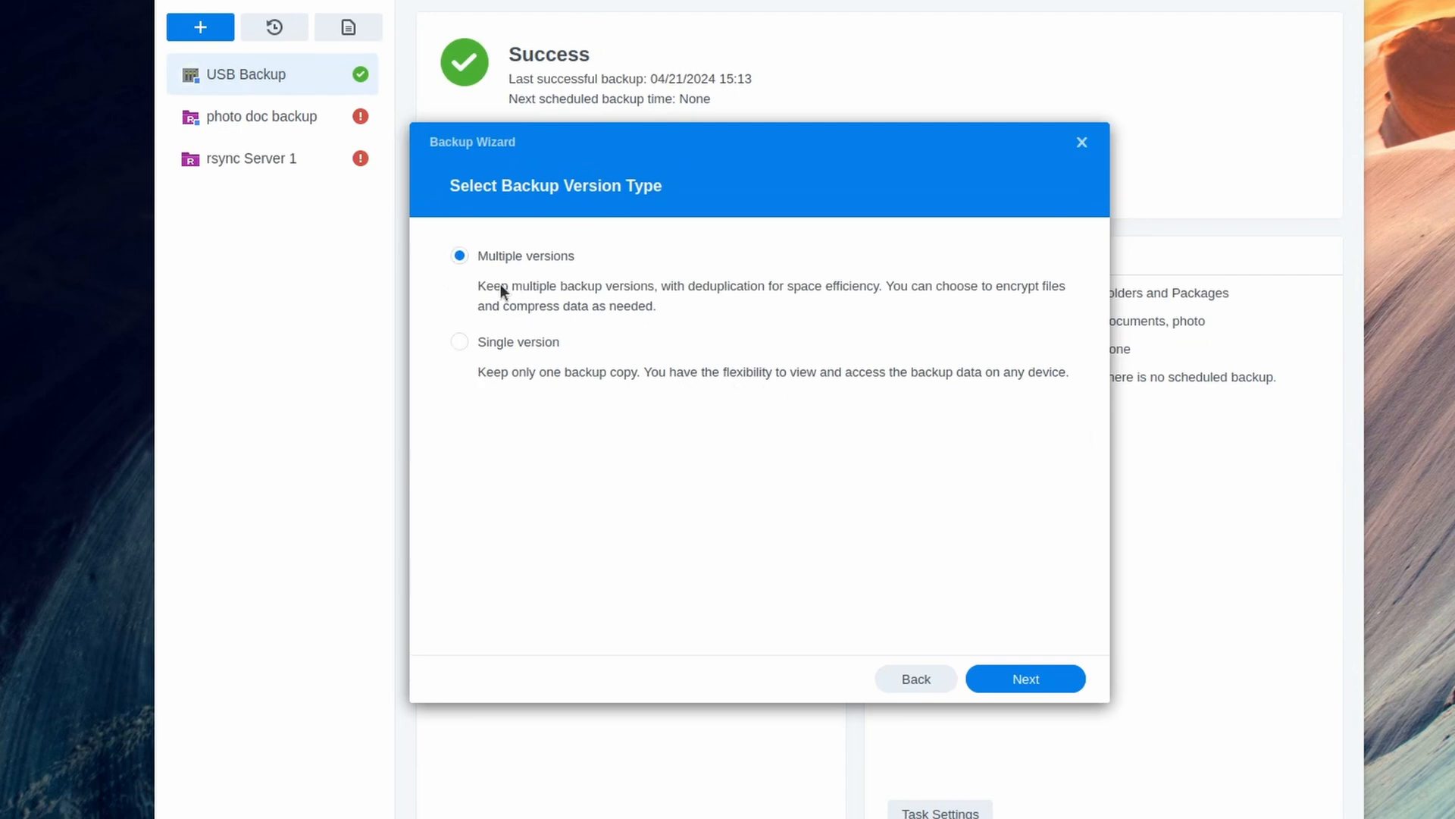
mouse_move(962, 440)
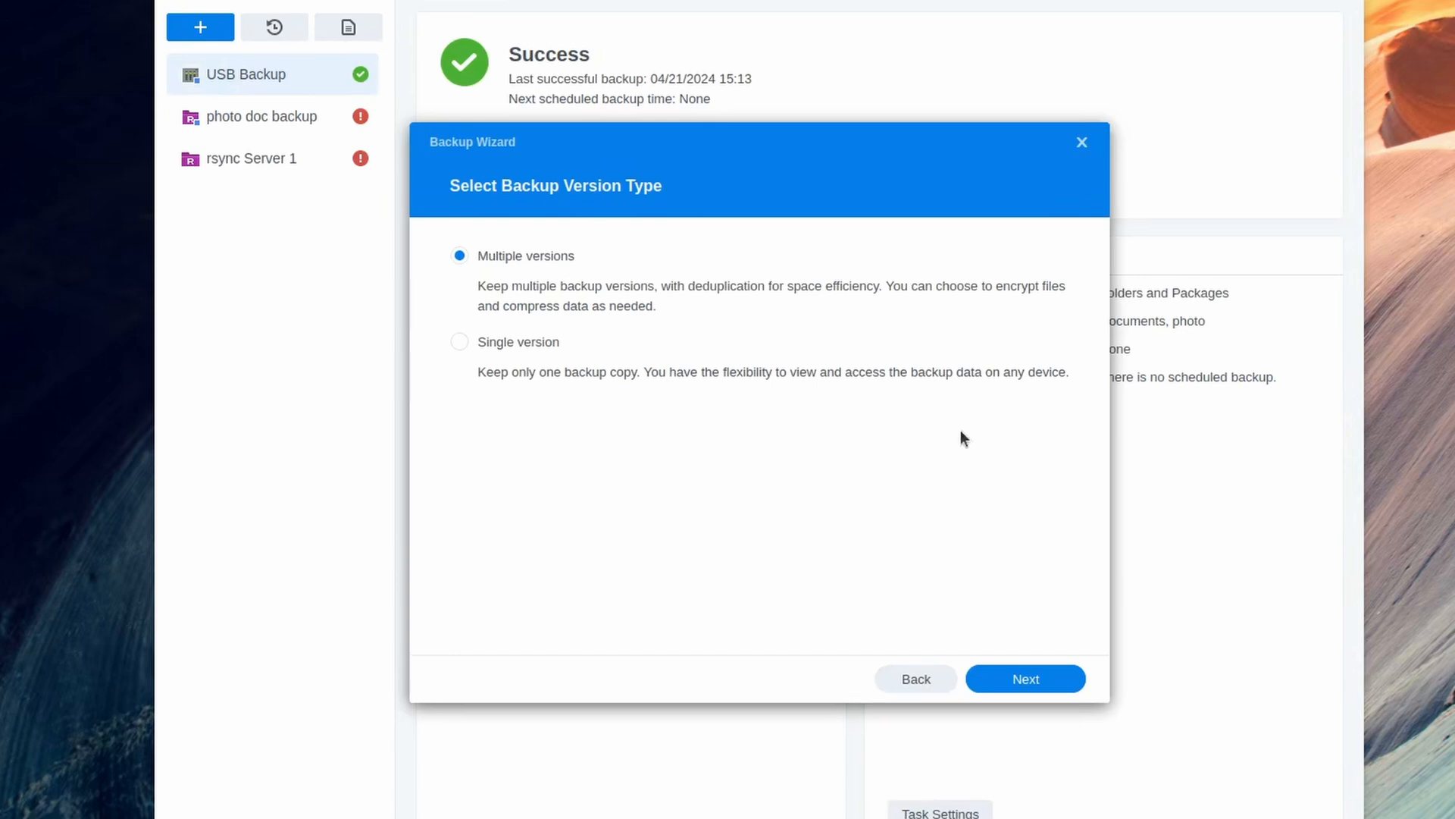
mouse_move(1005, 427)
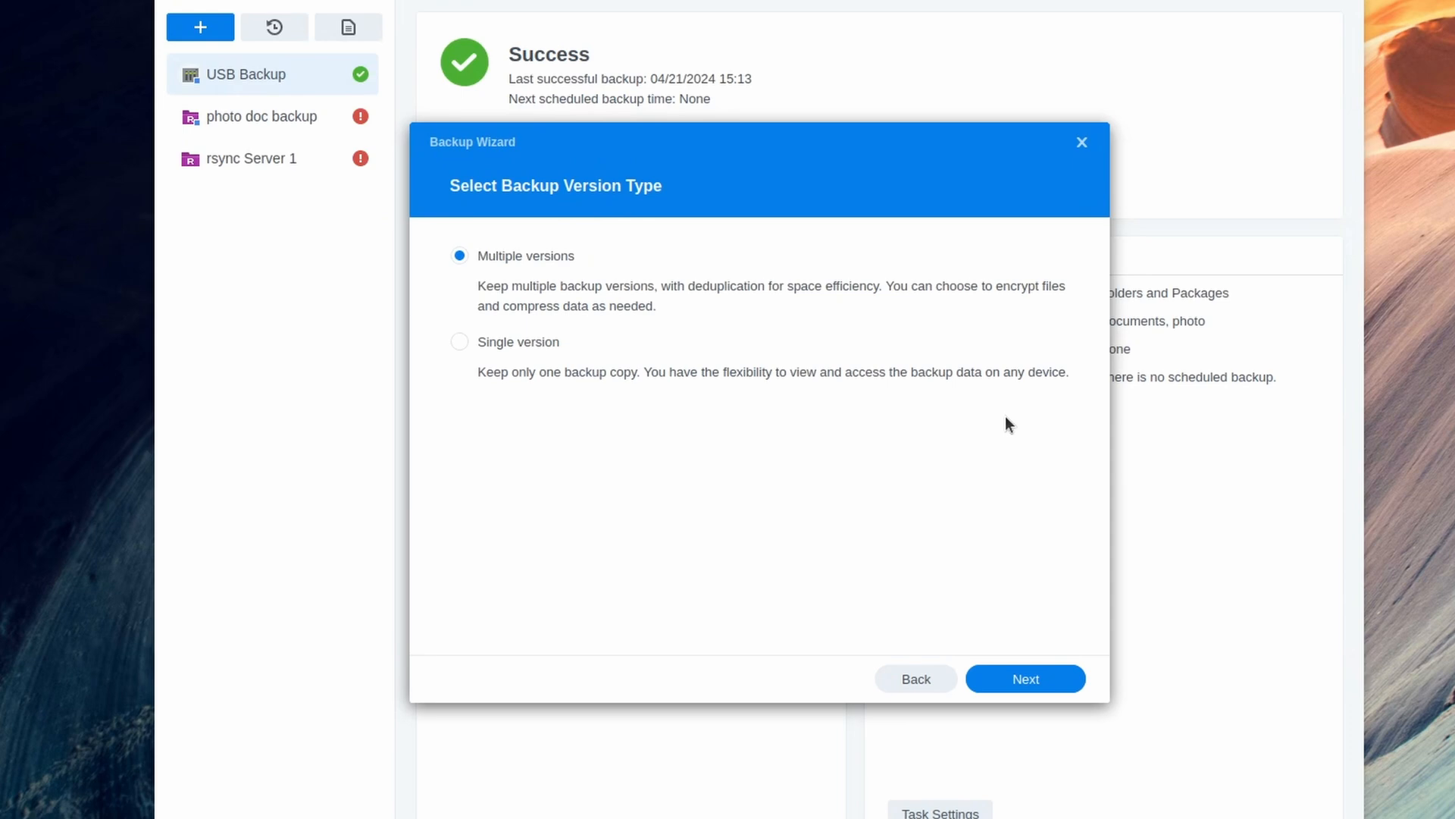
mouse_move(1031, 428)
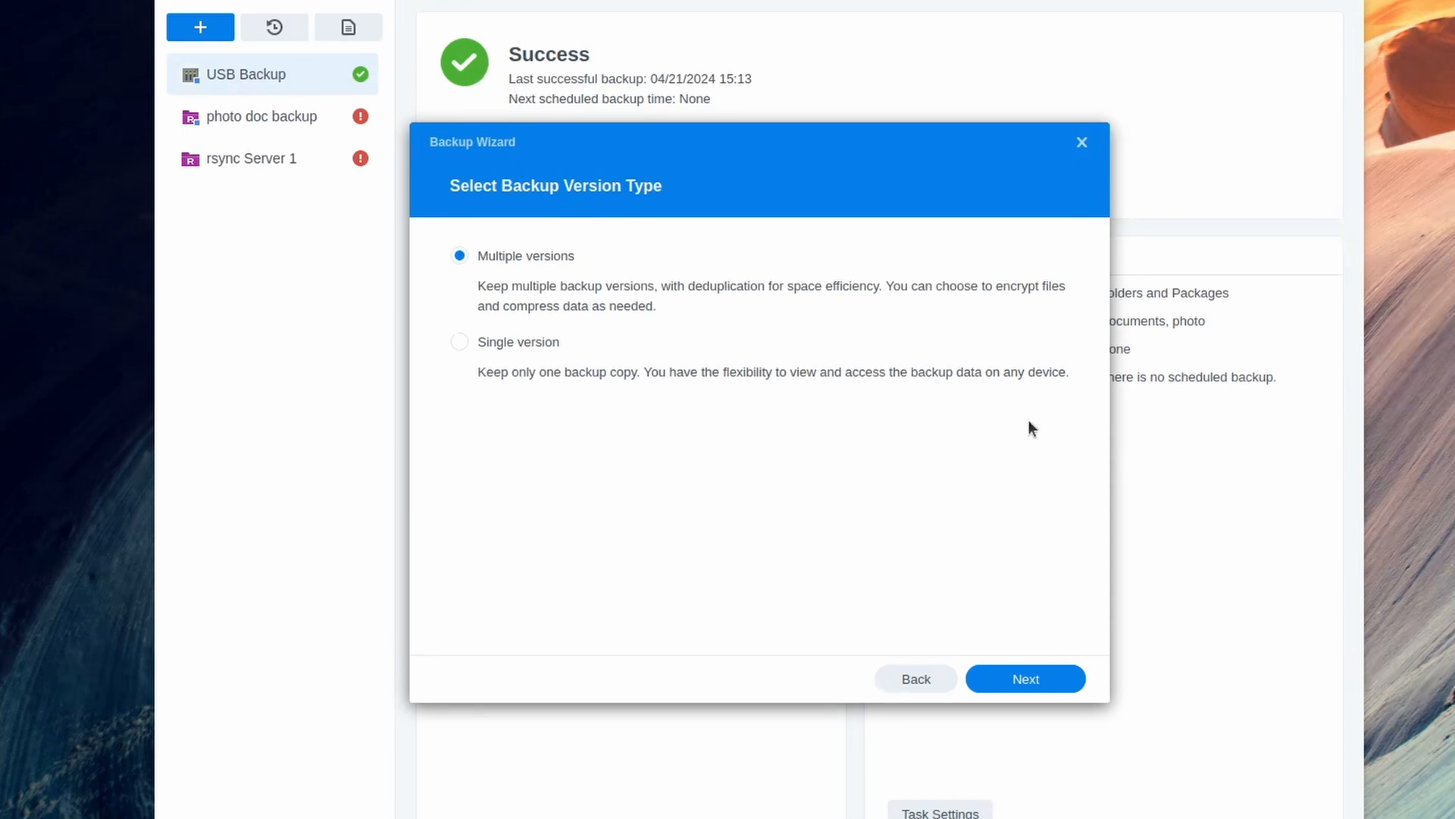
mouse_move(911, 407)
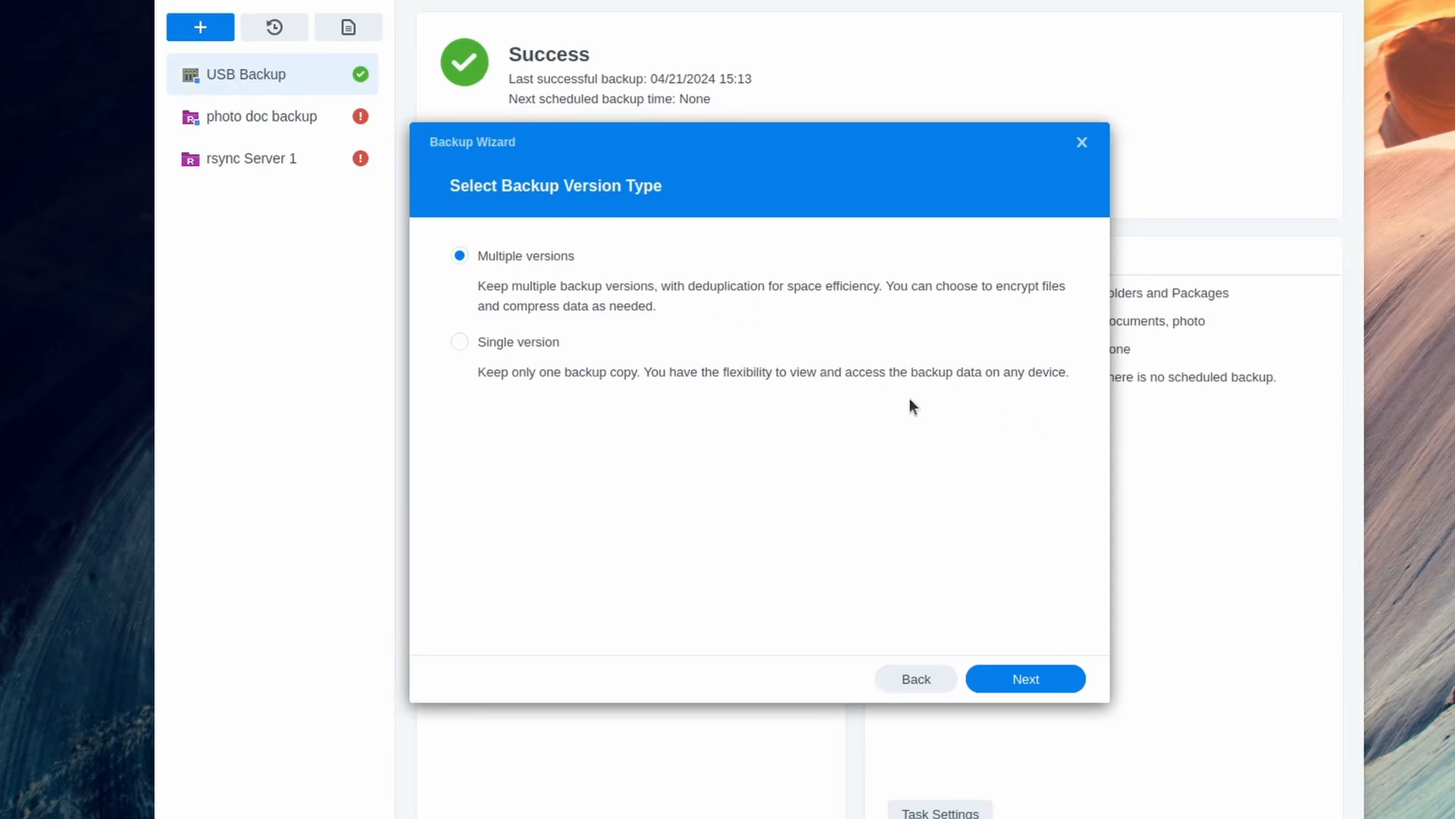
Step: Choose Single version as the backup type and continue to destination settings
click(459, 341)
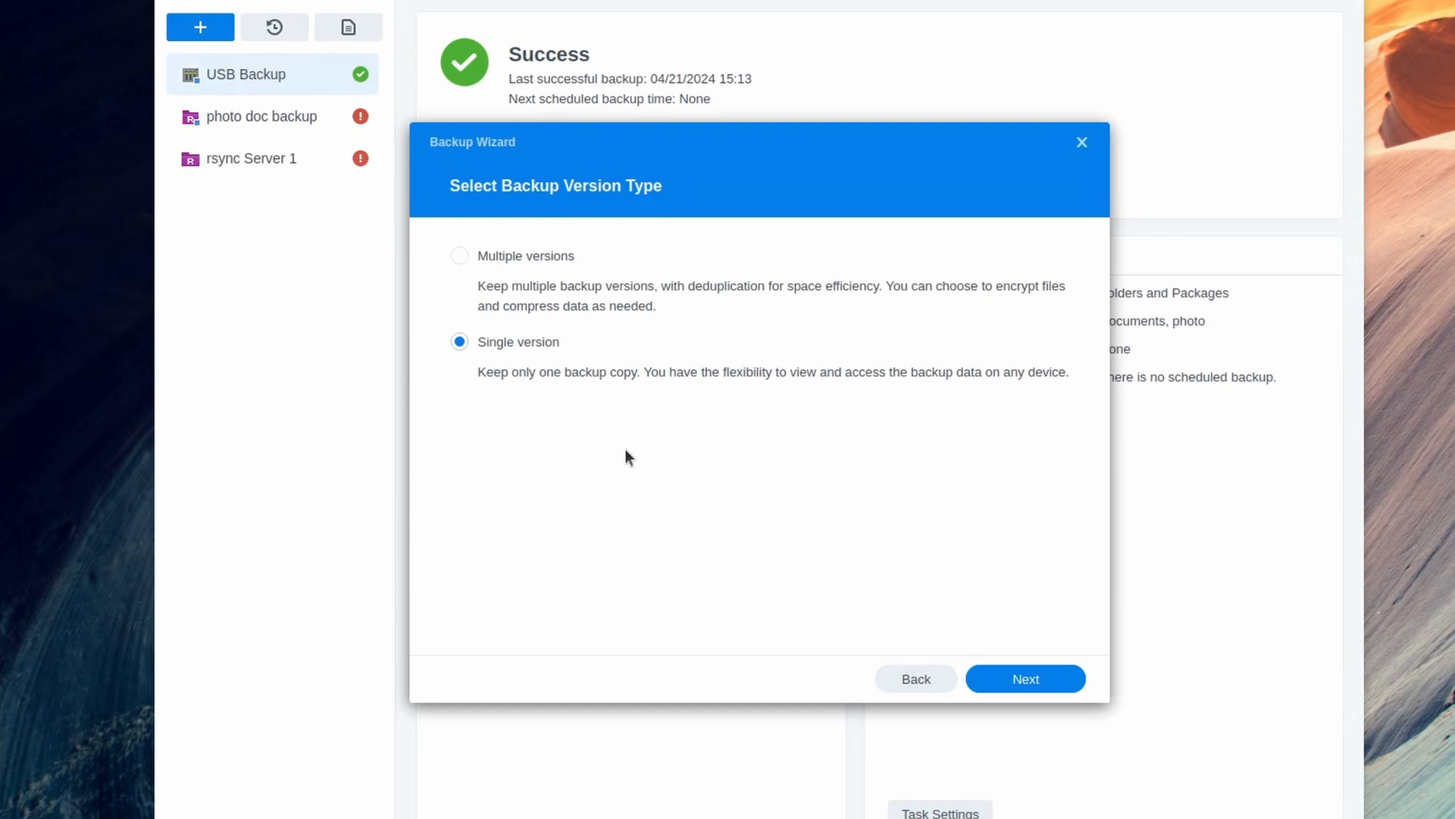
mouse_move(820, 400)
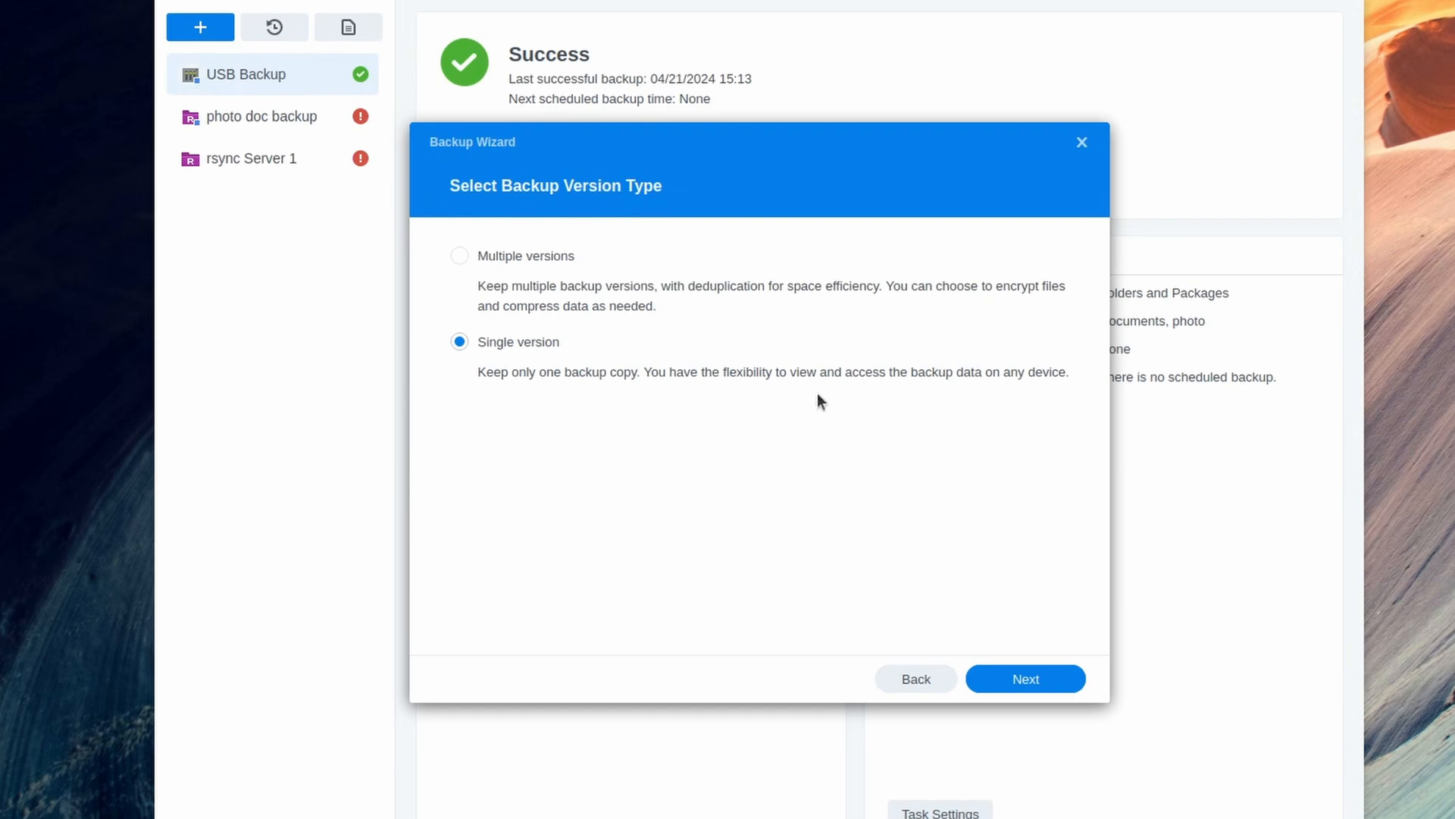
mouse_move(807, 382)
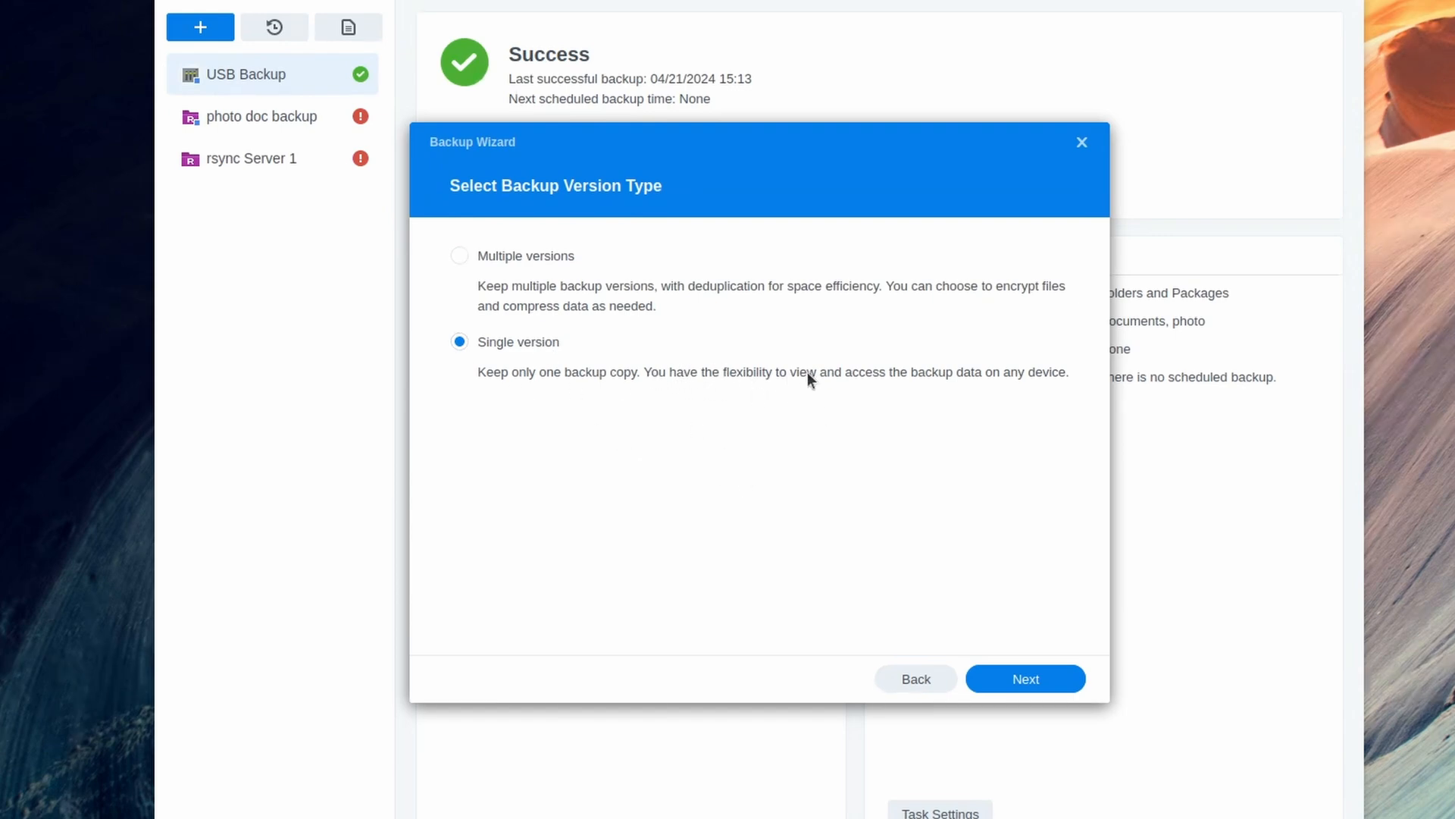
mouse_move(1043, 473)
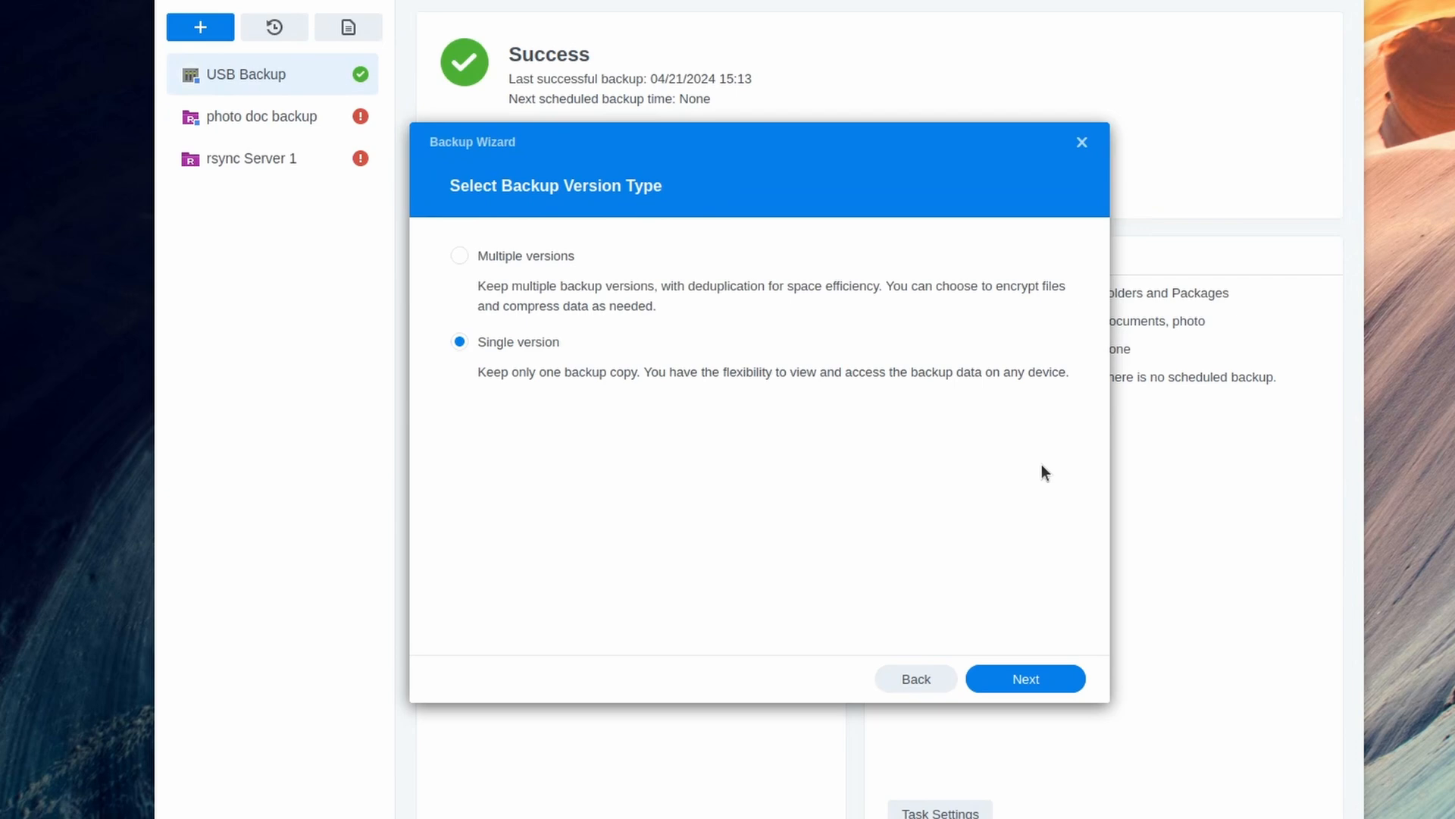
mouse_move(1085, 503)
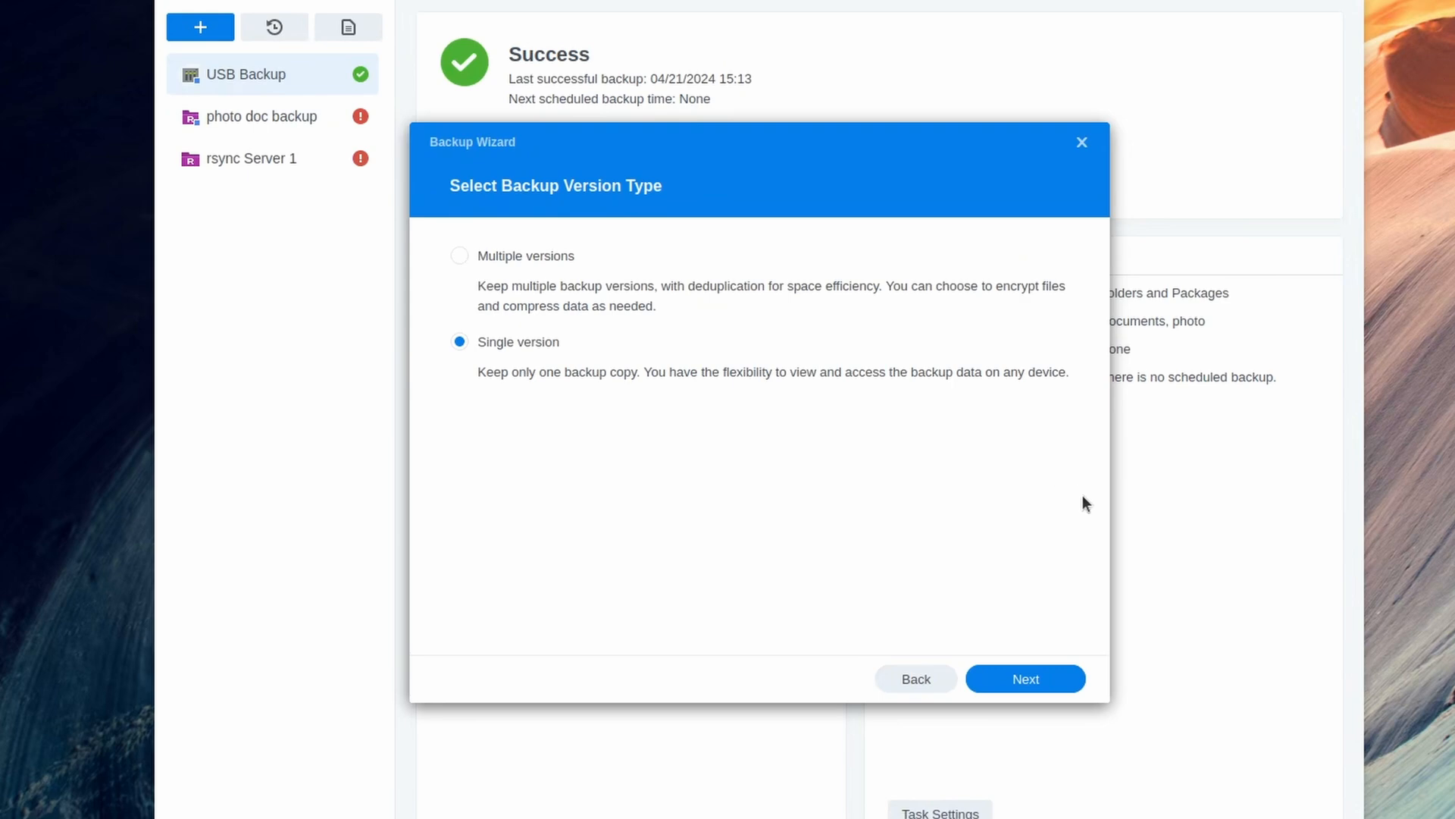
mouse_move(884, 461)
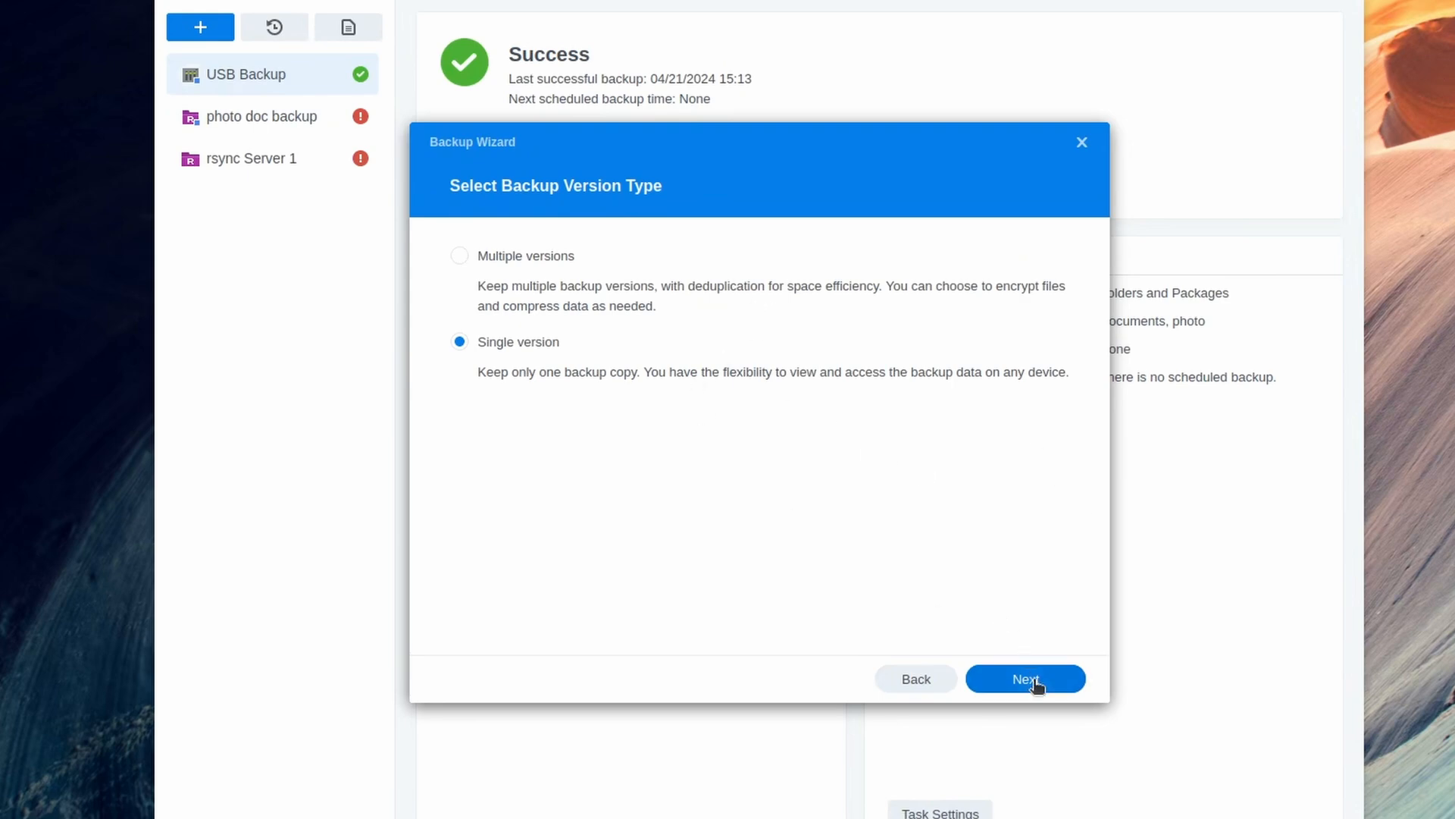
click(1025, 679)
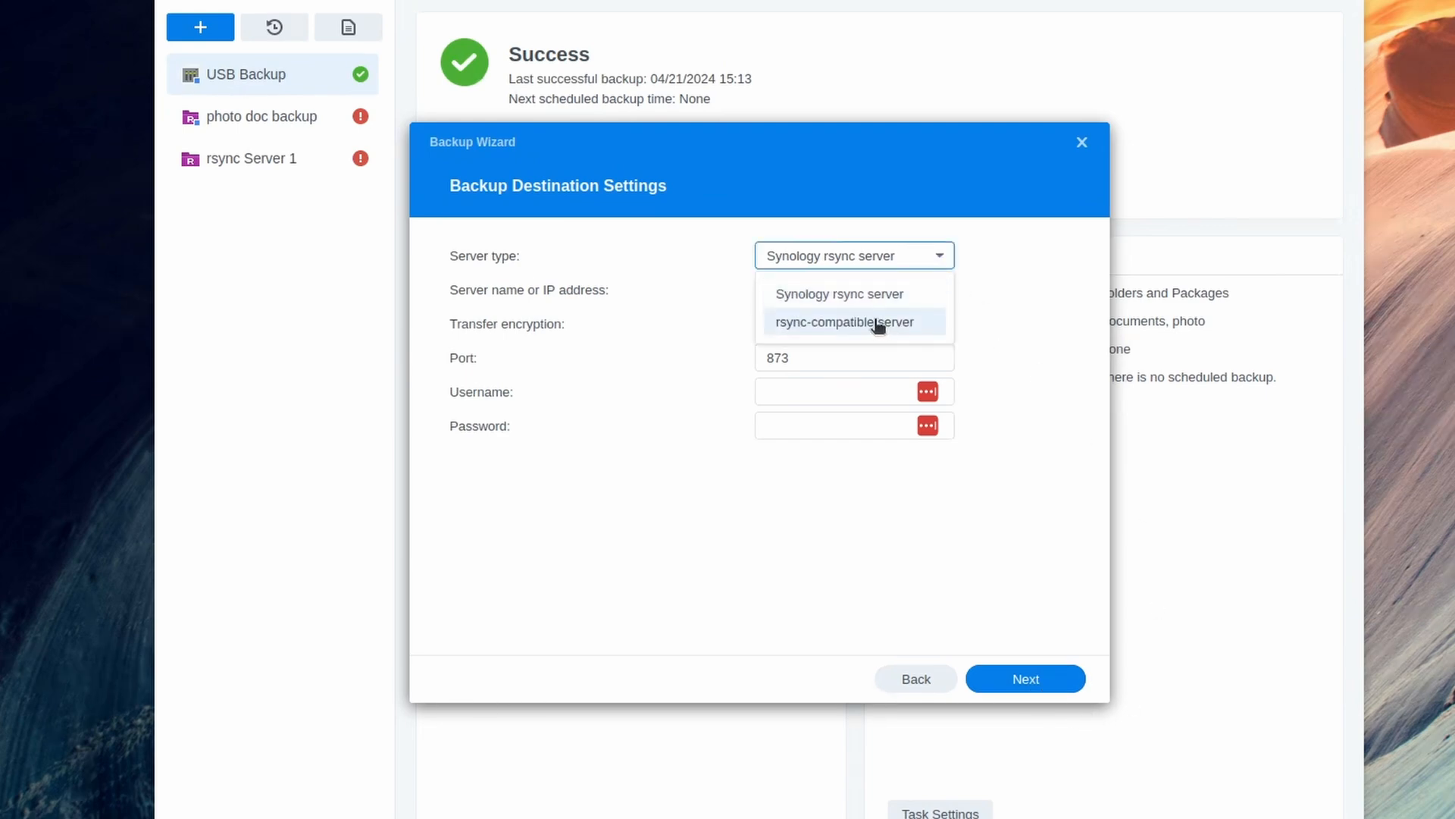
Step: Target rsync-compatible server 192.168.3.25 with transfer encryption on, port 22 and backupuser credentials
click(844, 321)
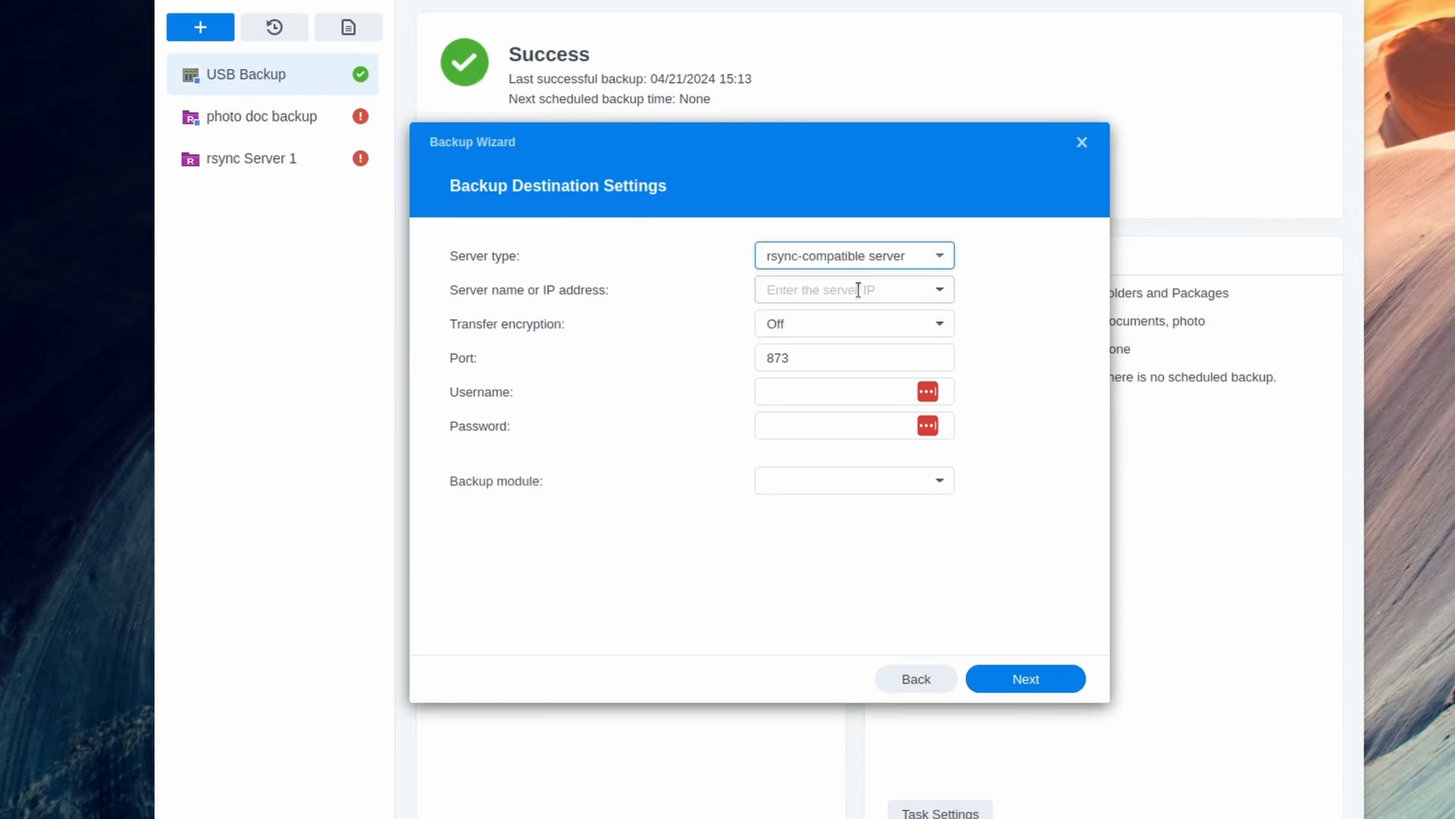
click(844, 290)
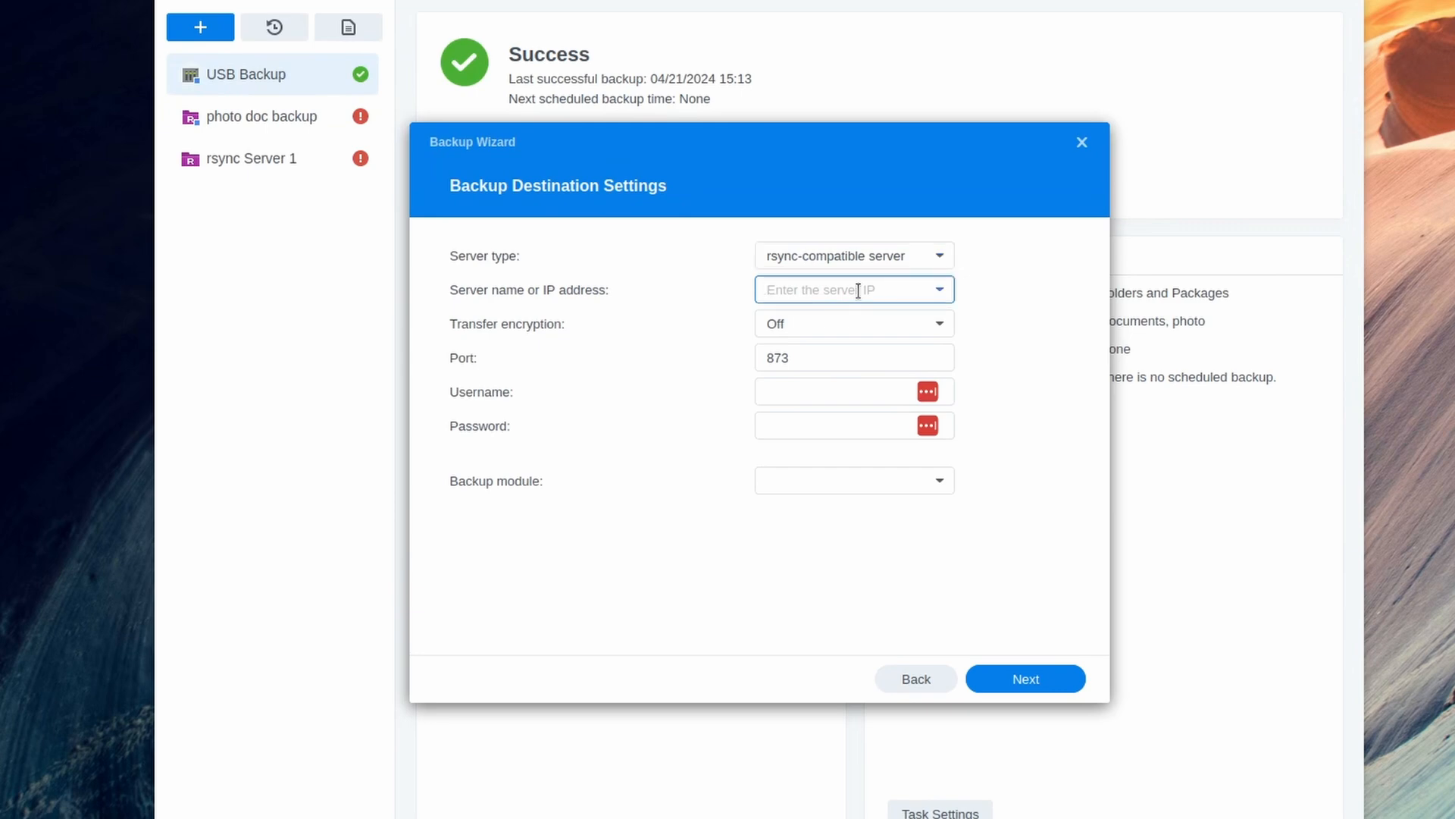
text(192.168.3.25)
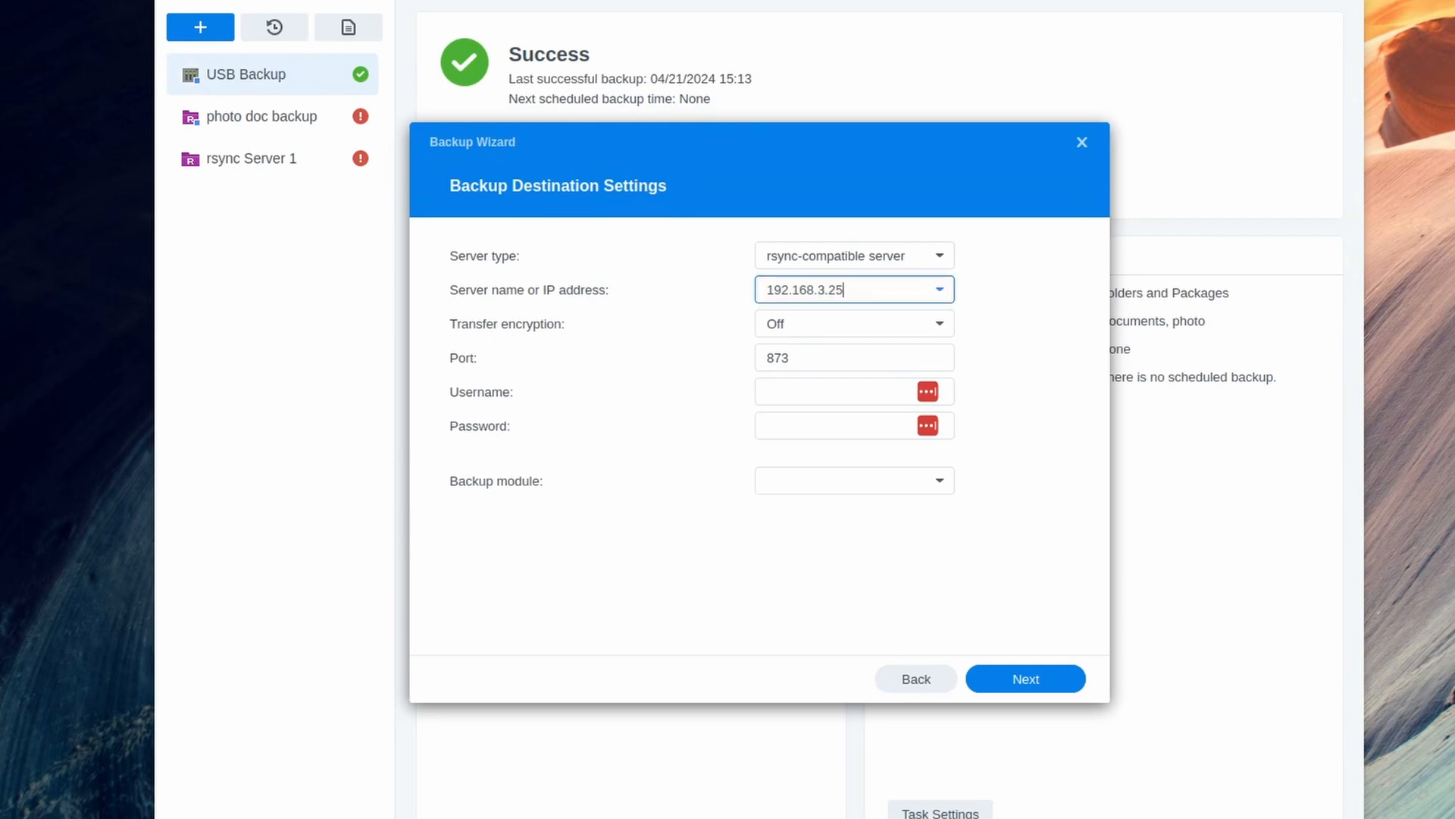
click(851, 323)
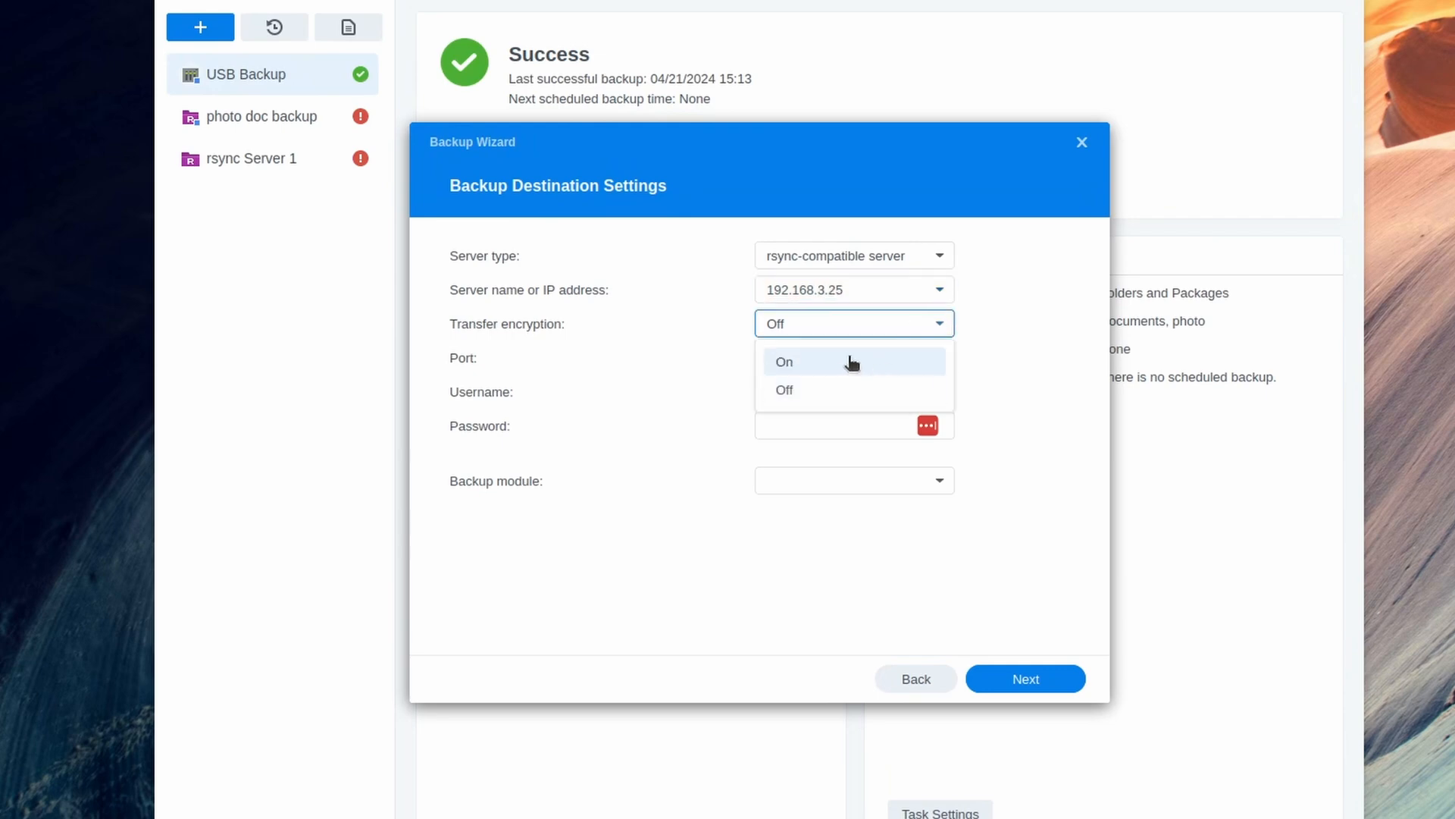
click(783, 361)
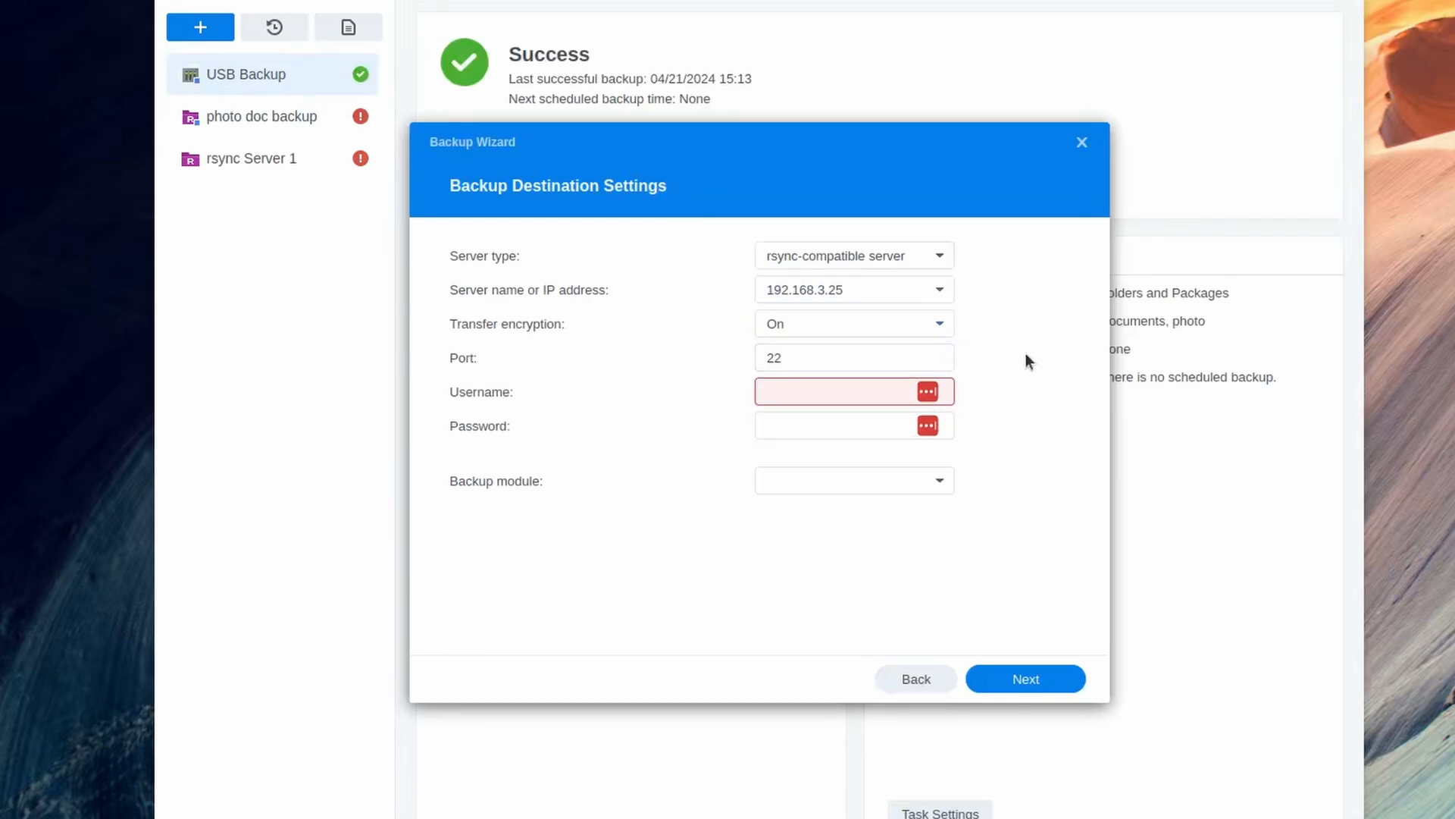
text(backupuser)
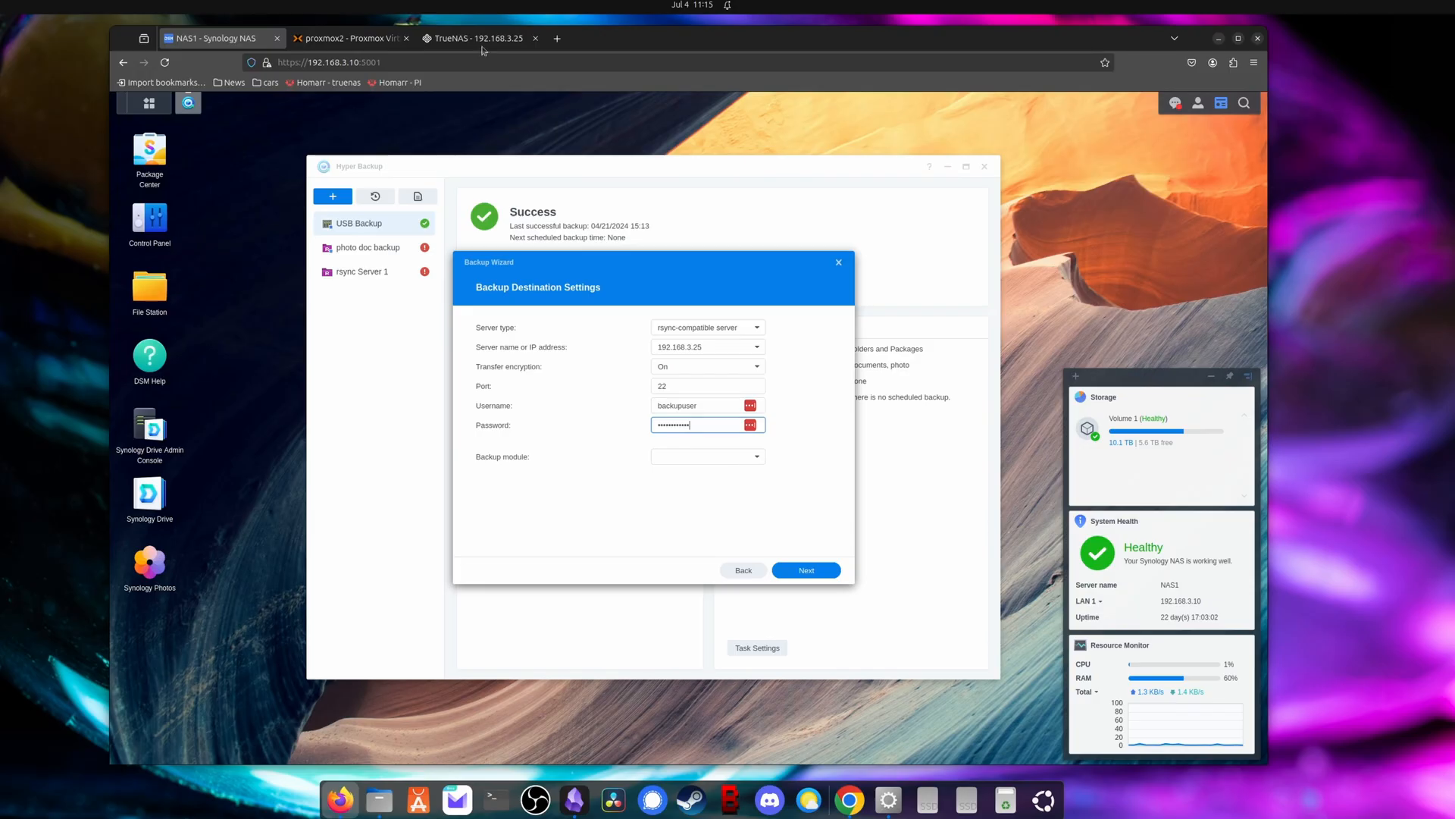
Step: In the TrueNAS shell run cd /mnt, ls, cd pool and ls -l to see data1 owned by backupuser
click(476, 37)
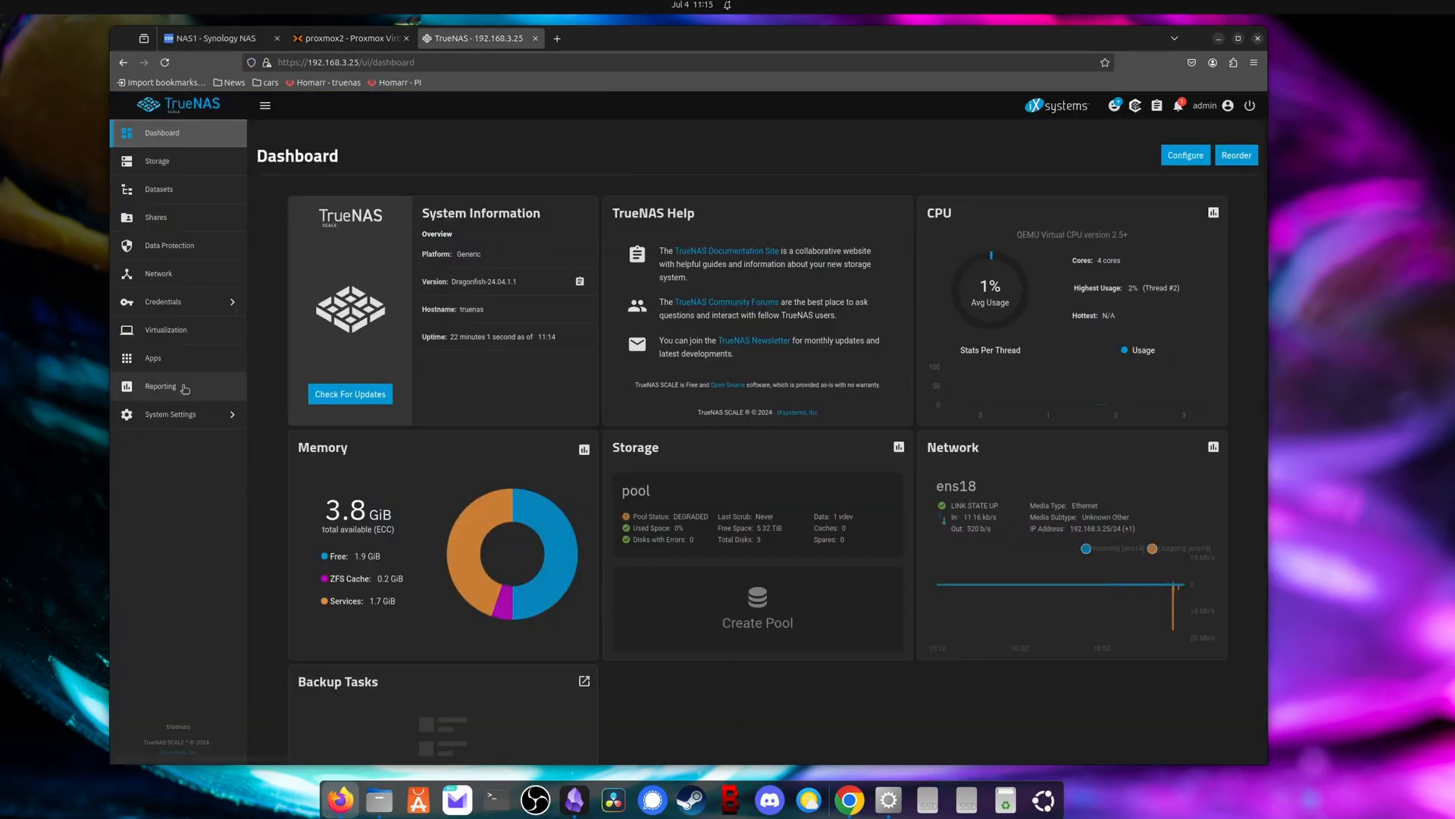
click(171, 414)
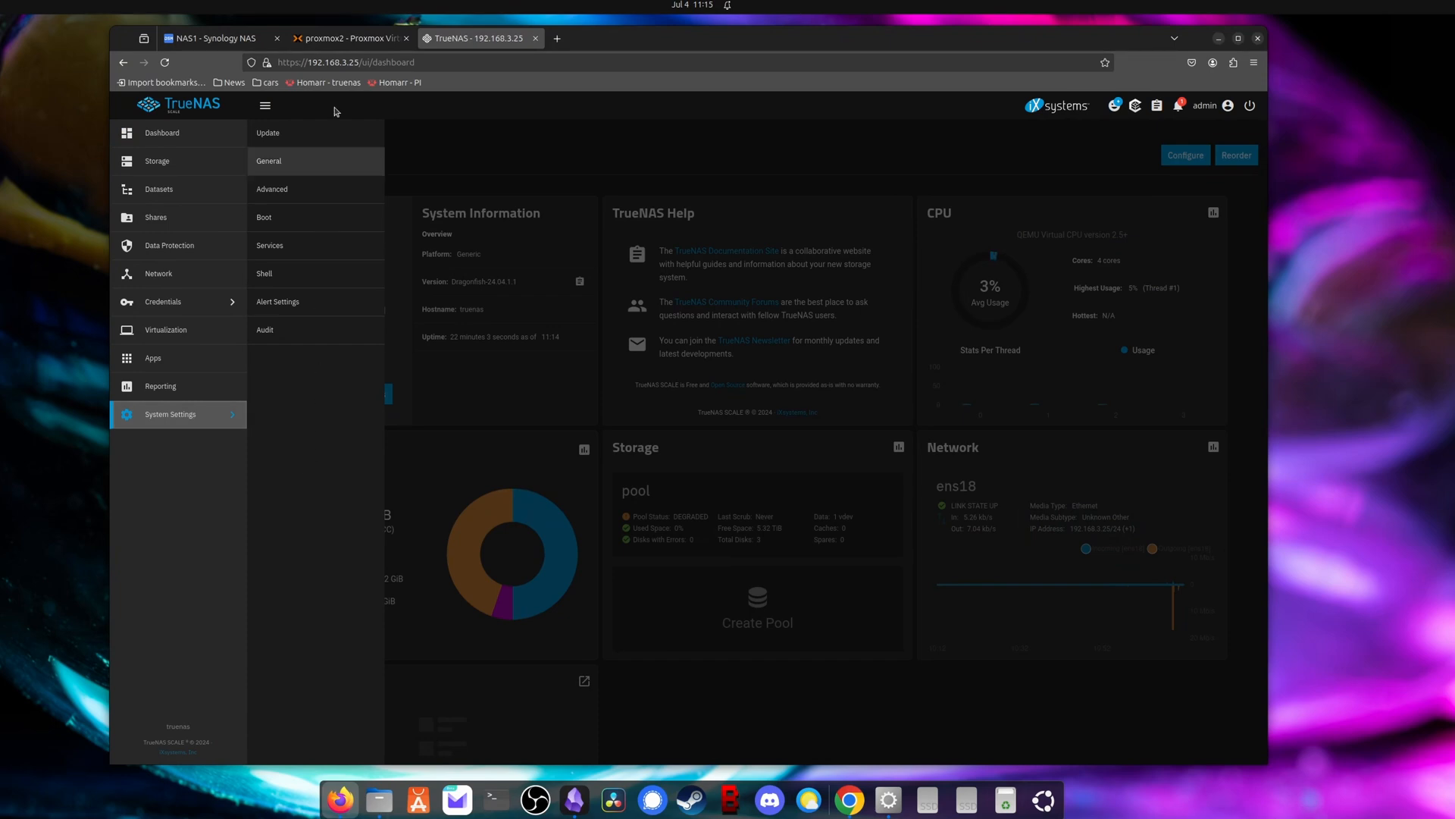
click(263, 273)
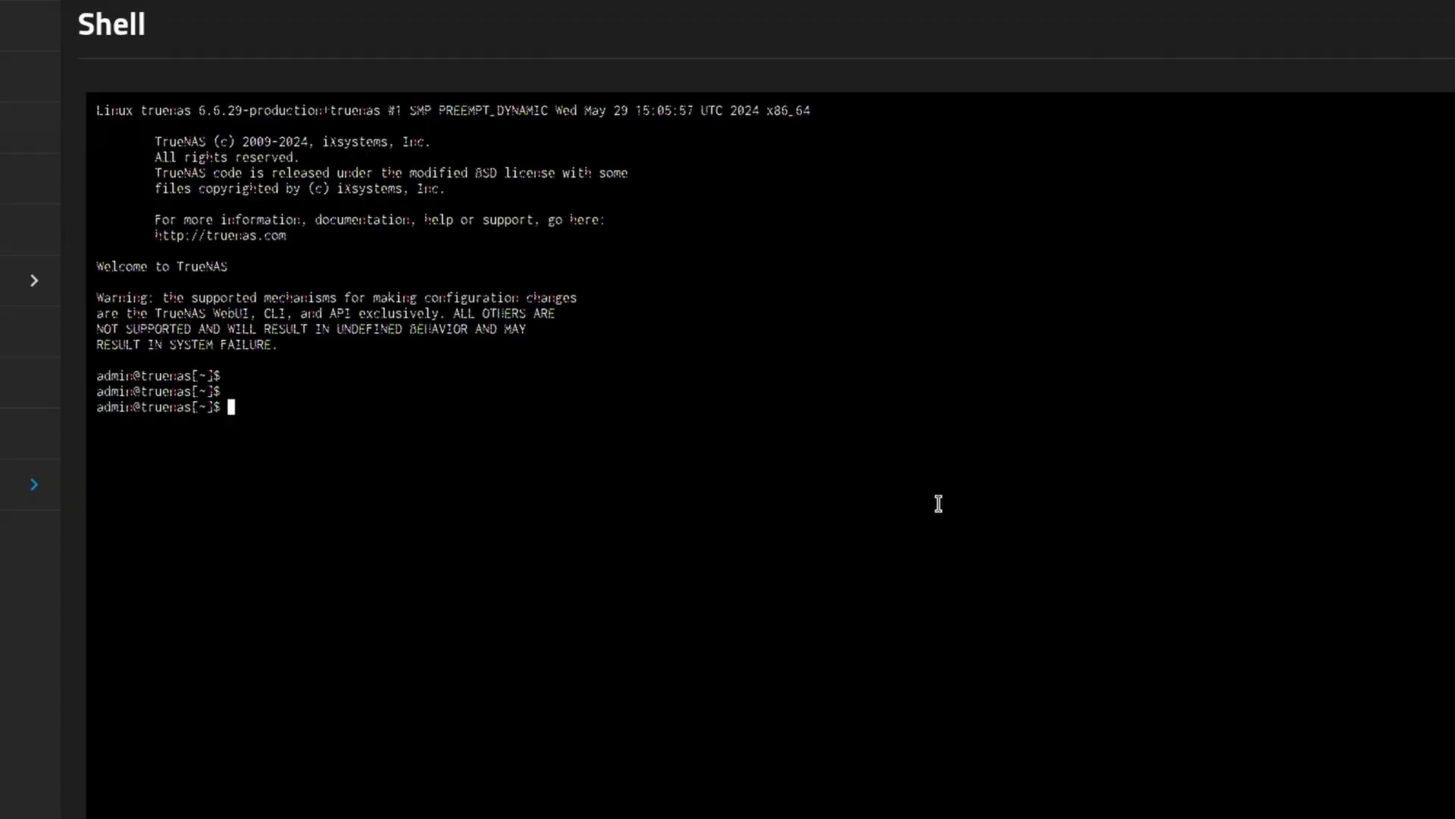
text(cd)
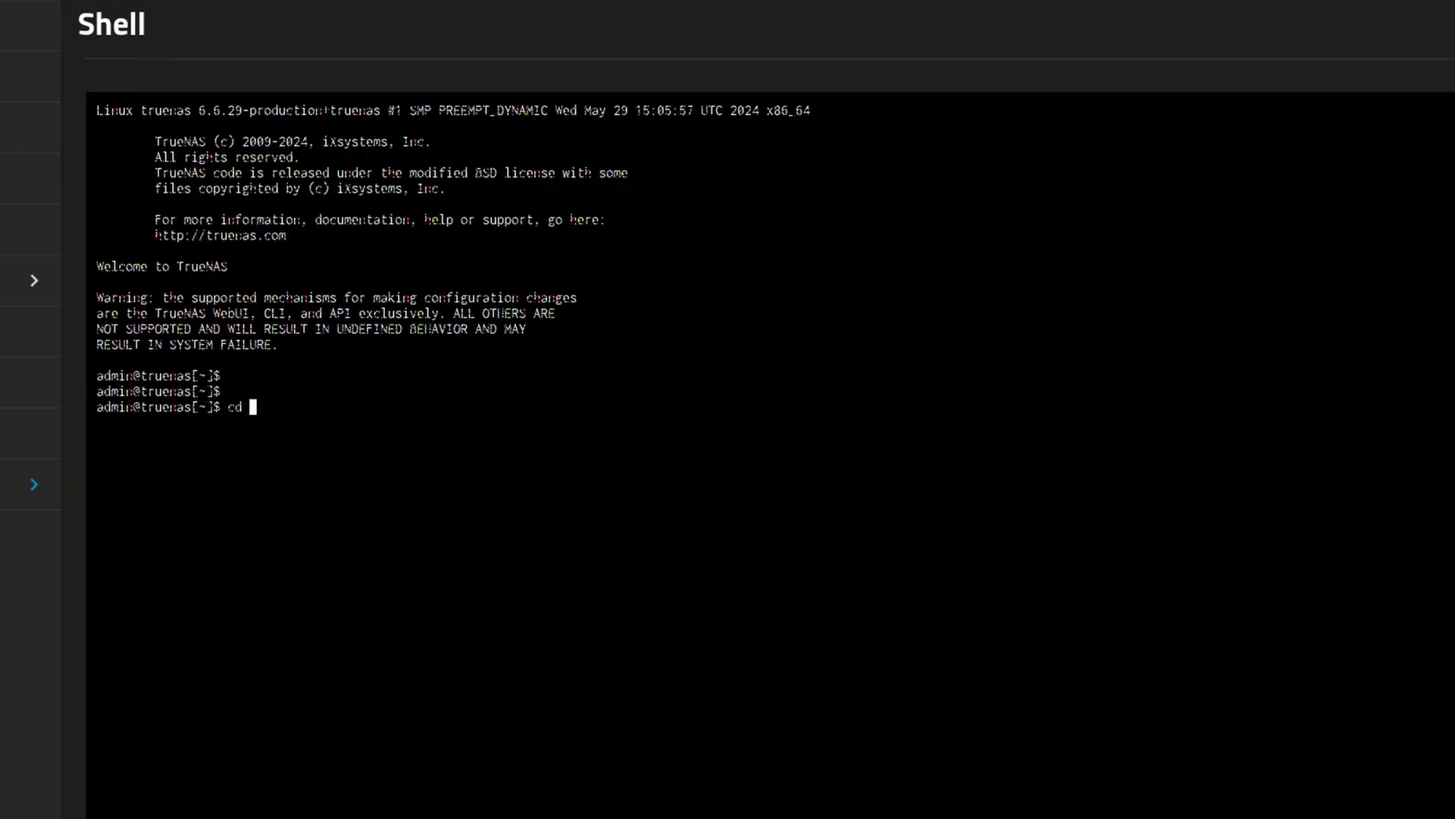
text(/mnt)
text(ls)
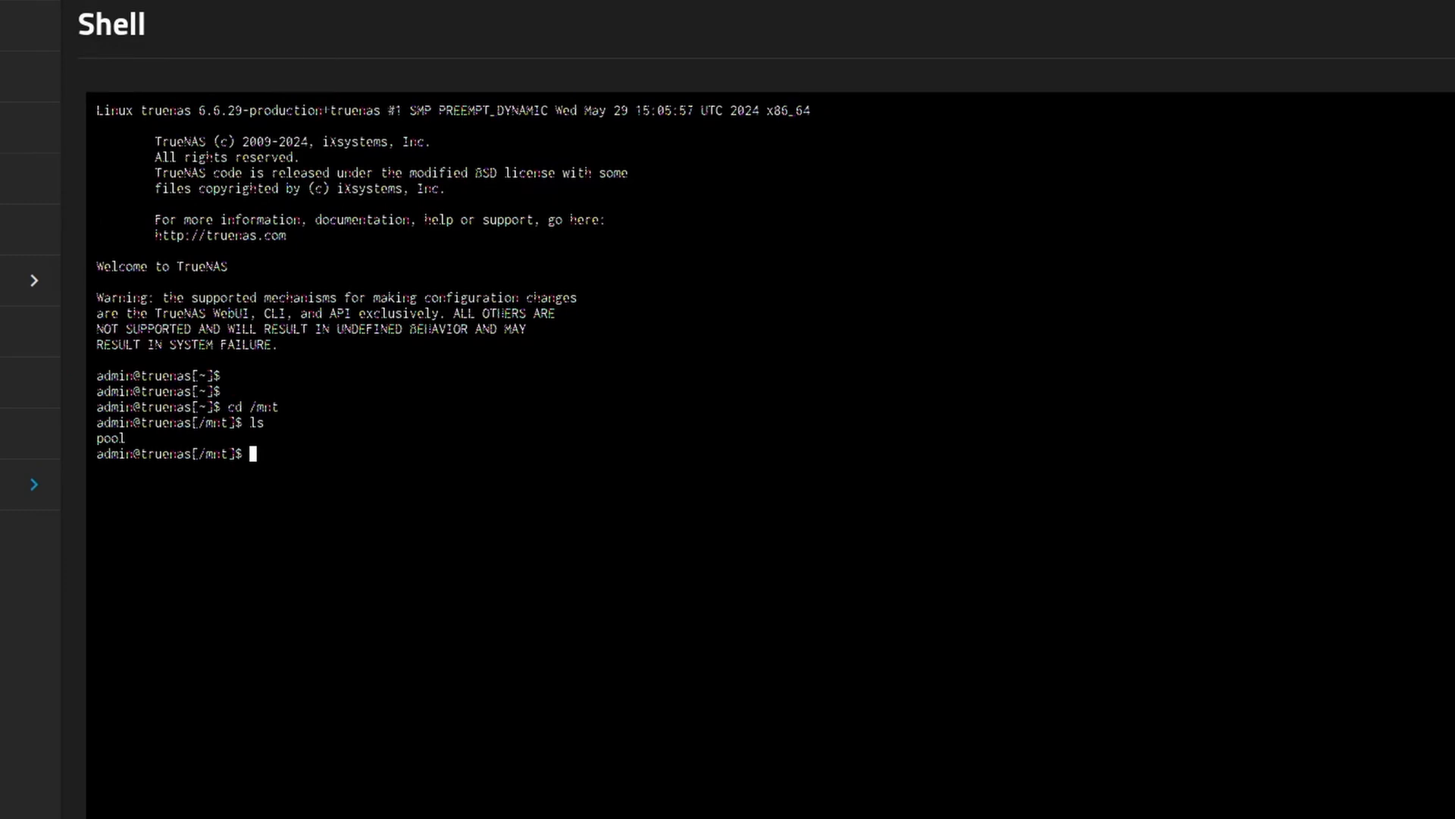
text(poo)
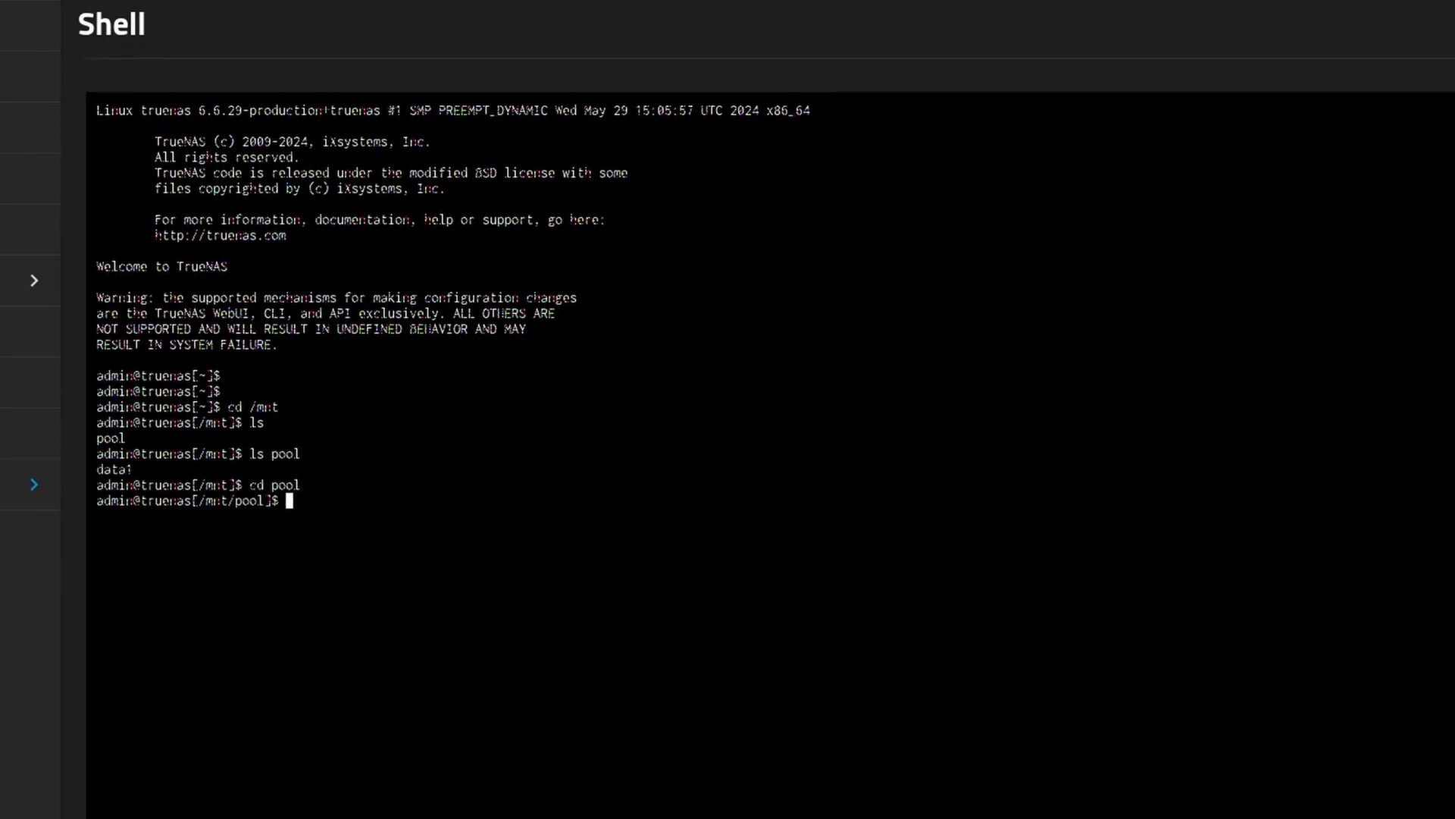
text(ls -l)
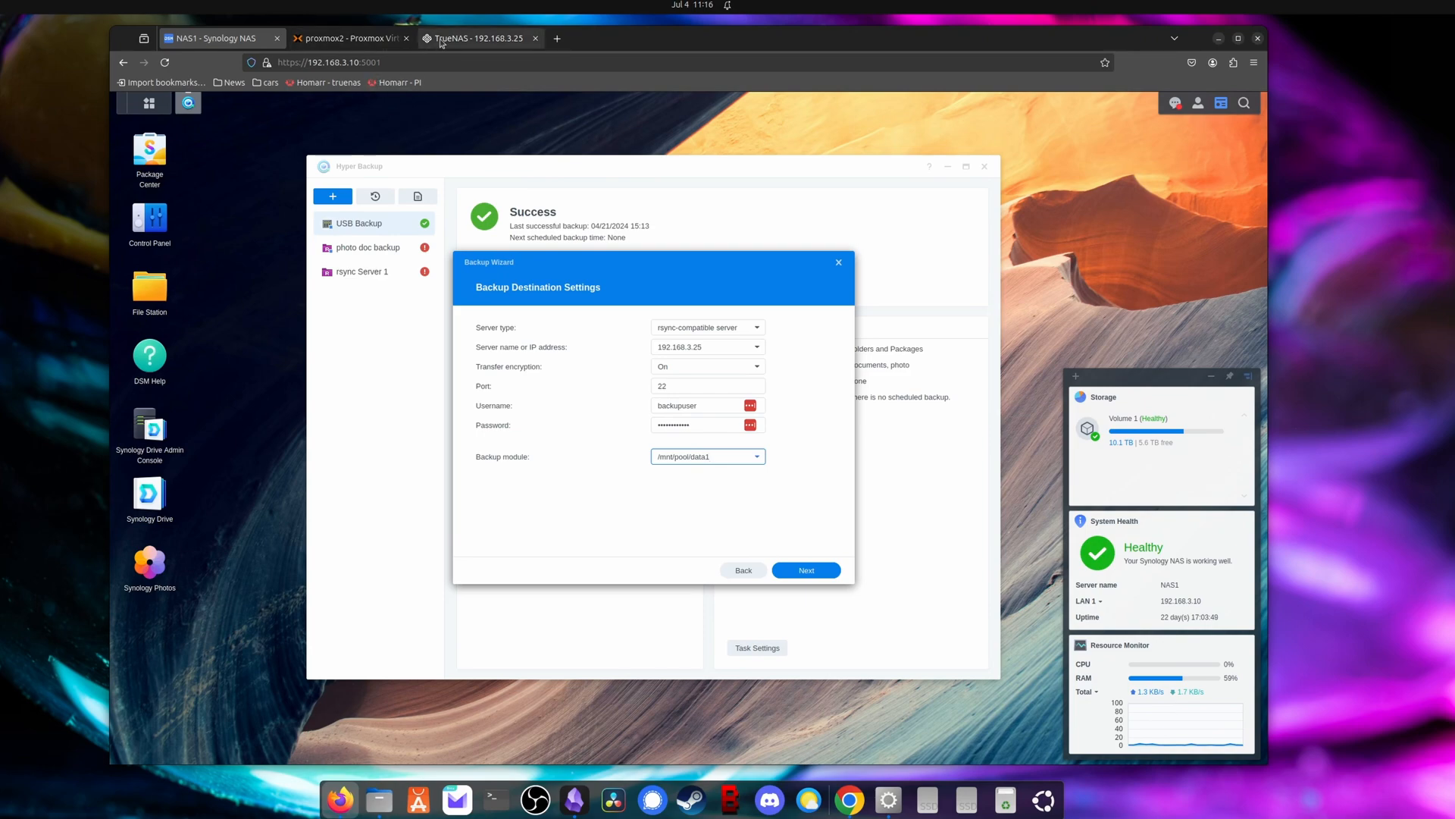
Step: Check the pool's datasets list, then return to the Synology backup wizard
click(474, 37)
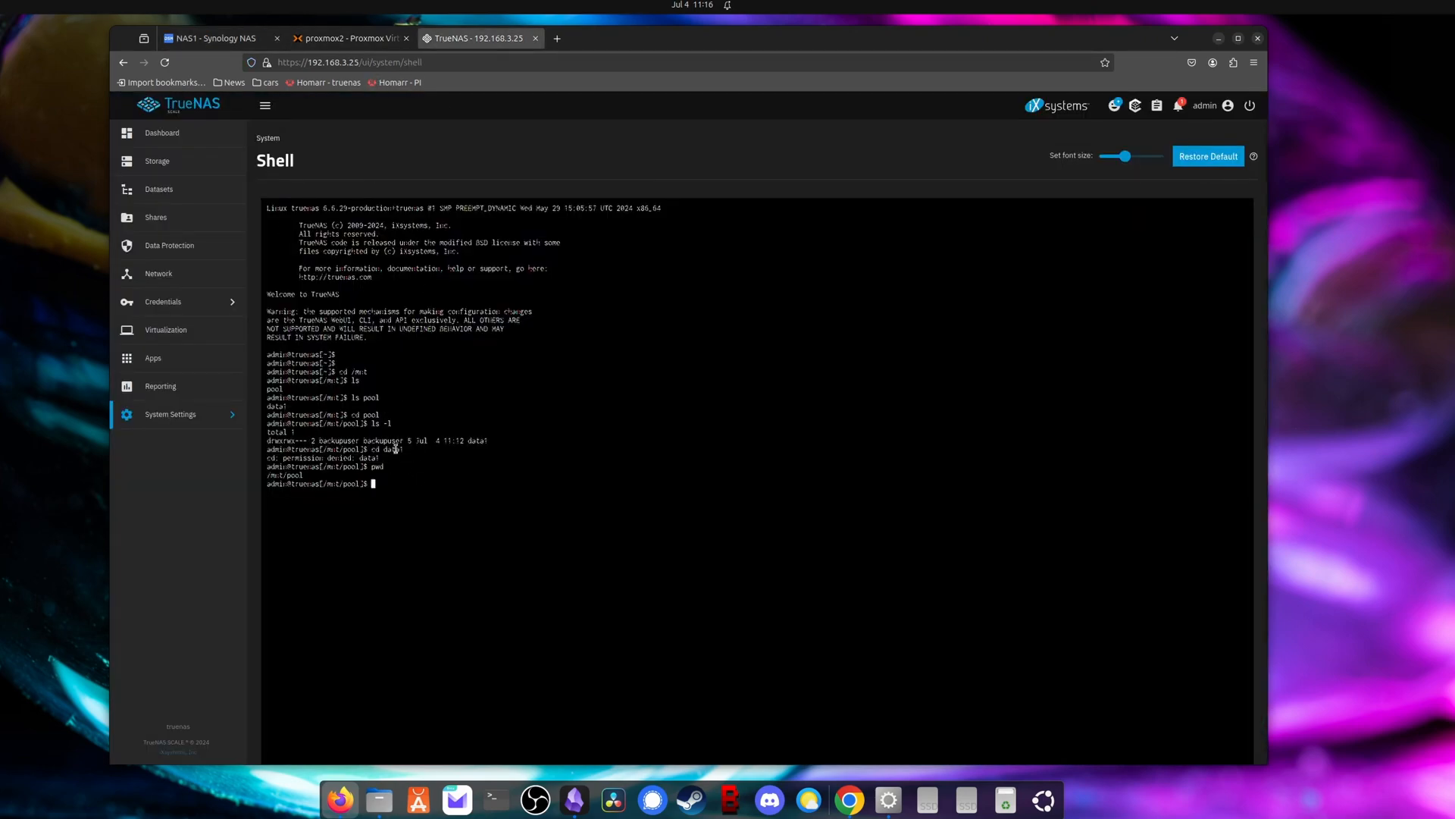
click(157, 188)
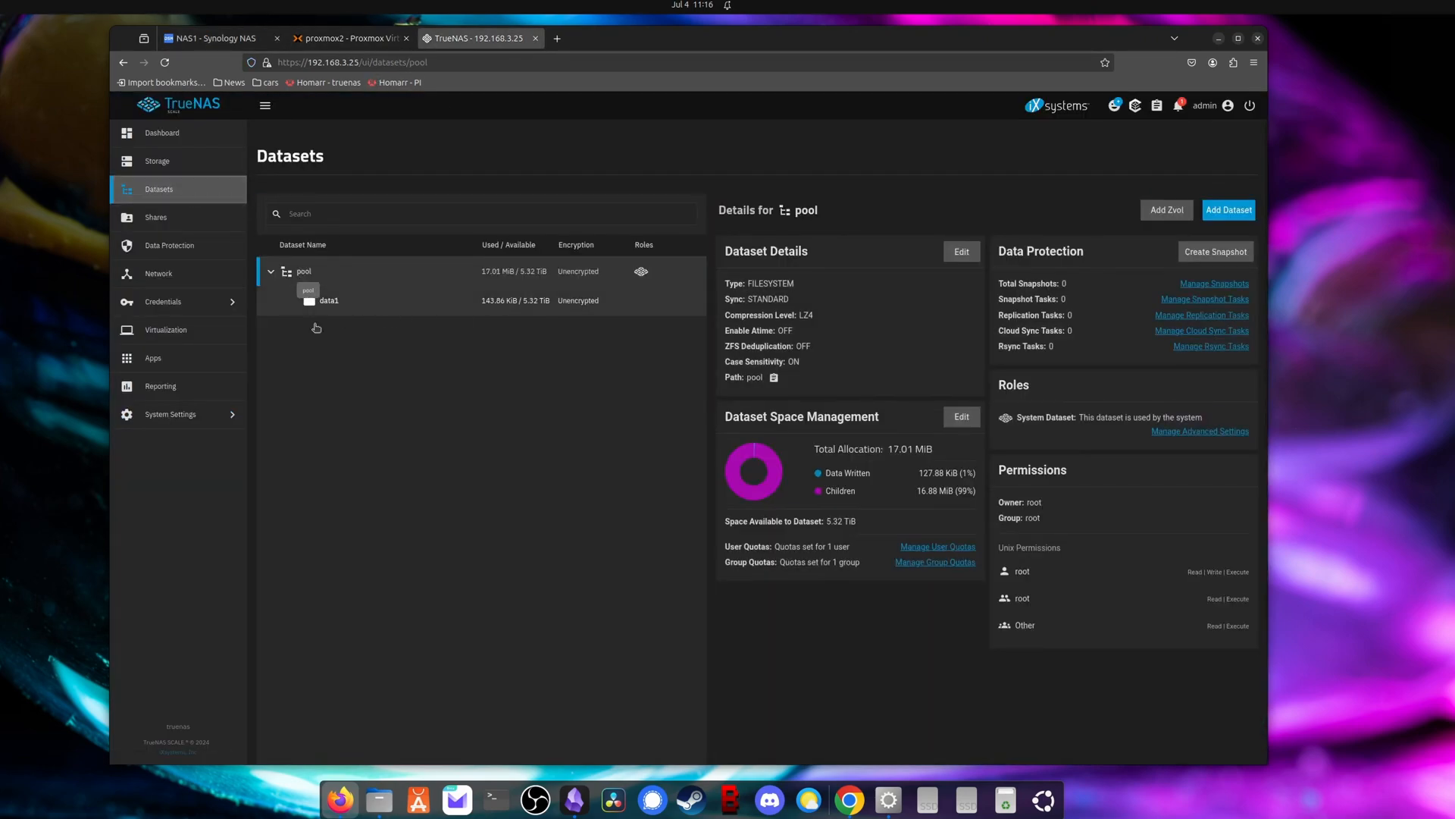
click(212, 38)
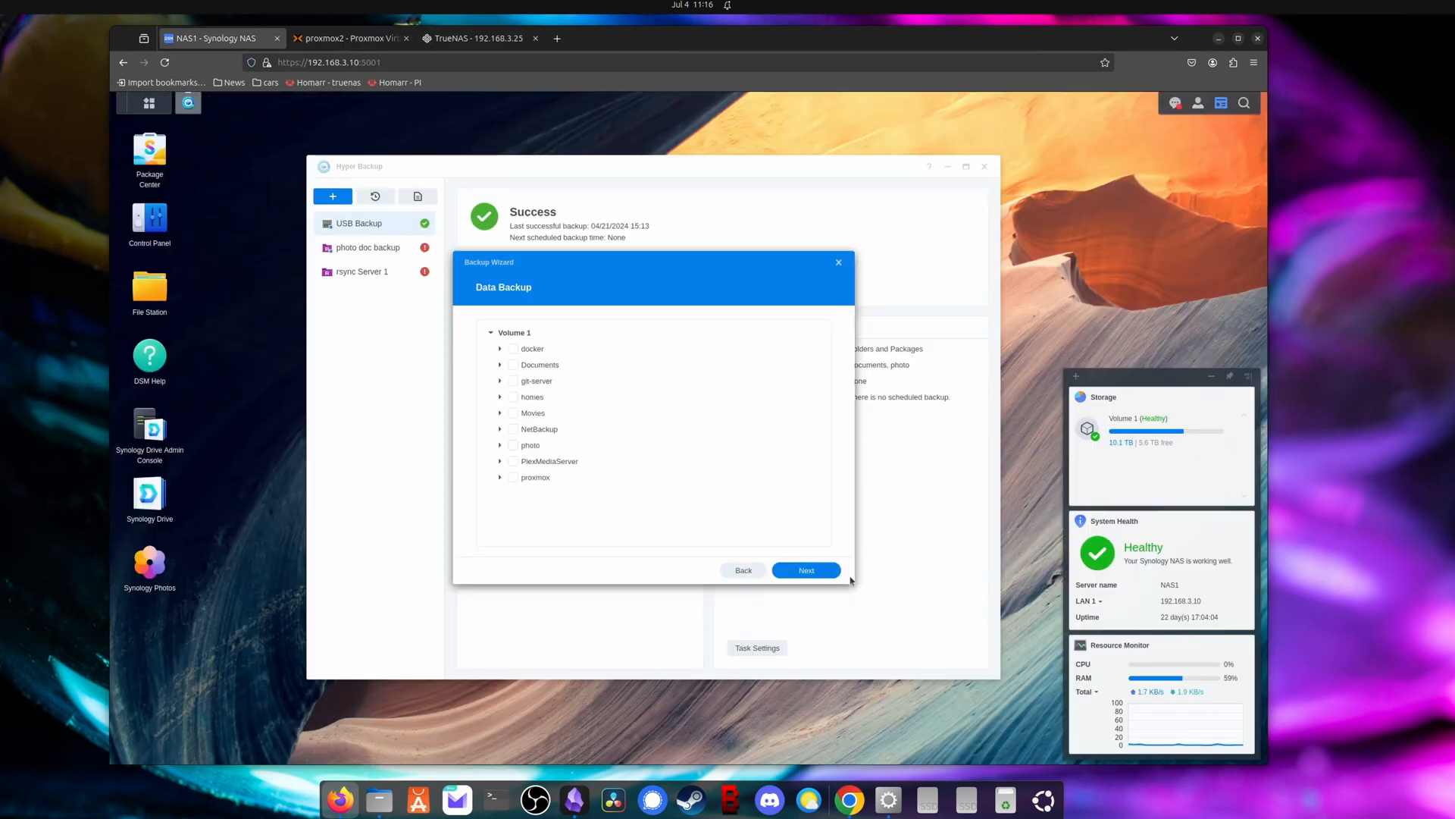
mouse_move(843, 544)
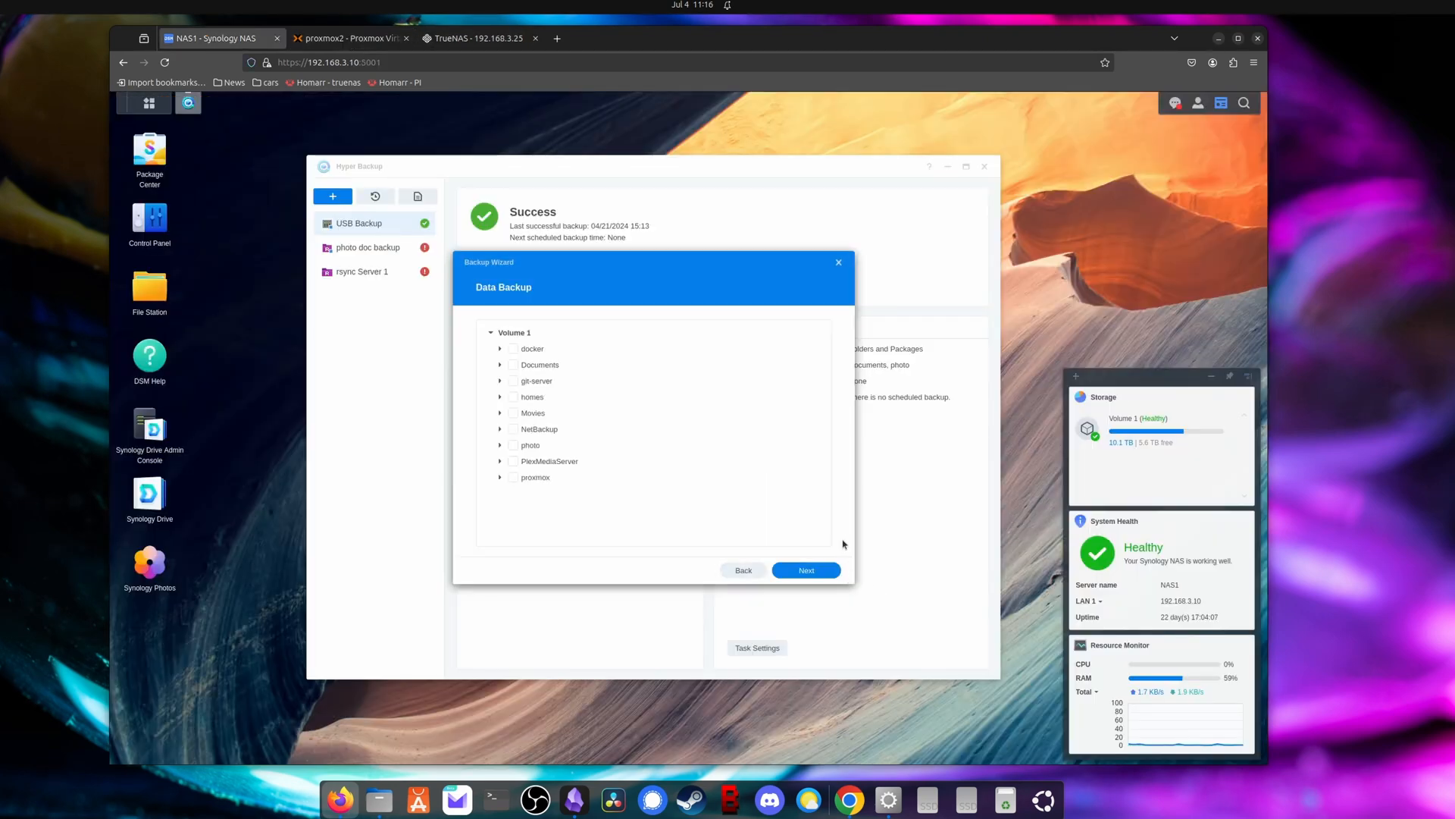
Step: Select the Documents folder under Volume 1 for backup and skip application backup
click(512, 364)
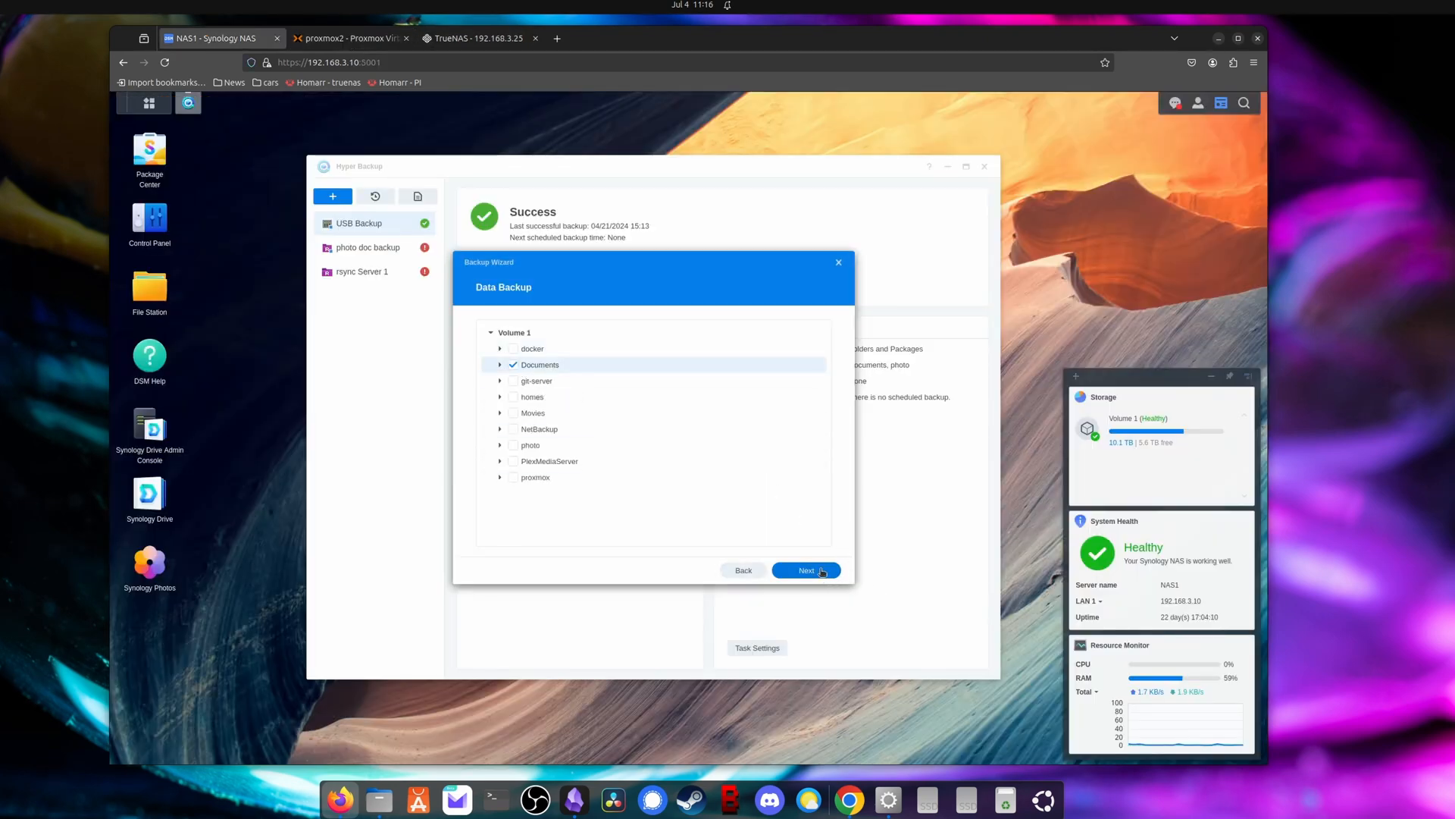
click(804, 570)
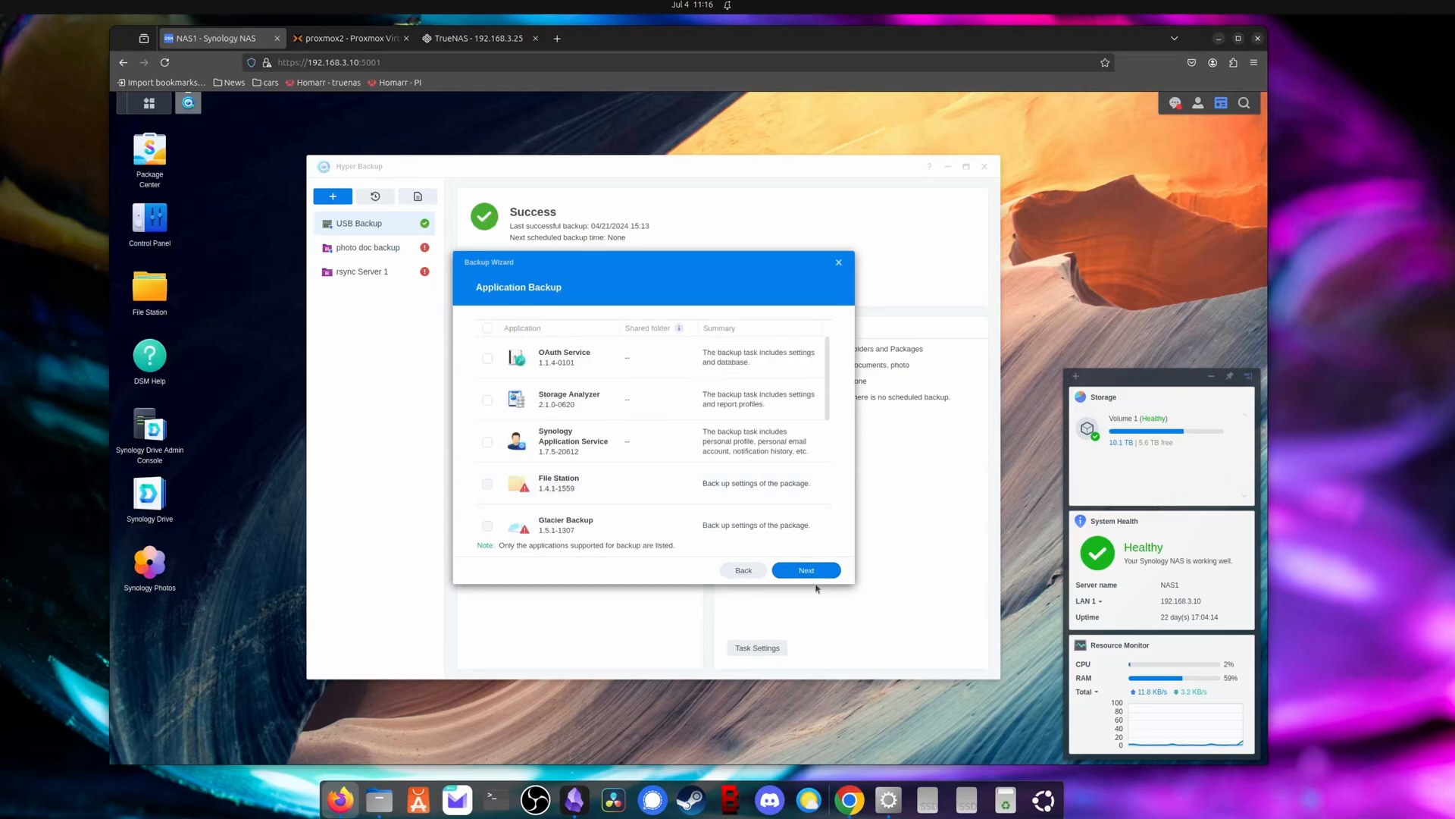
click(804, 570)
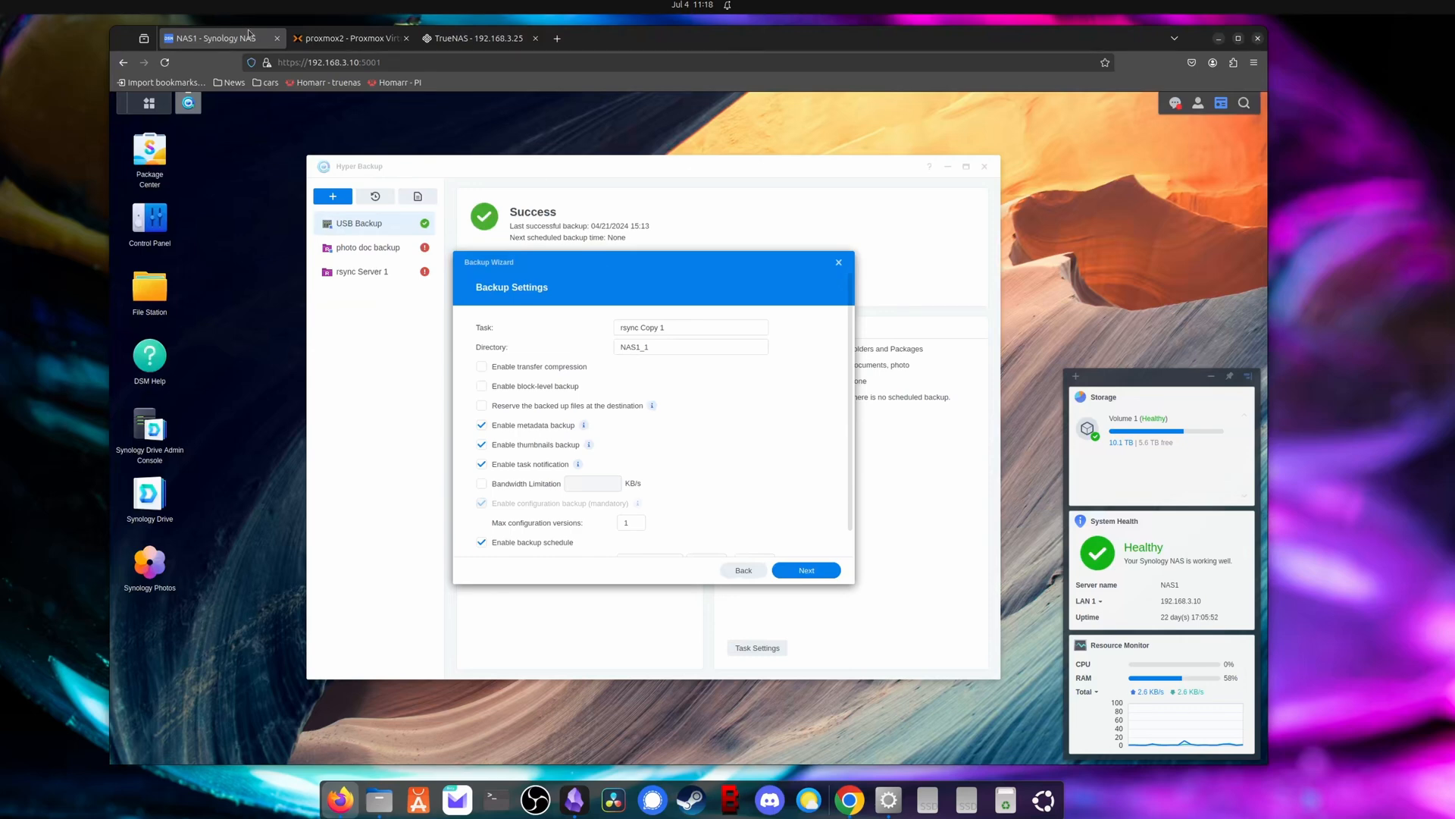
click(476, 38)
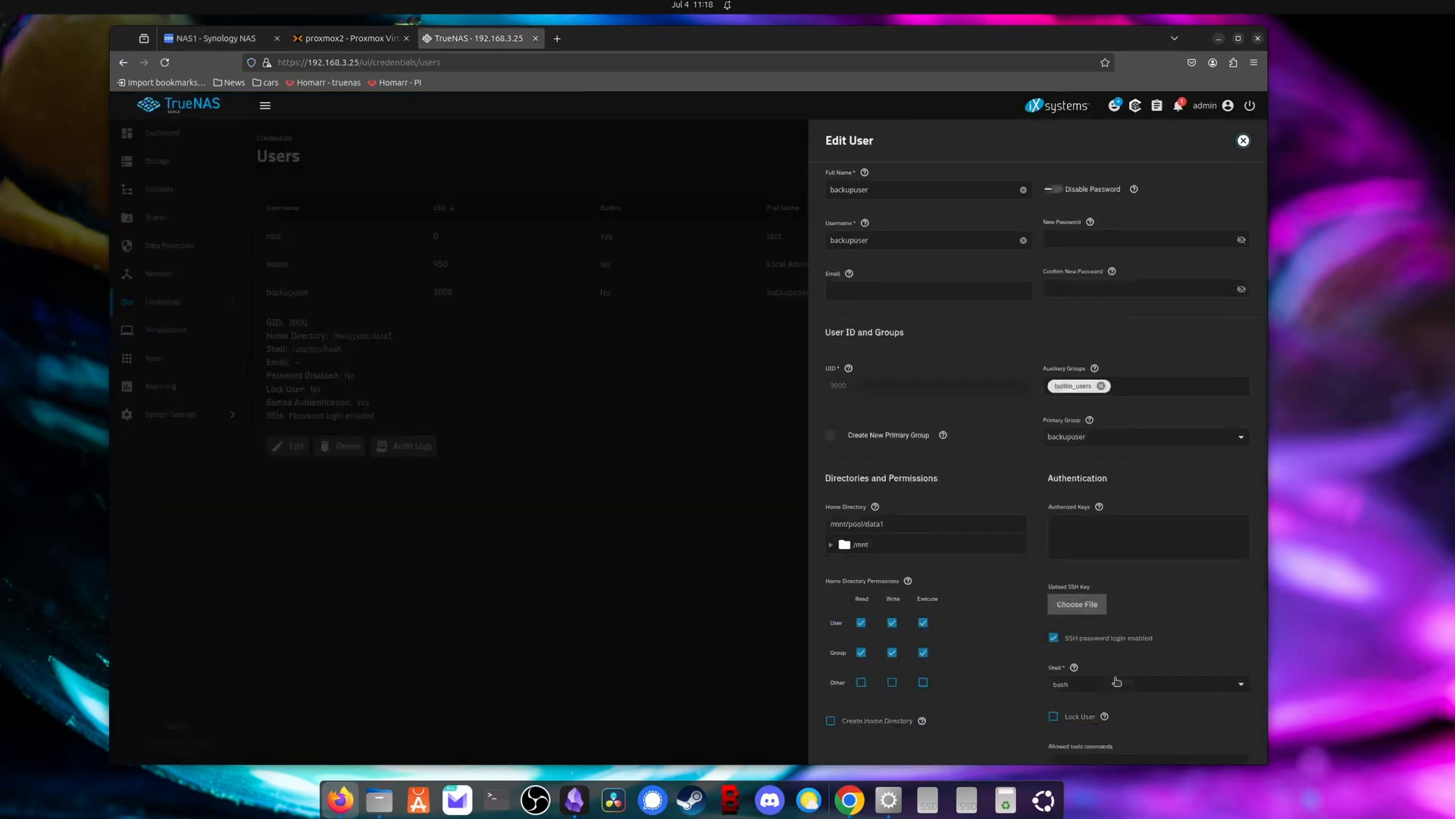
scroll(down, 3)
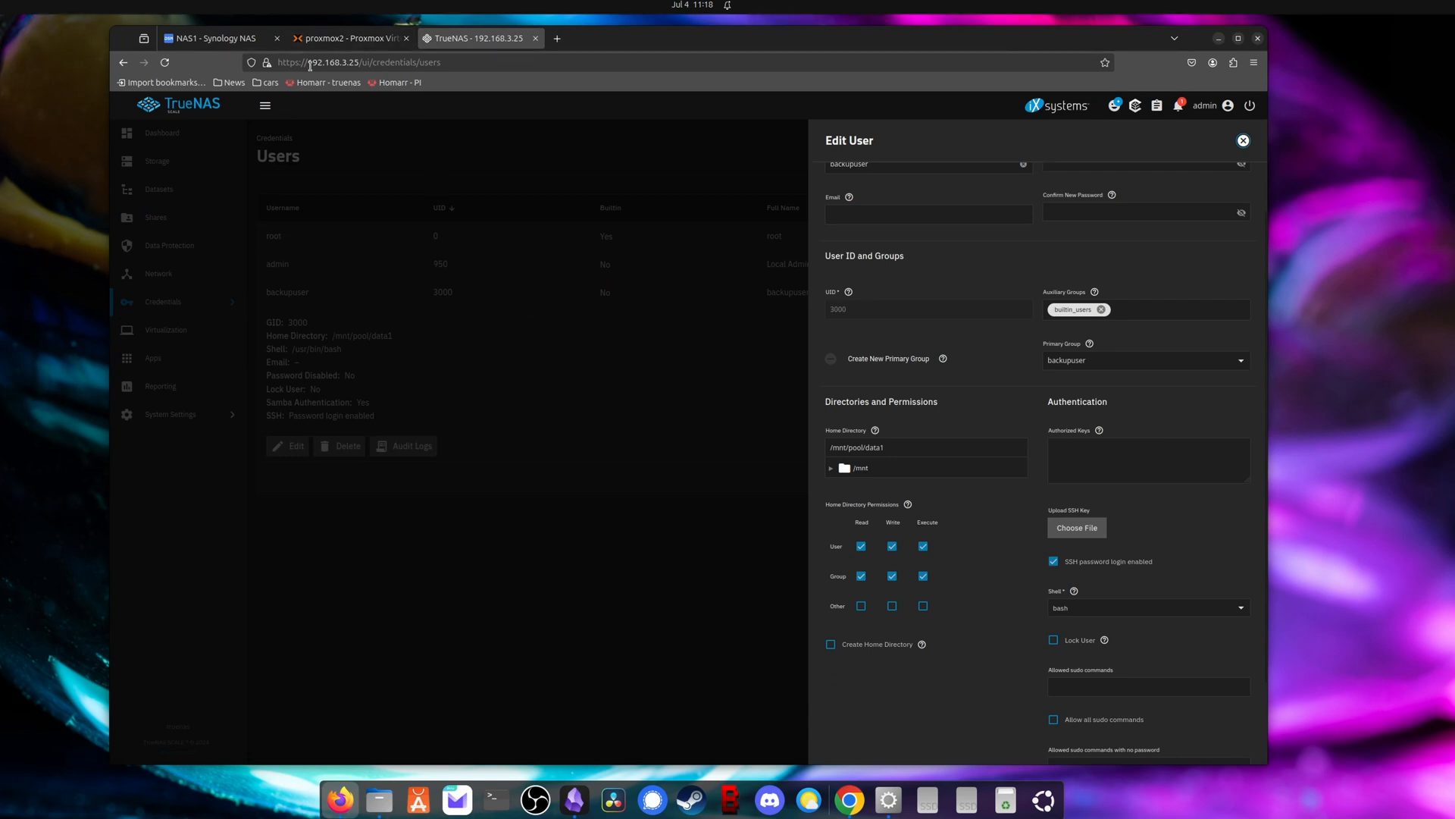
click(209, 38)
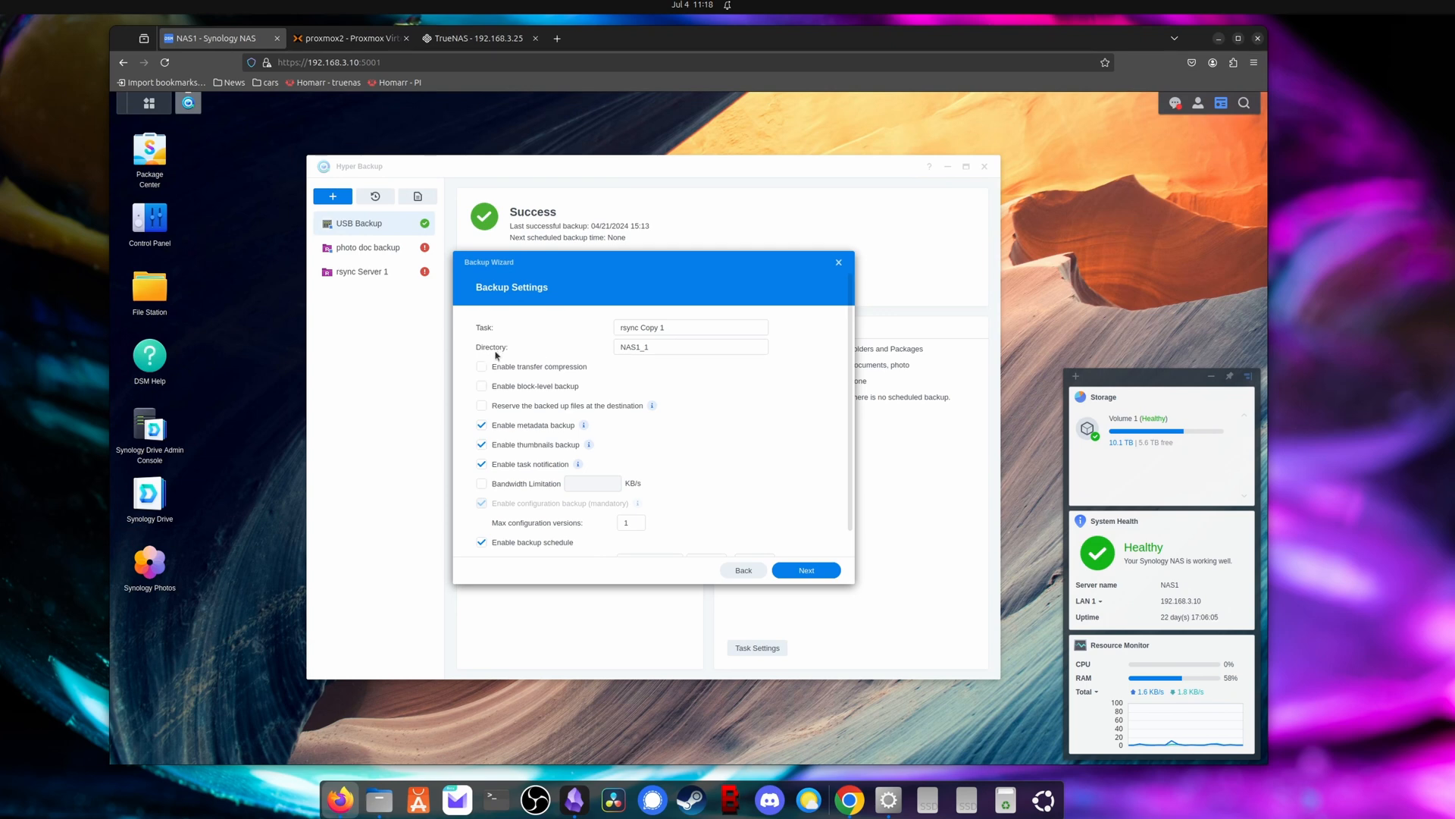
click(691, 345)
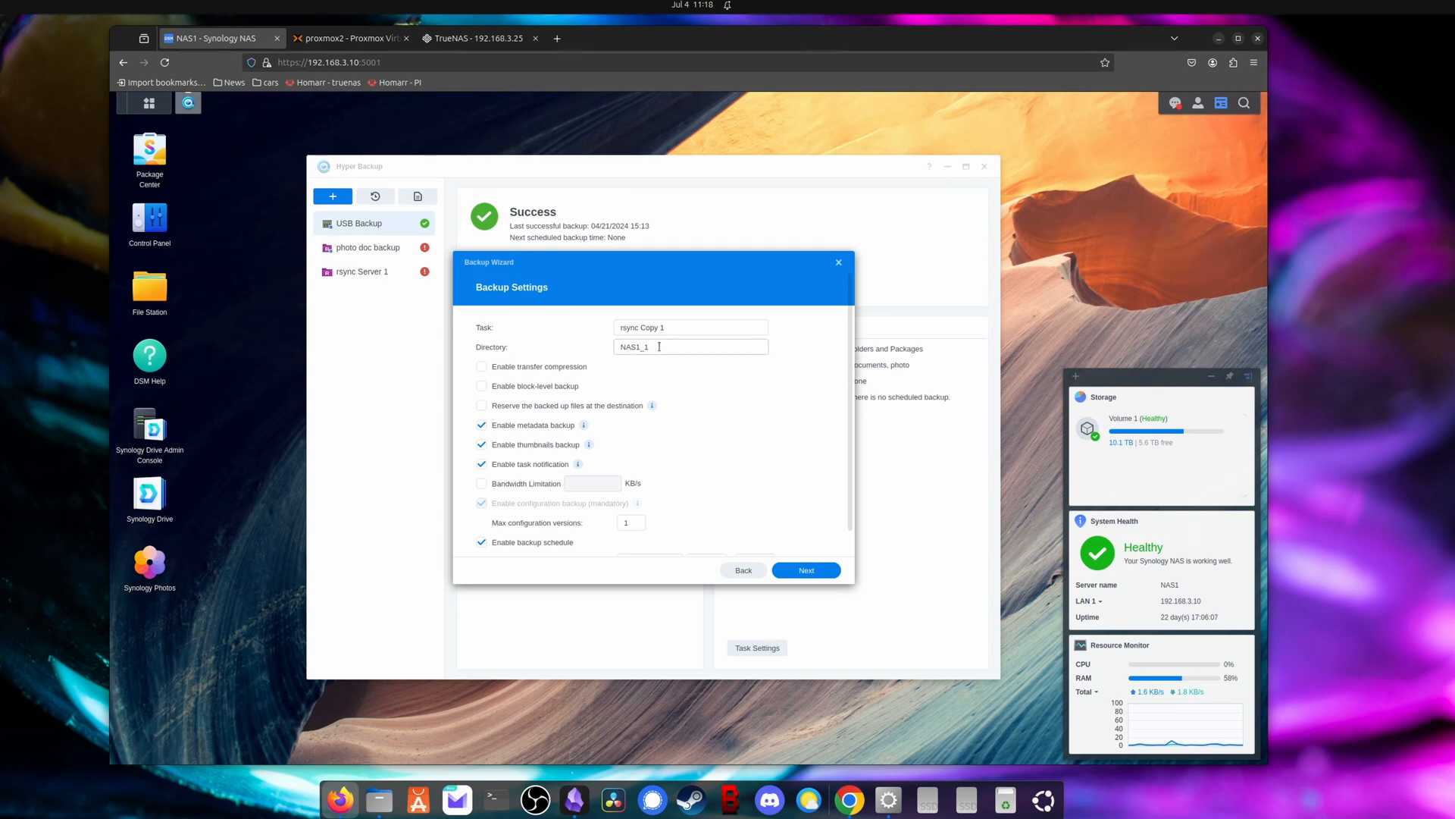
click(476, 38)
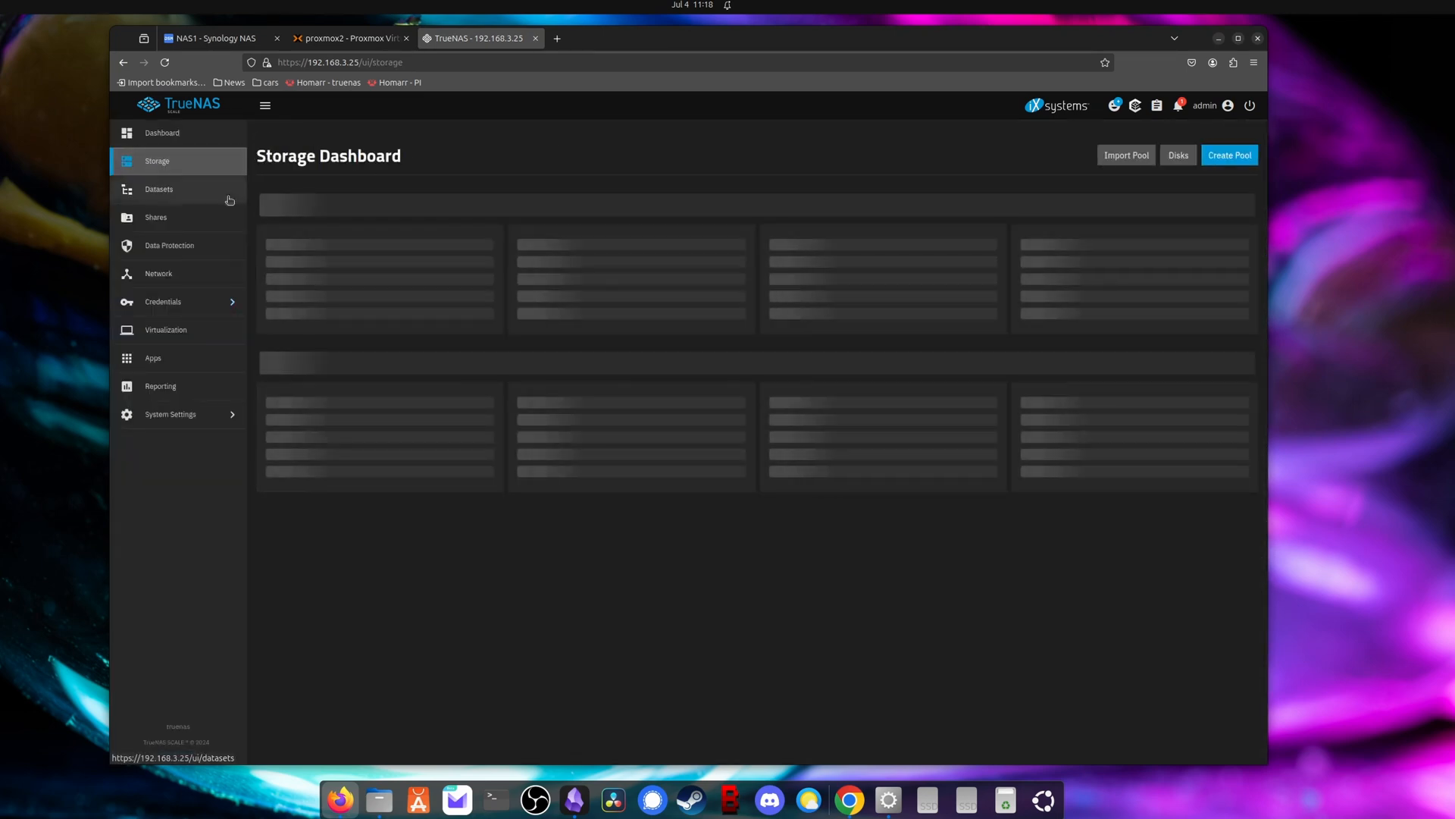
click(159, 189)
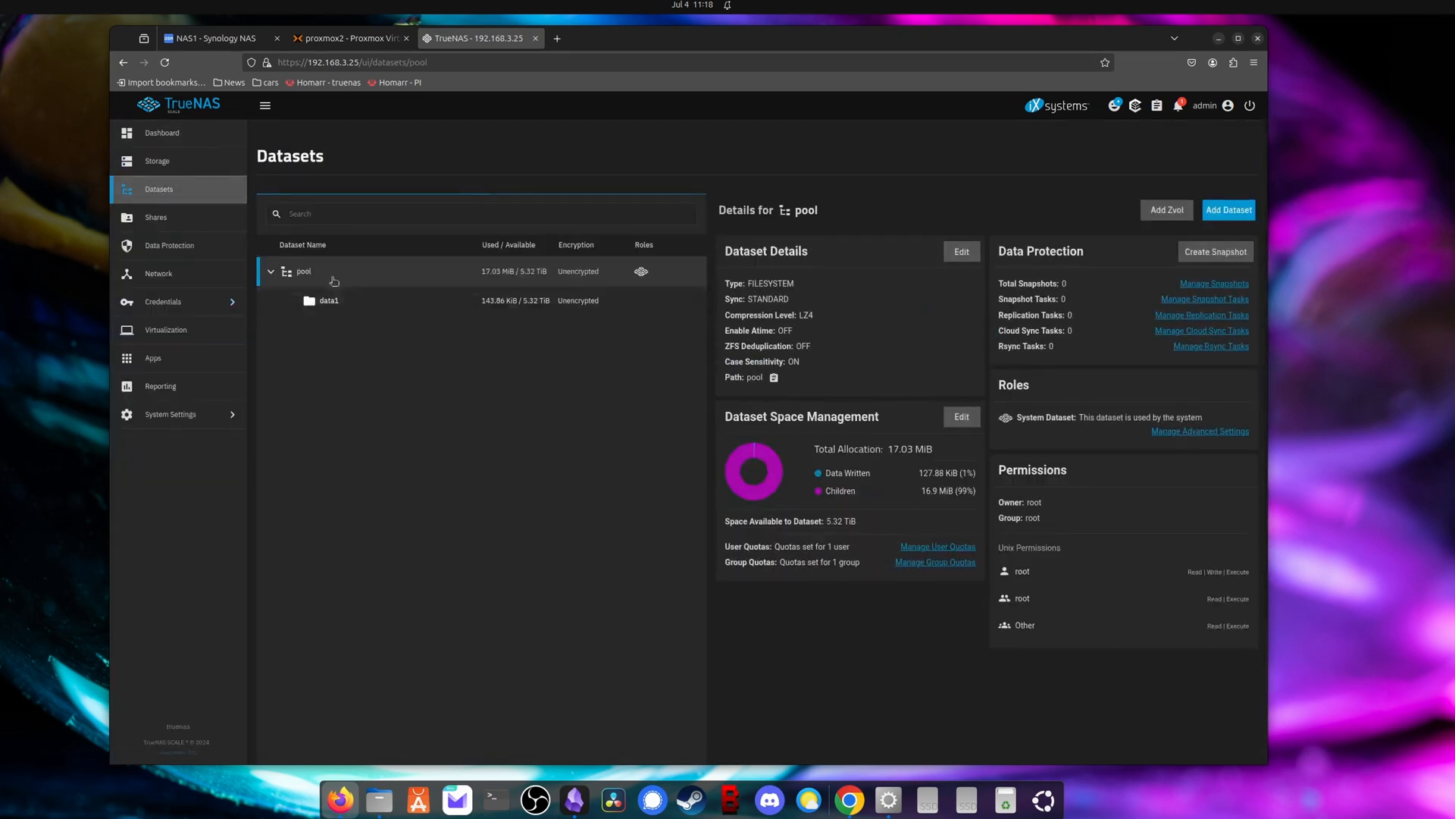
mouse_move(400, 355)
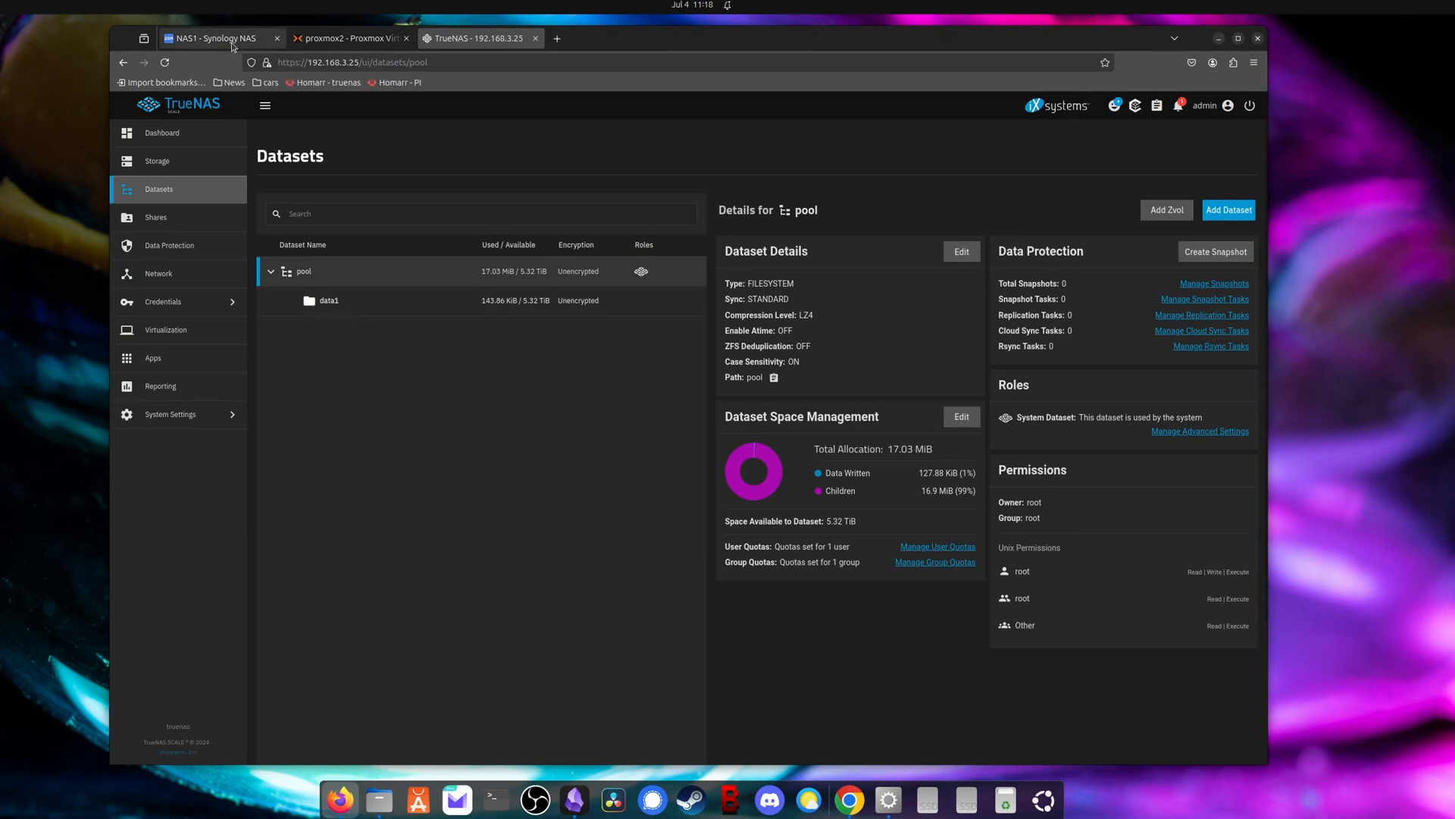
click(213, 38)
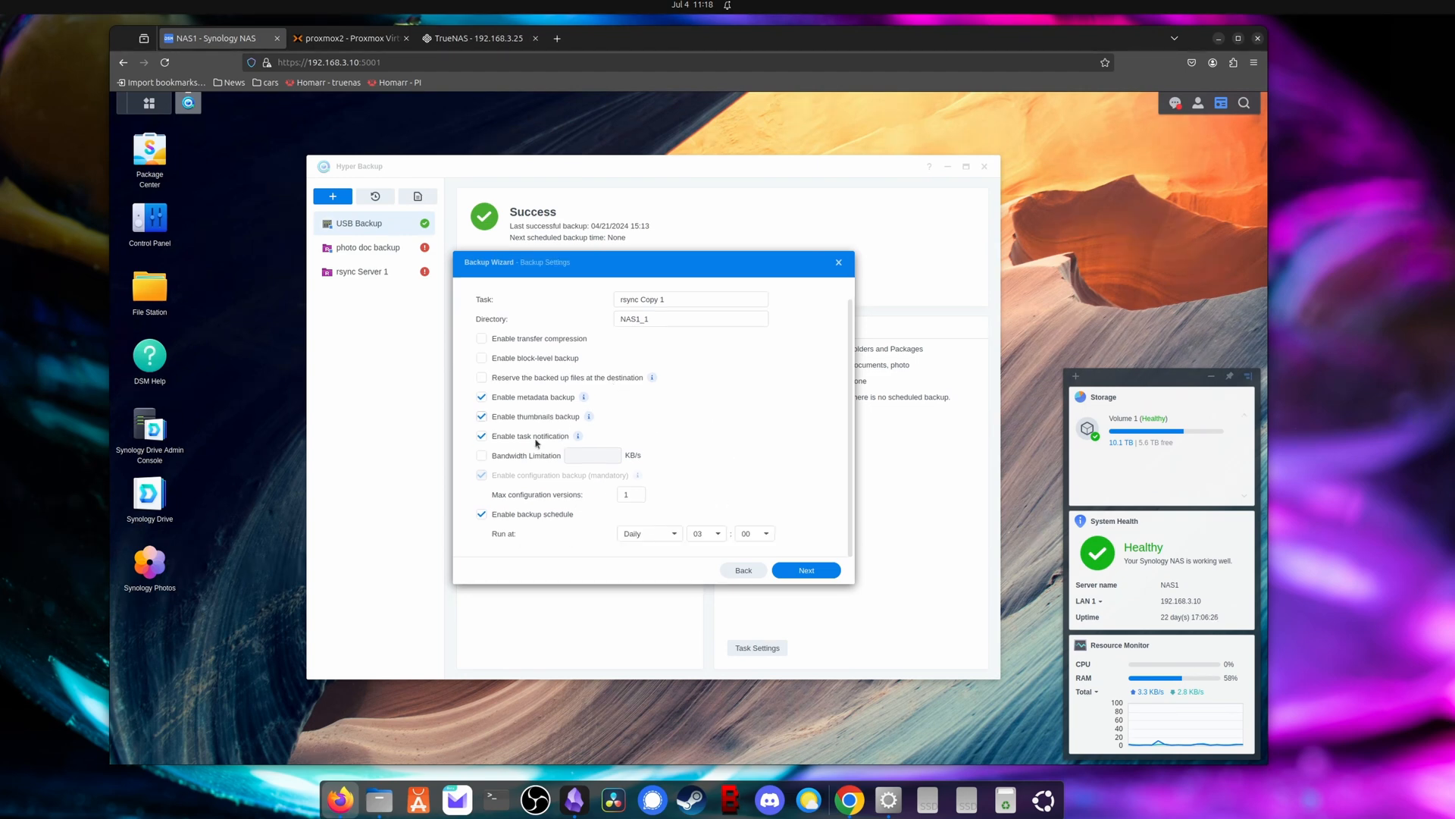
Step: Confirm the rsync Copy 1 task summary and answer Yes to 'Back up now?'
click(805, 569)
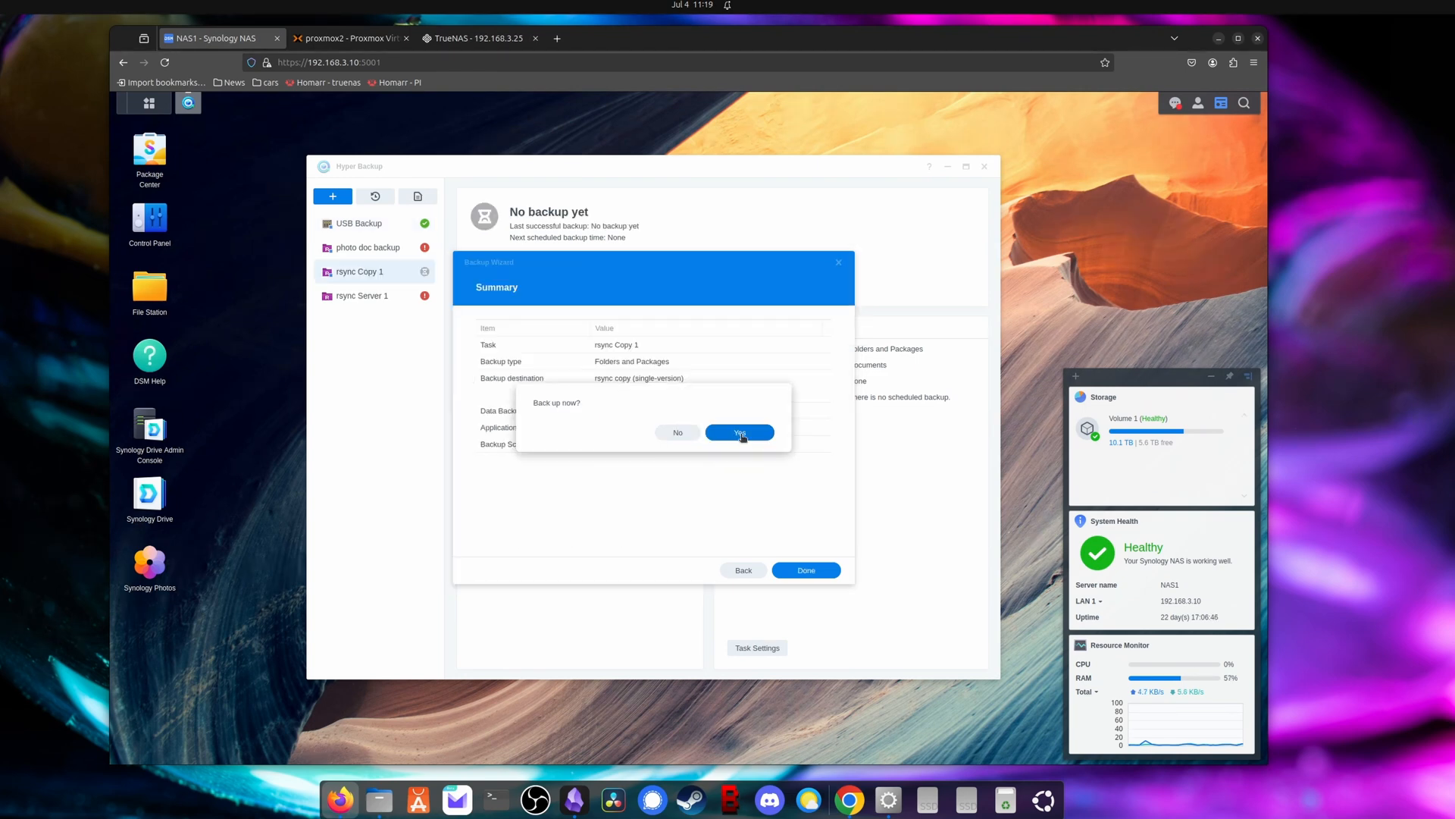
click(739, 432)
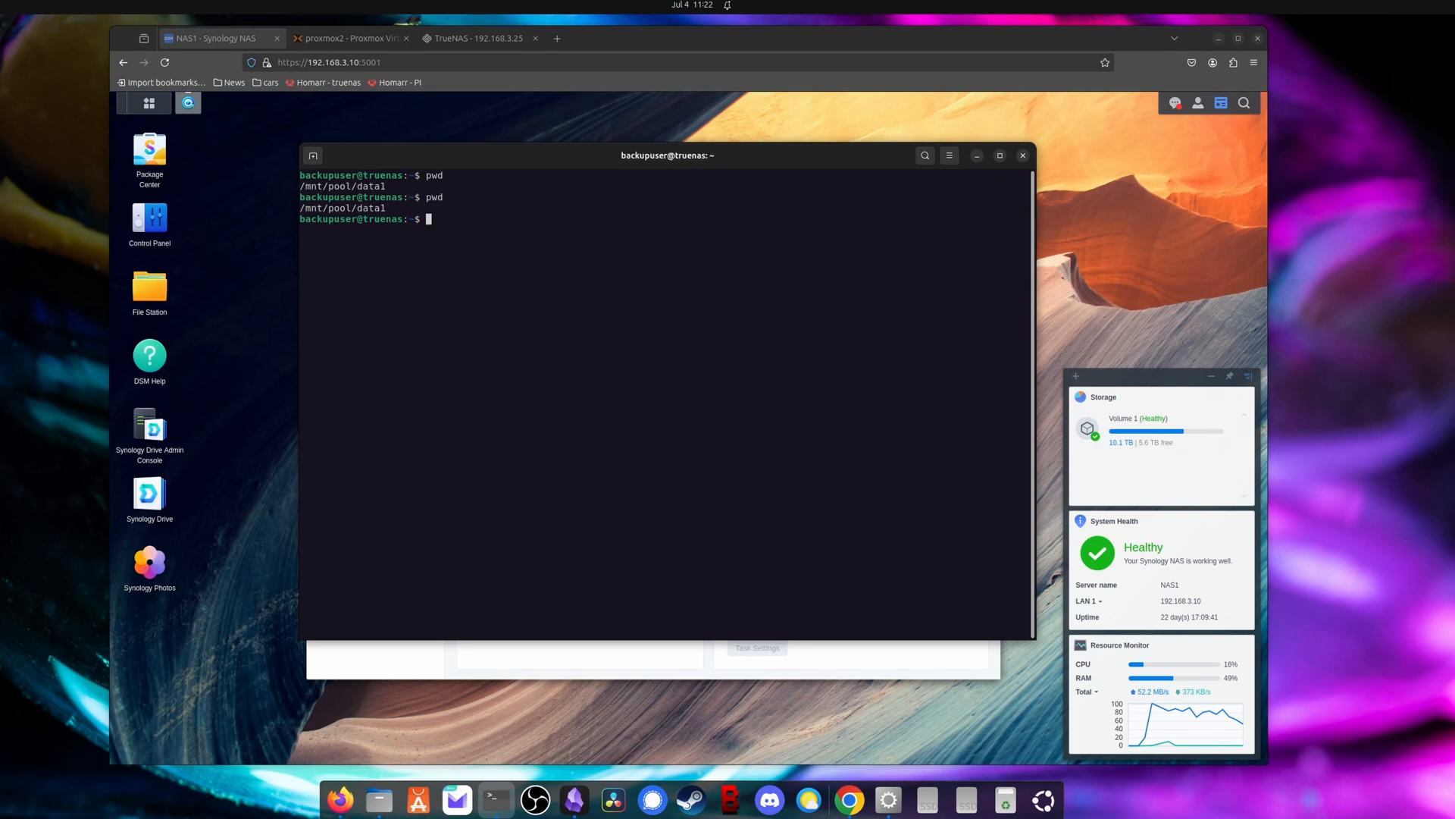
Step: Run ls as backupuser to list the new backup directory inside /mnt/pool/data1
text(ls)
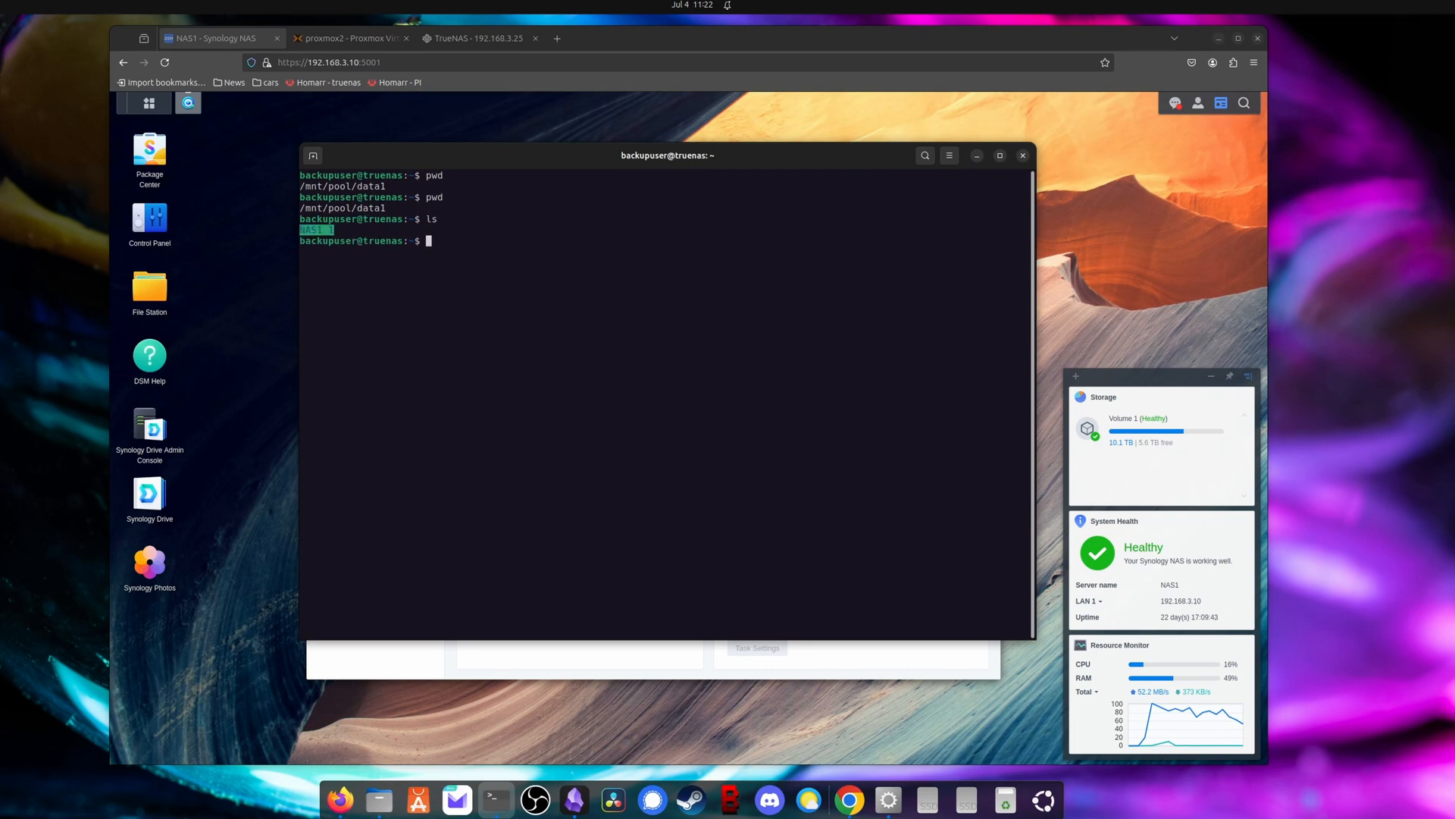
text(l)
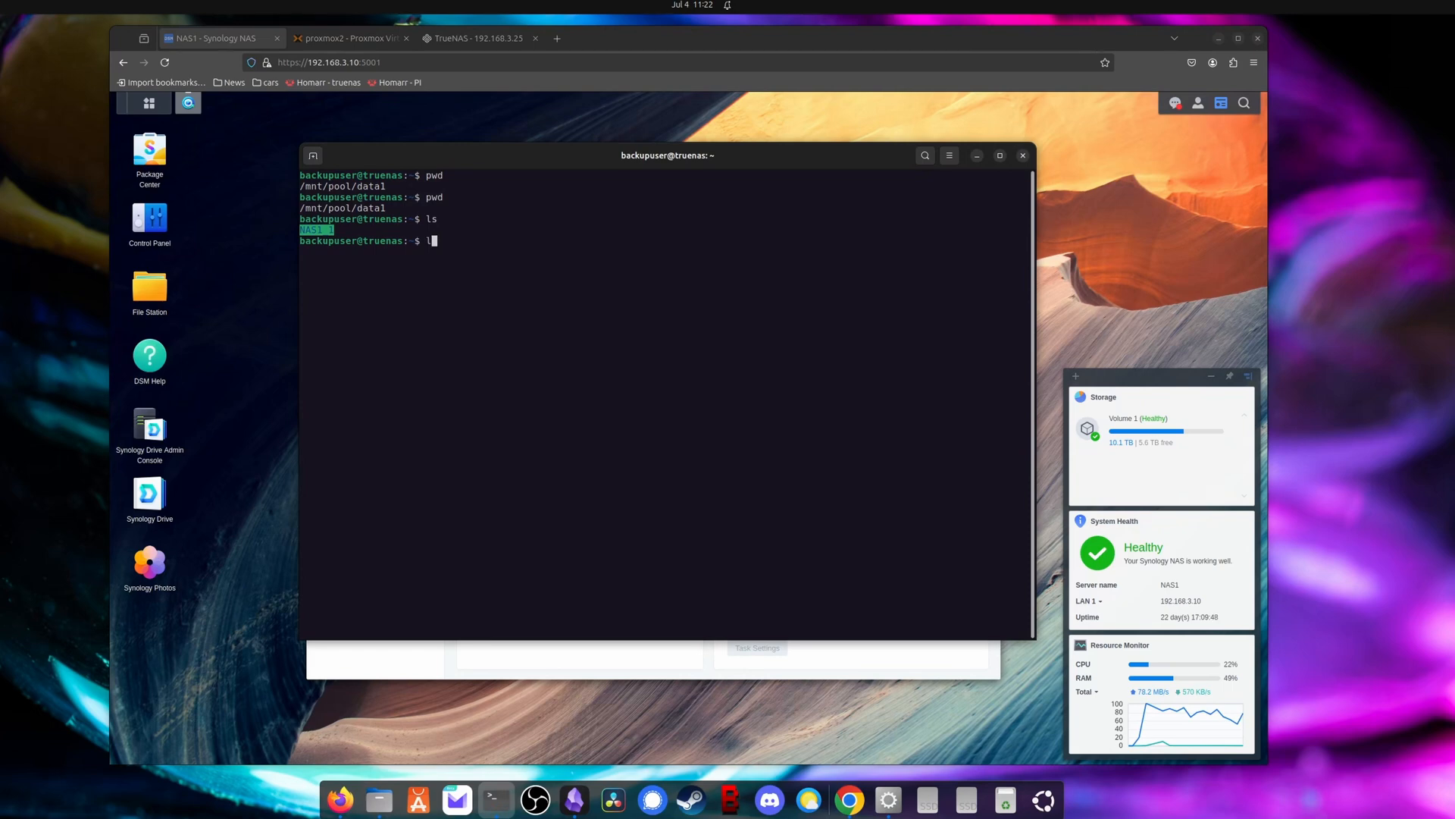